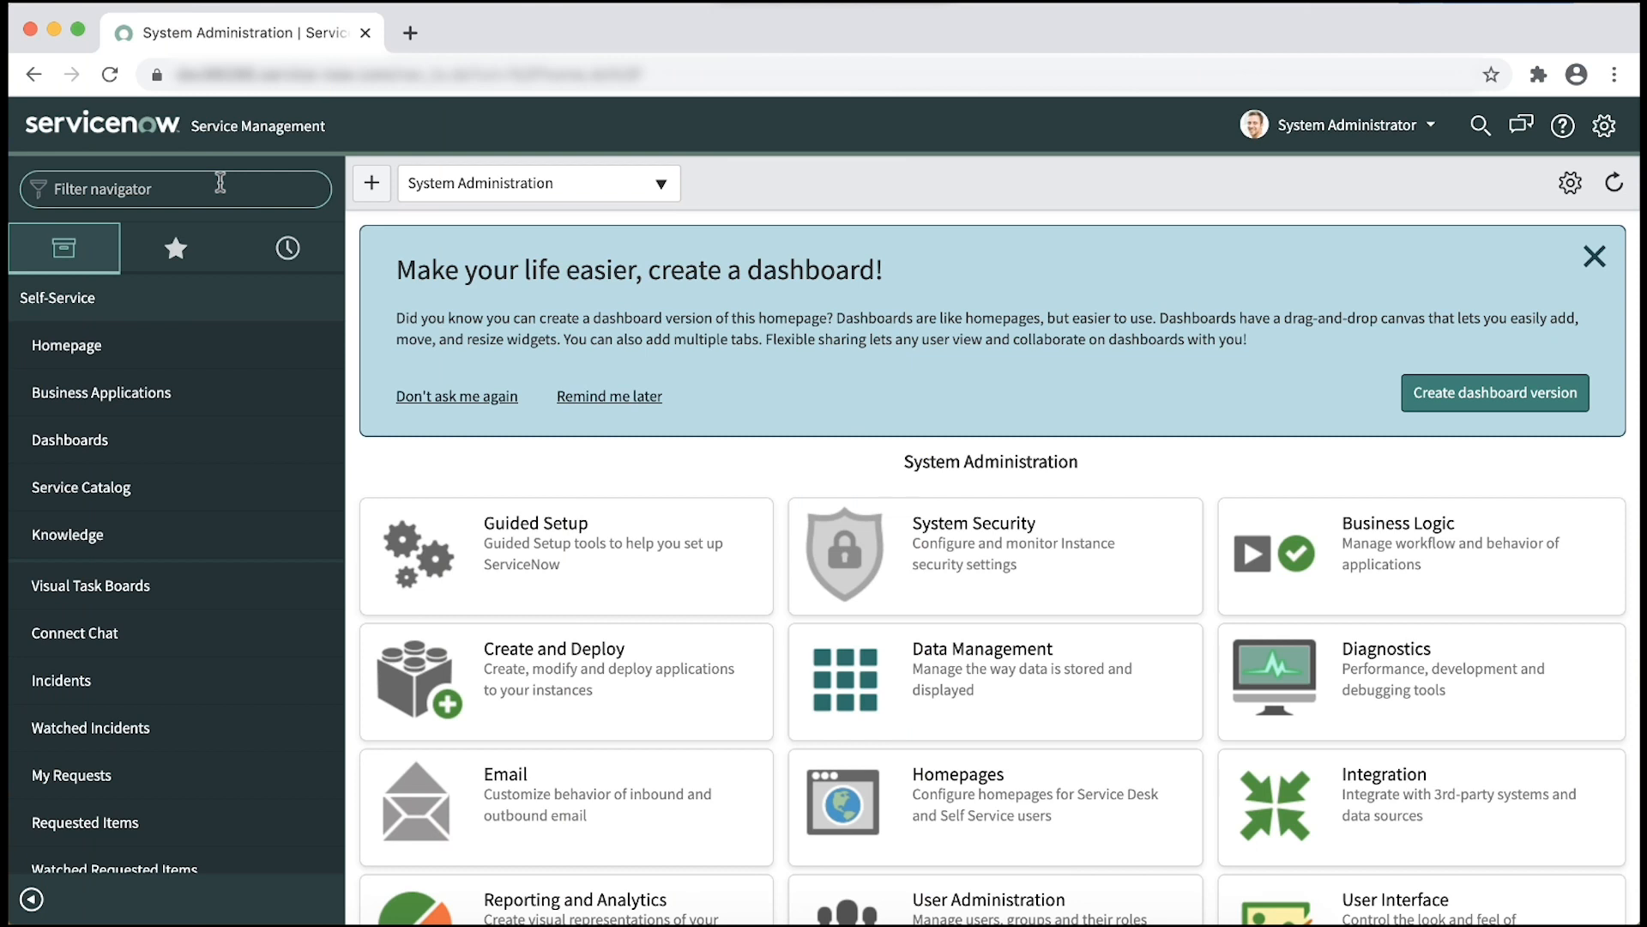
Filter for AMS, open Configuration > Support, and select connector version 2.3.2
text(A)
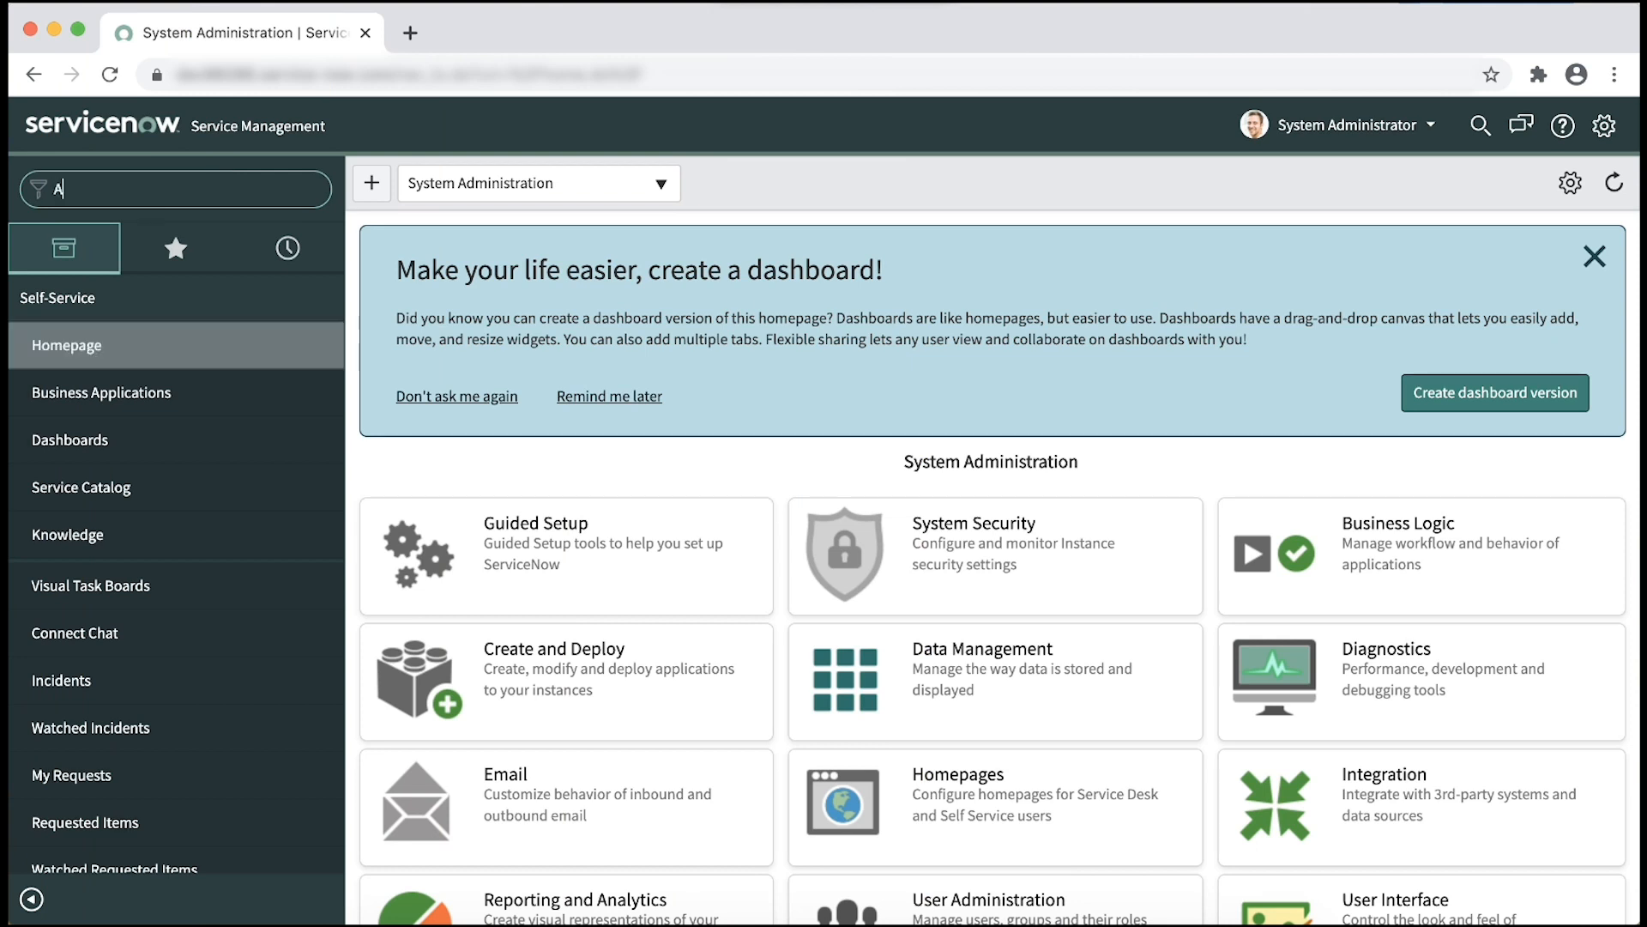
text(MS)
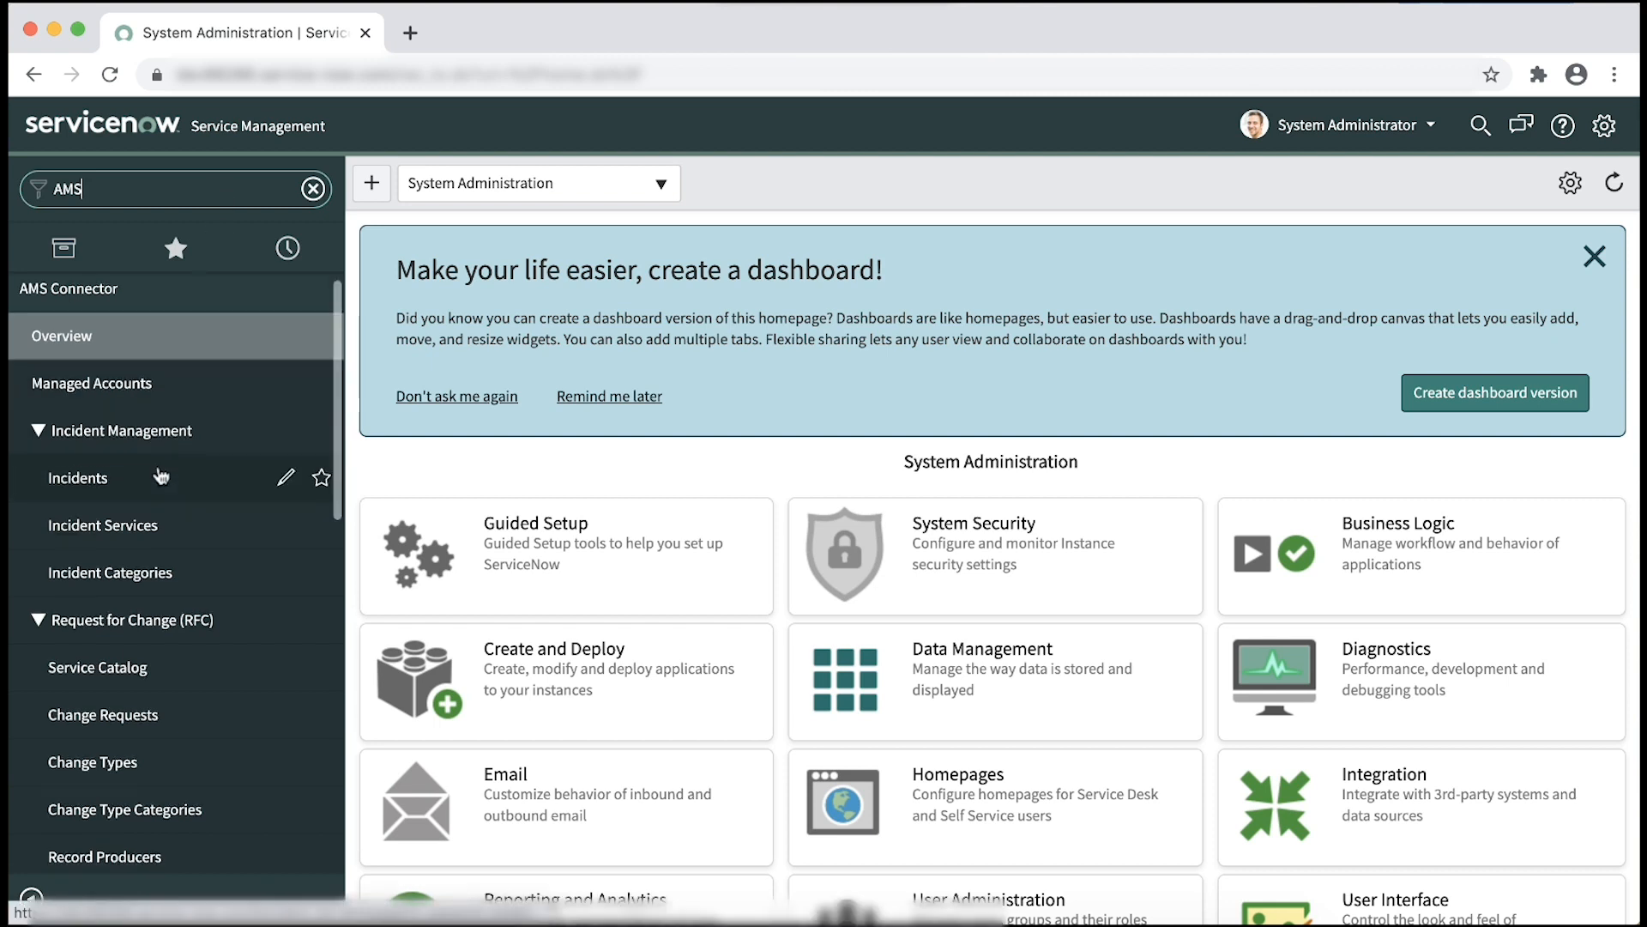
scroll(down, 3)
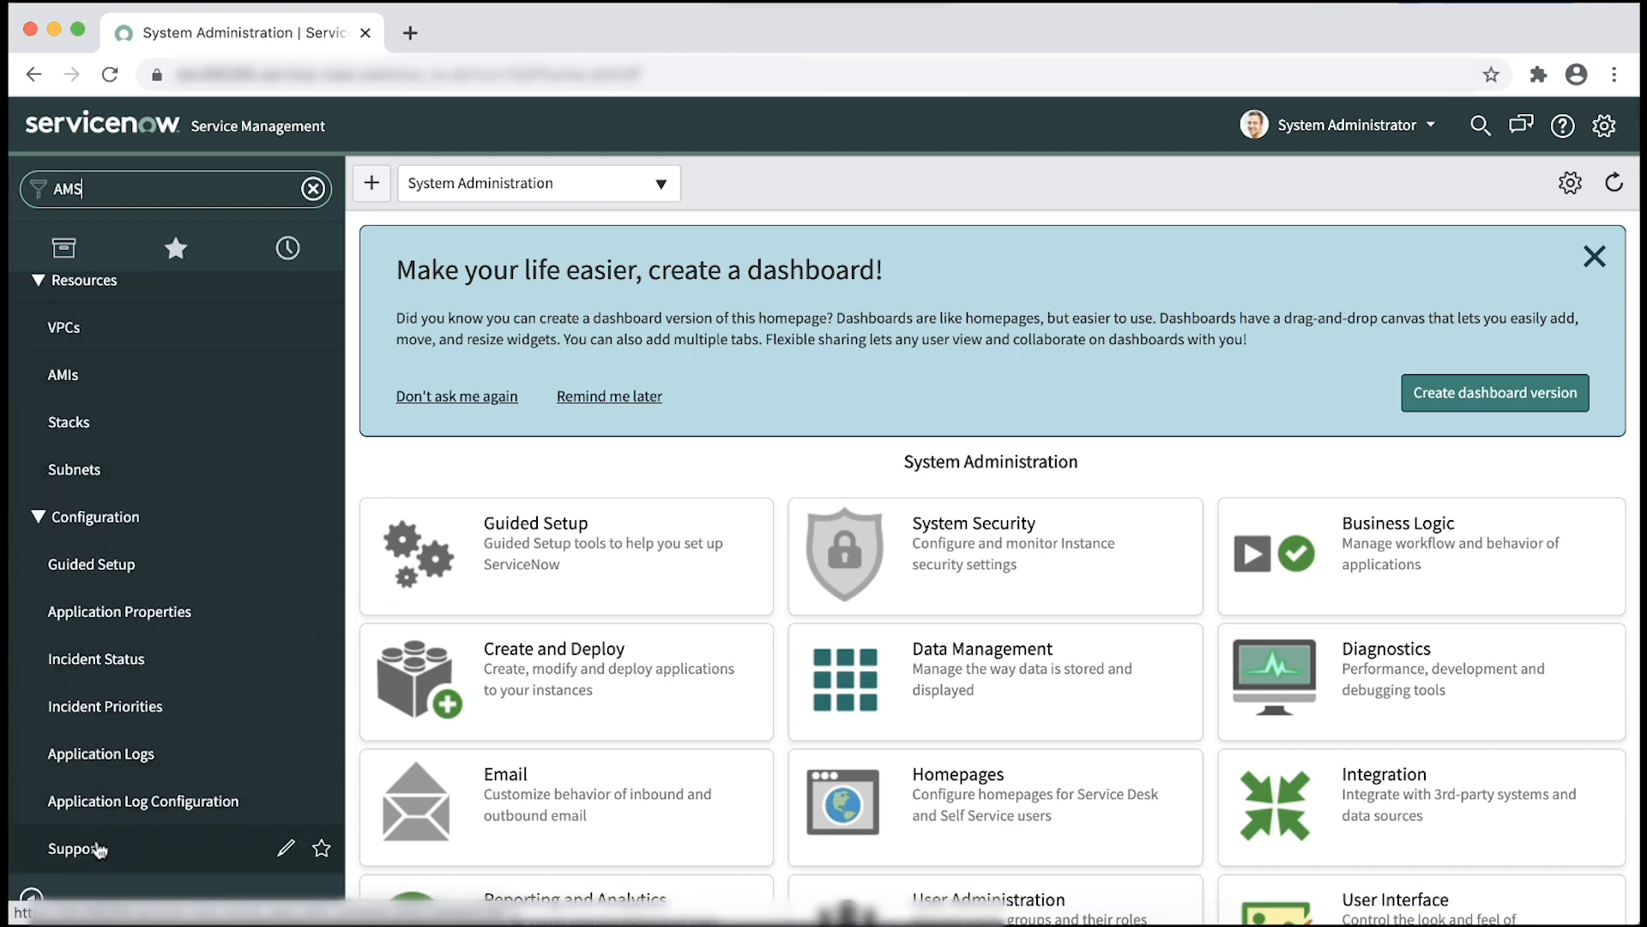
click(76, 847)
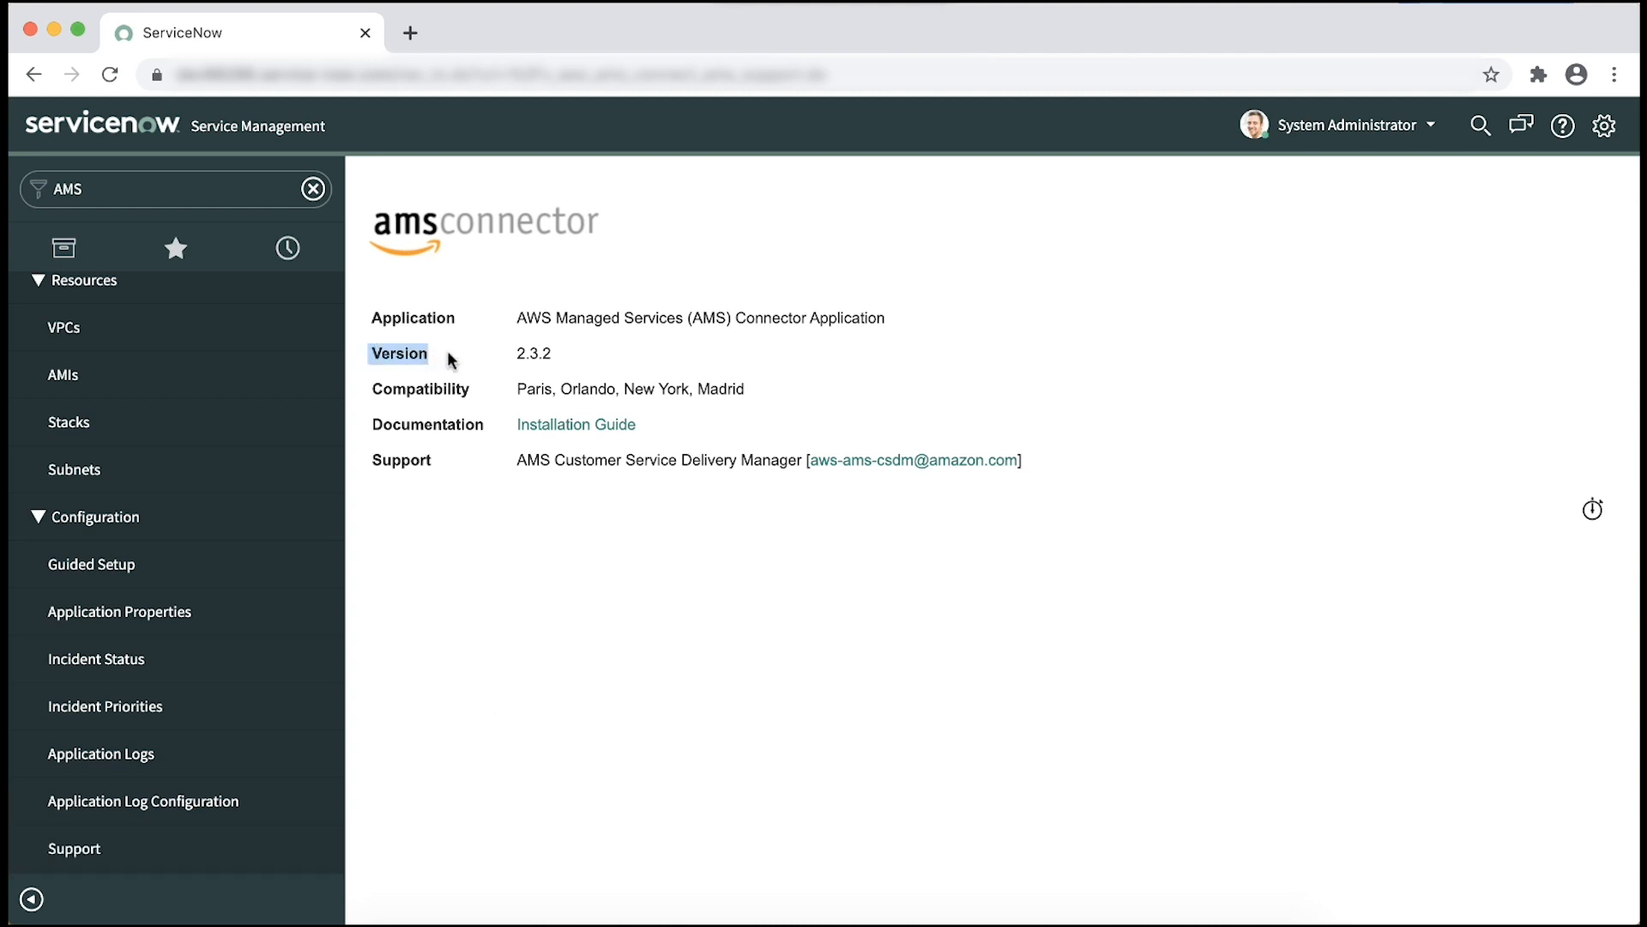
double_click(533, 353)
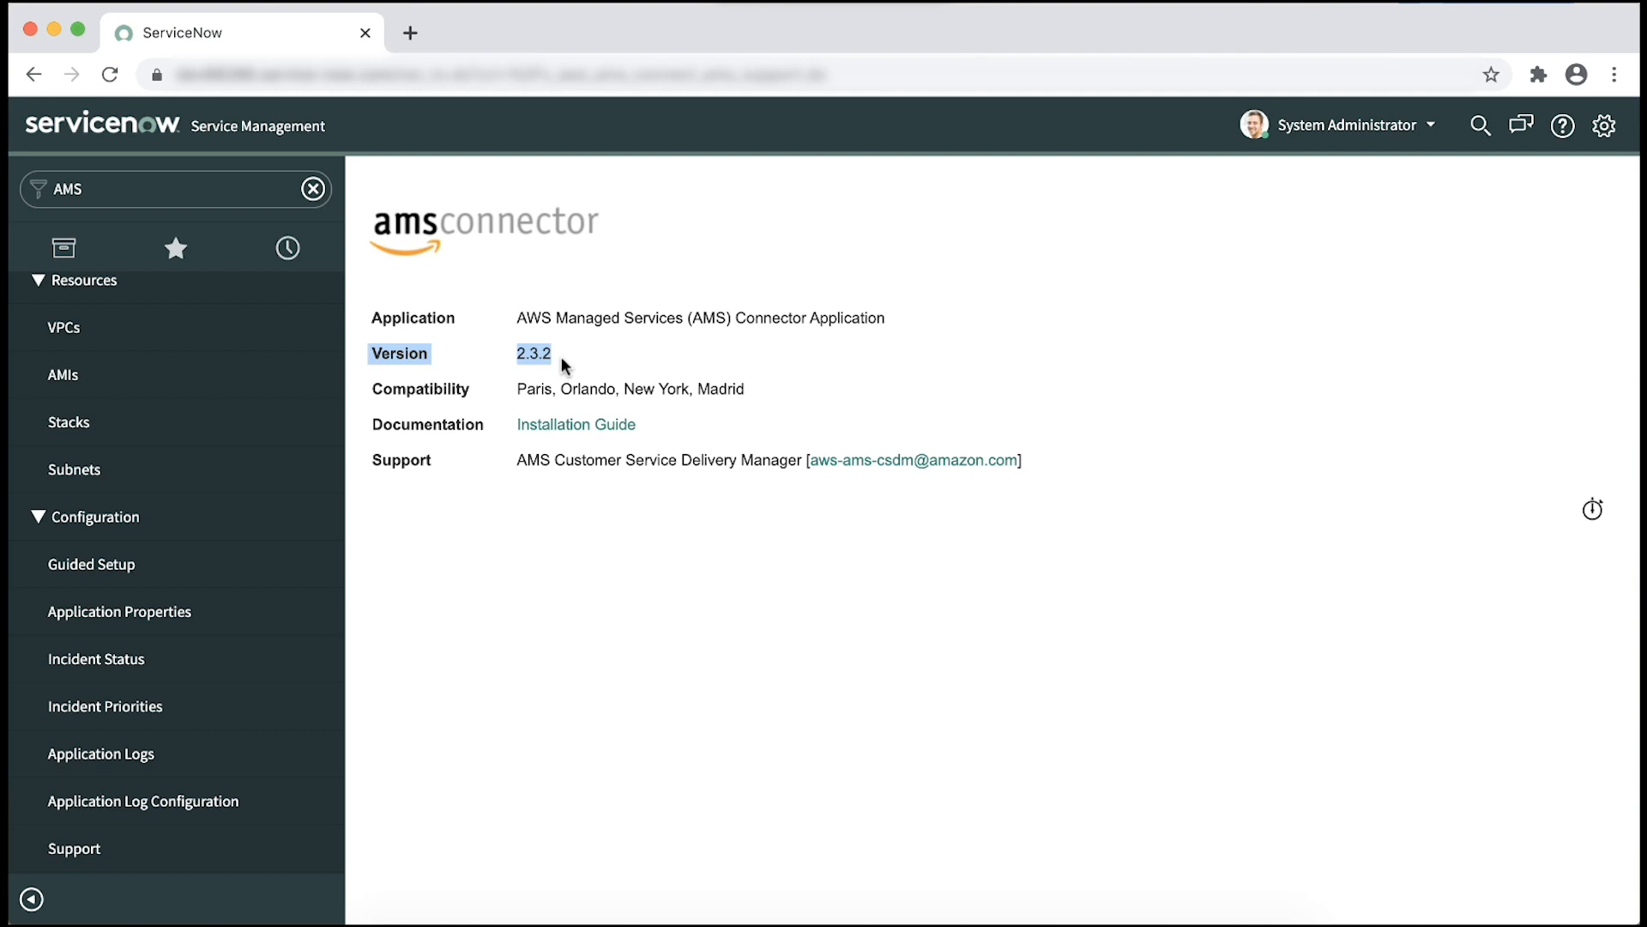
Filter for 'User Admin', open User Administration > Groups, and find the AMS Support group
text(u)
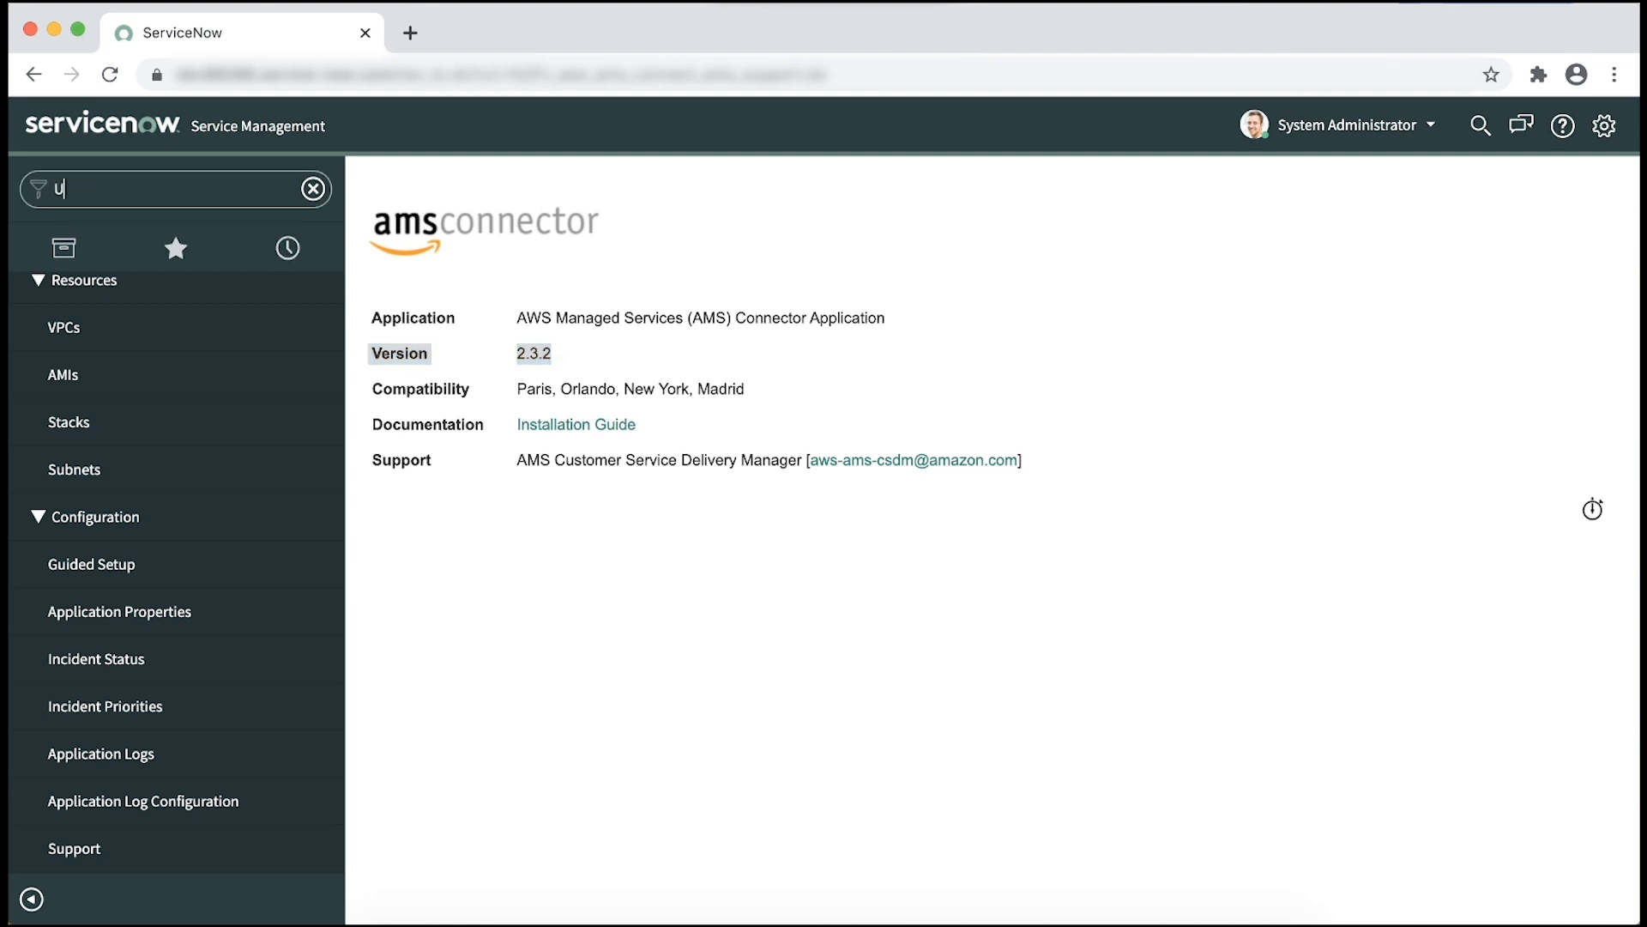
text(ser Administration)
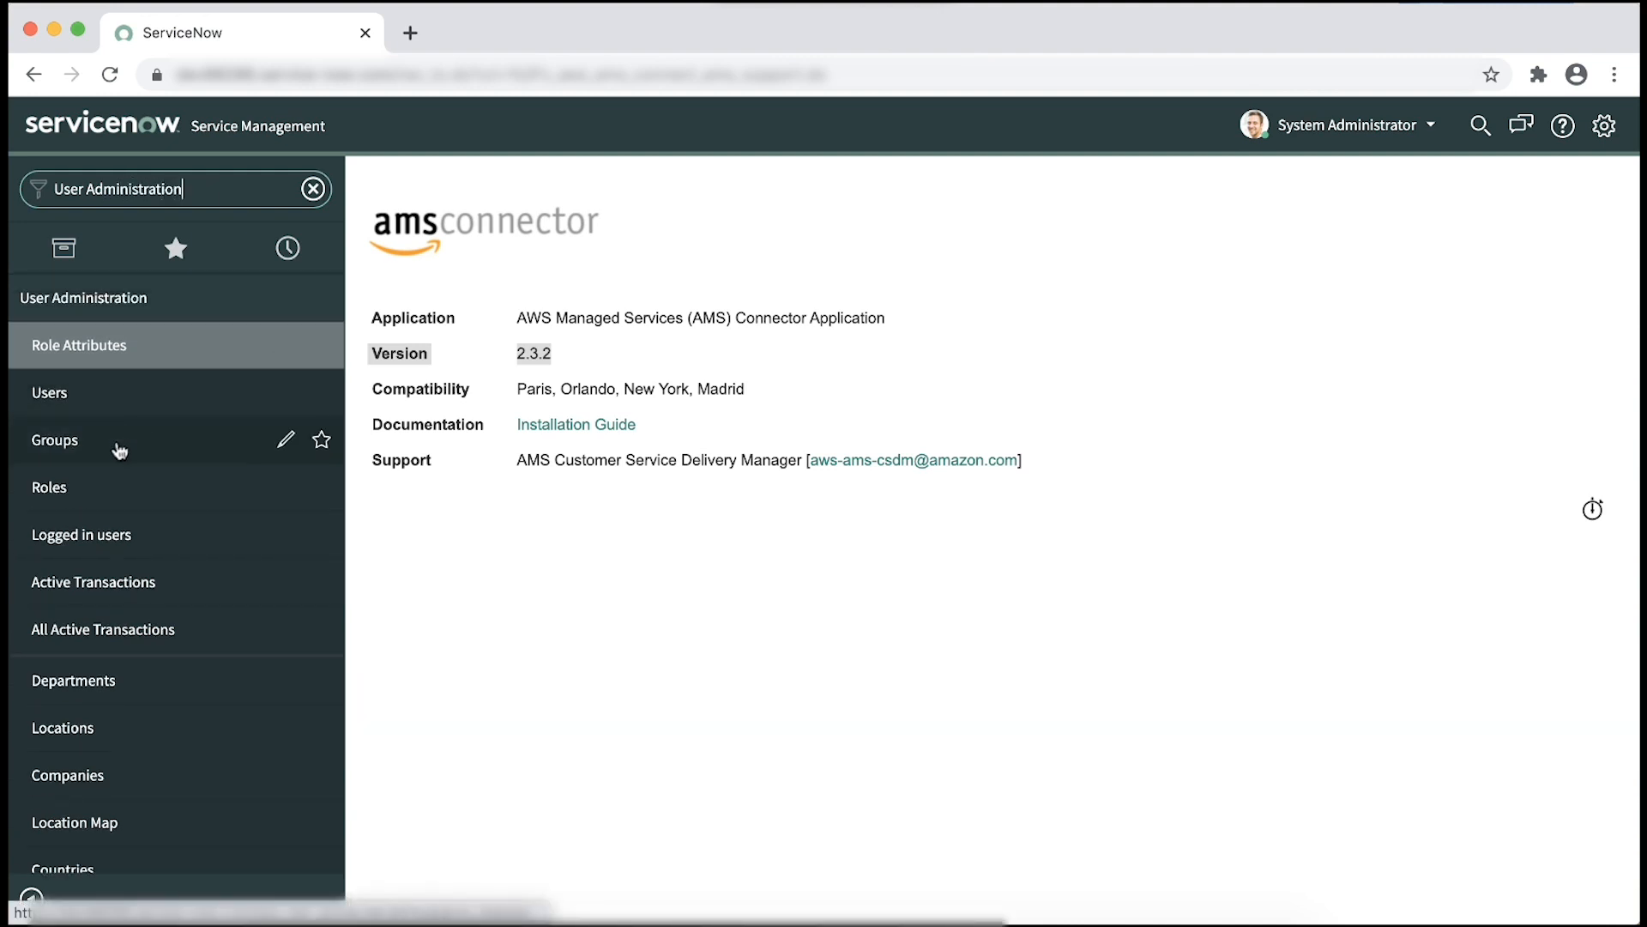
click(55, 440)
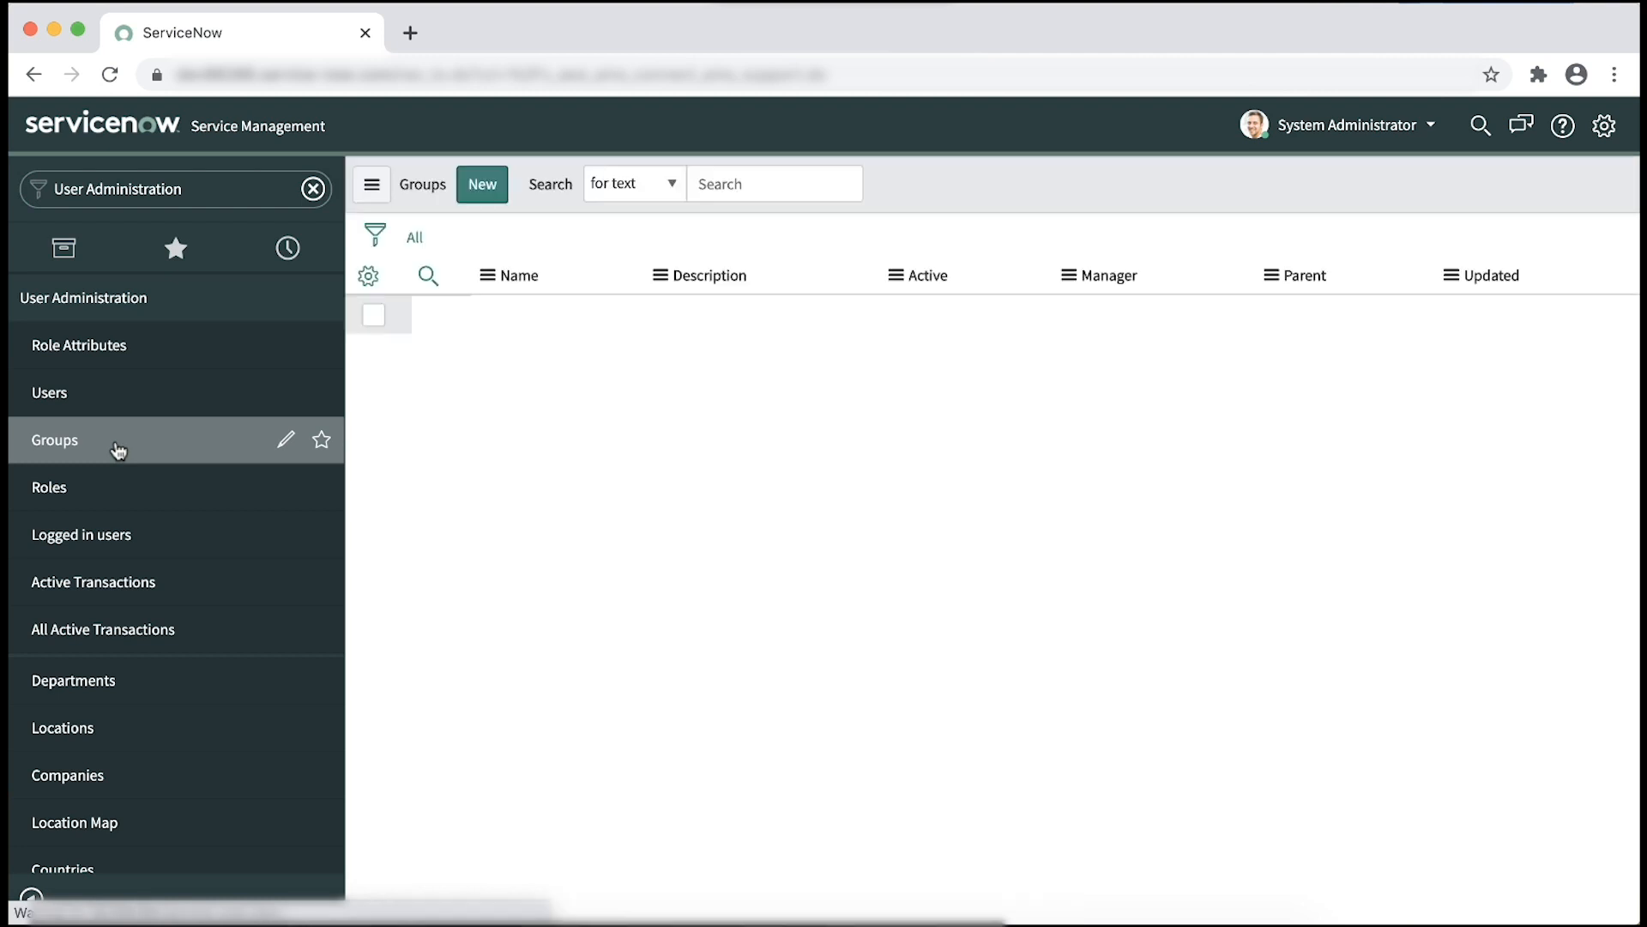
click(54, 439)
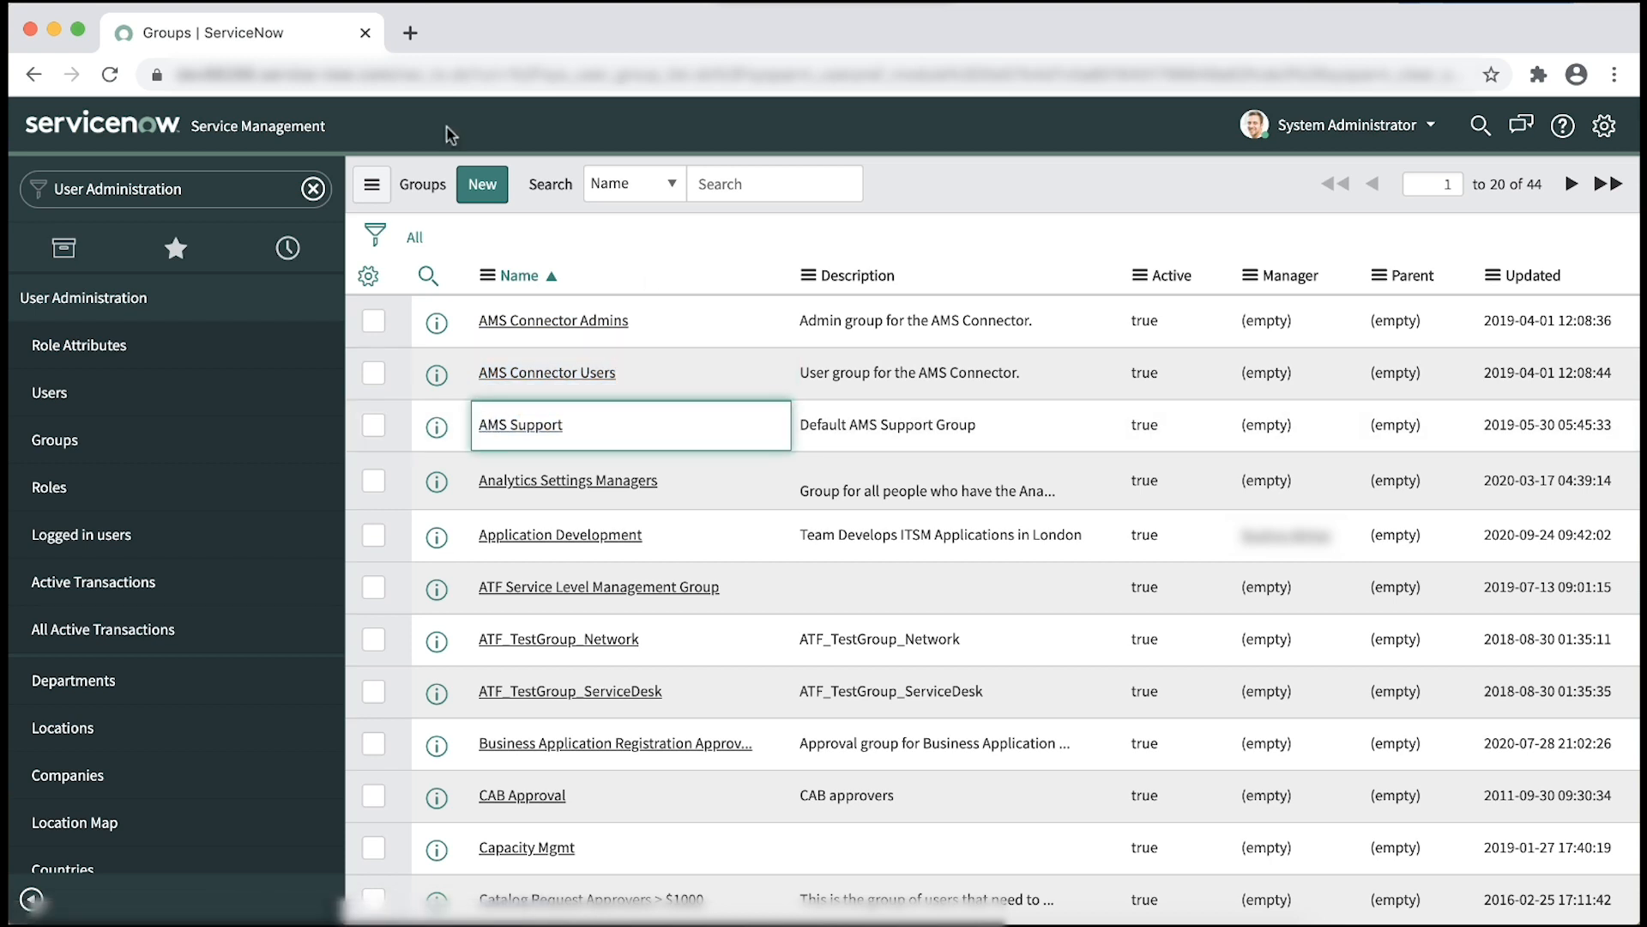
mouse_move(314, 189)
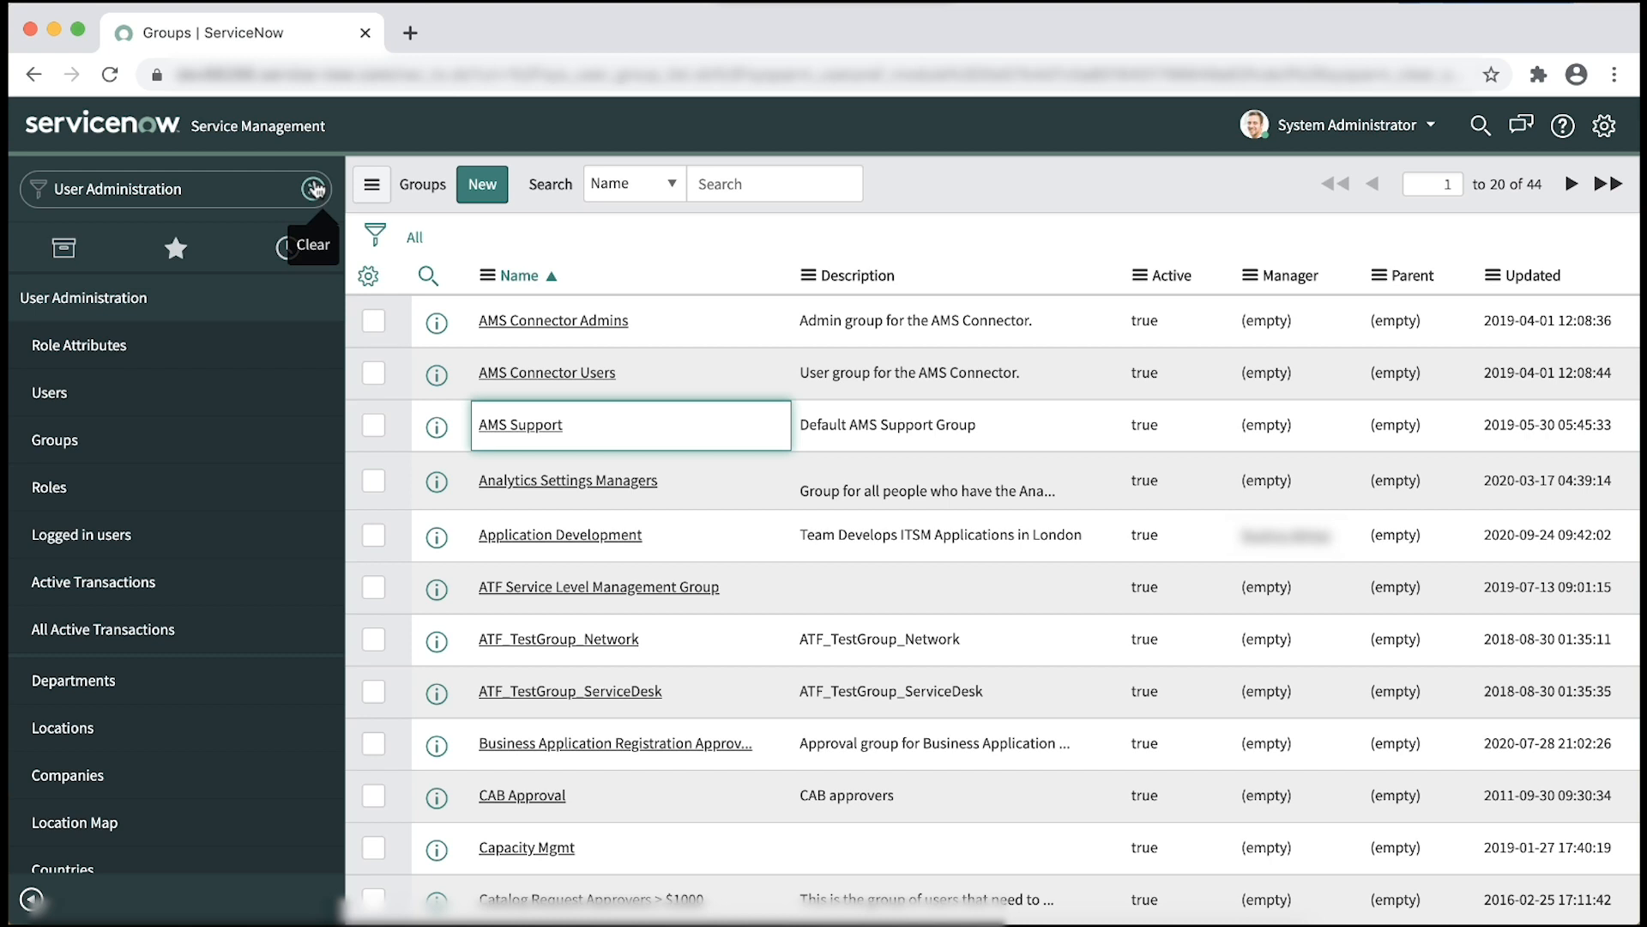
Create AMS account 'Demo' with account ID and access keys, ticking Root Account and Active
text(AMS)
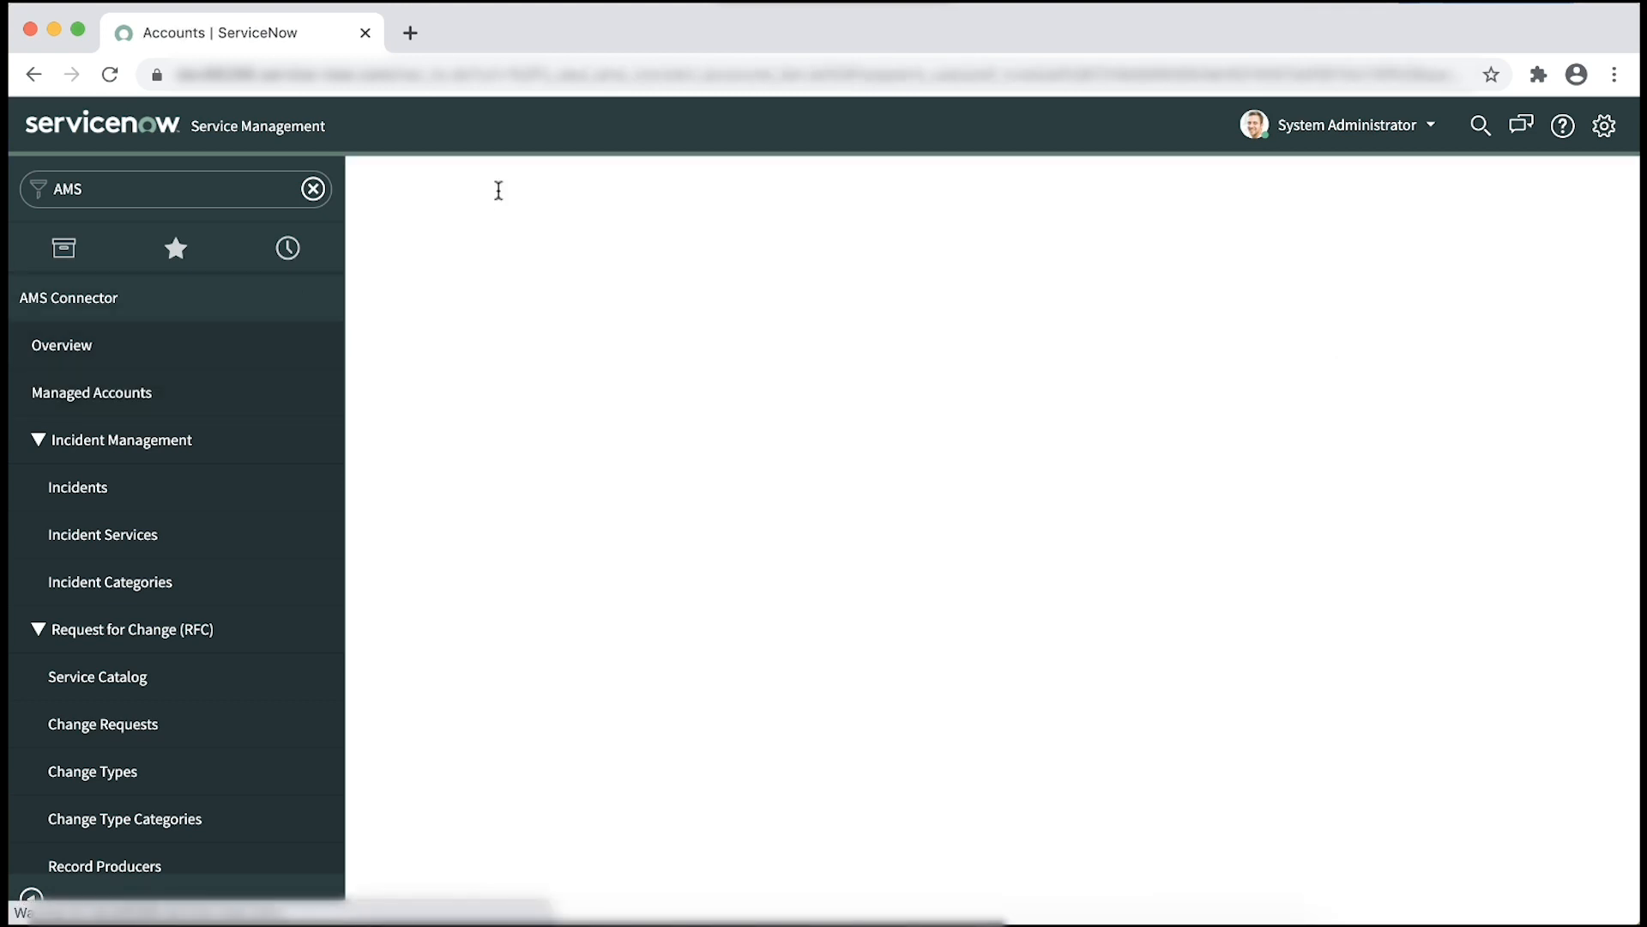
text(D)
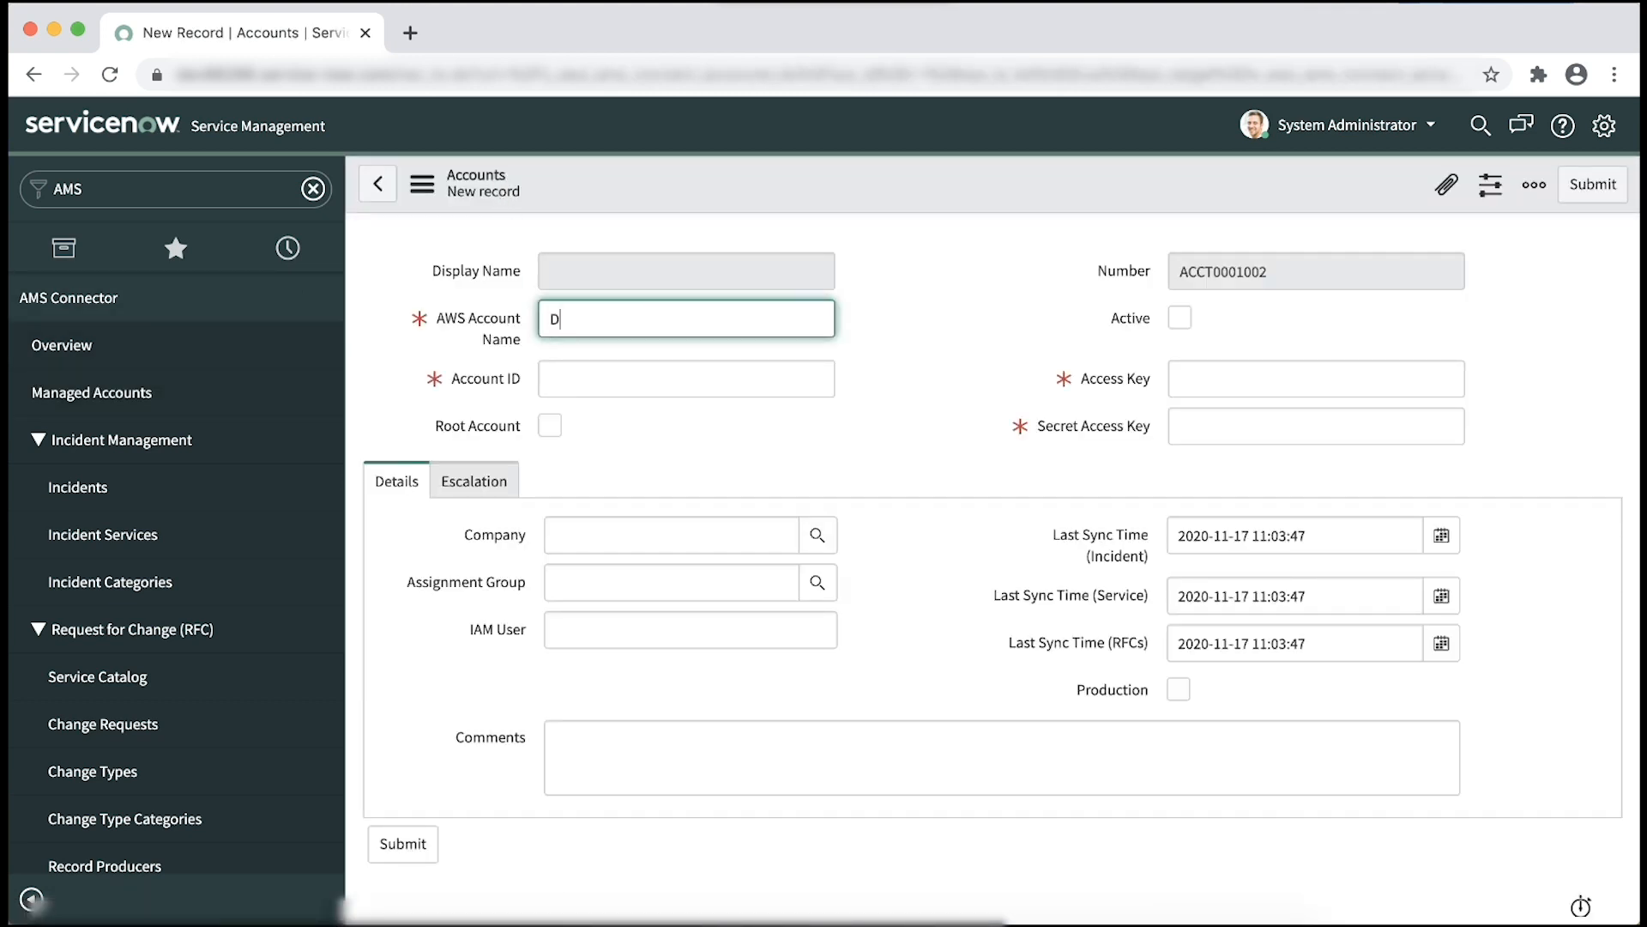
text(emo)
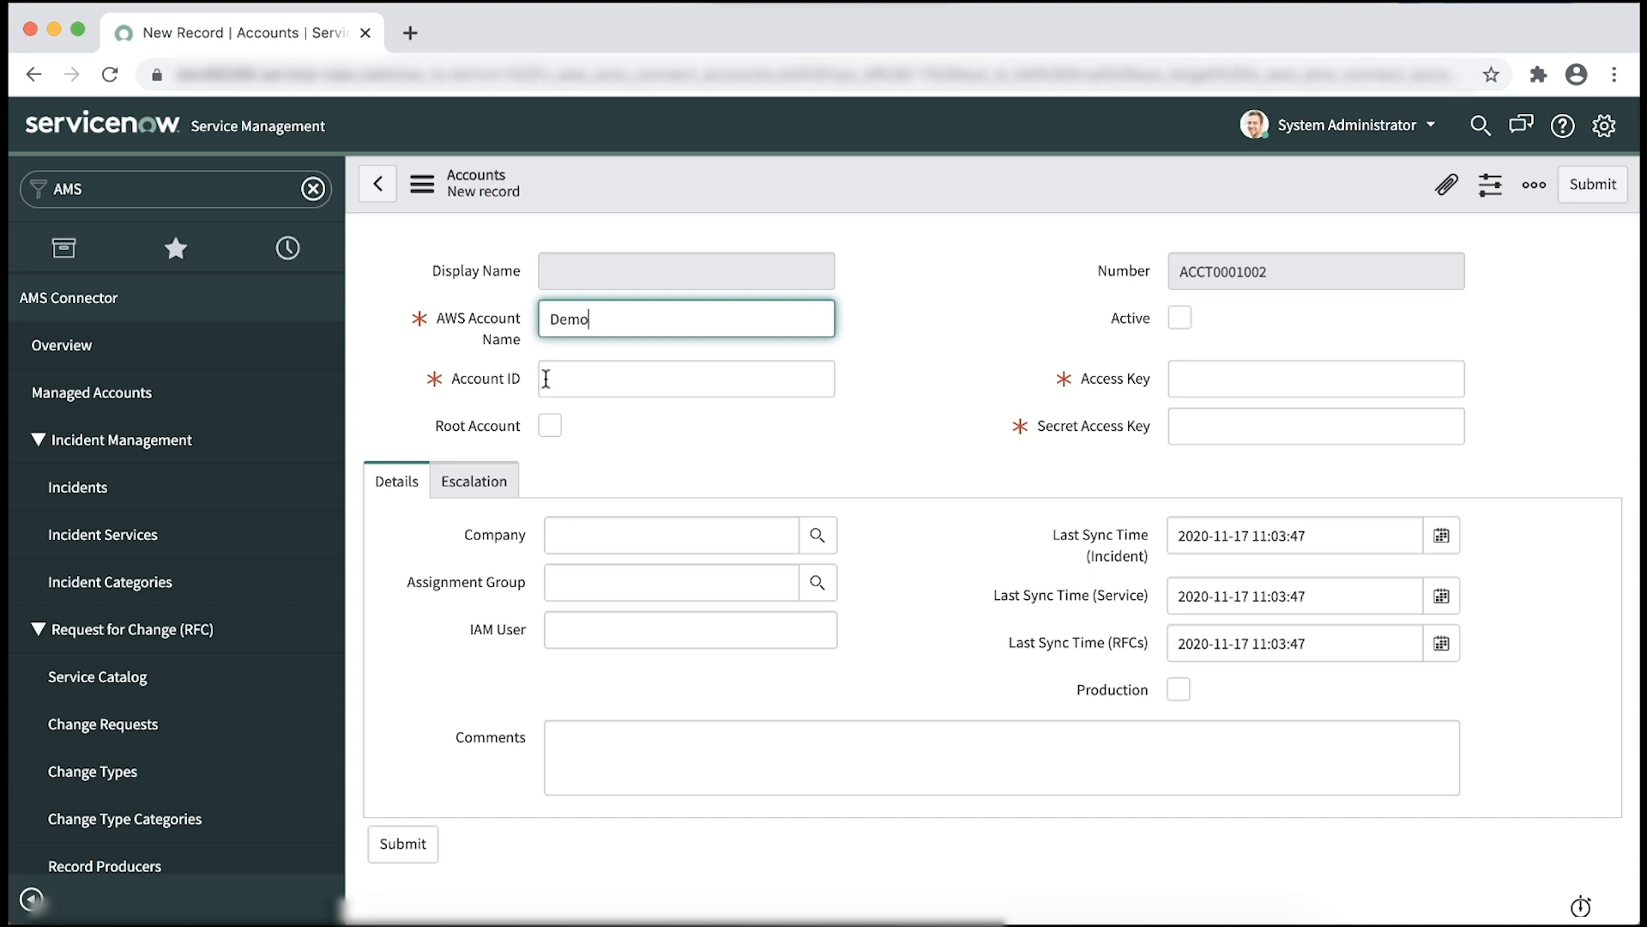
click(684, 378)
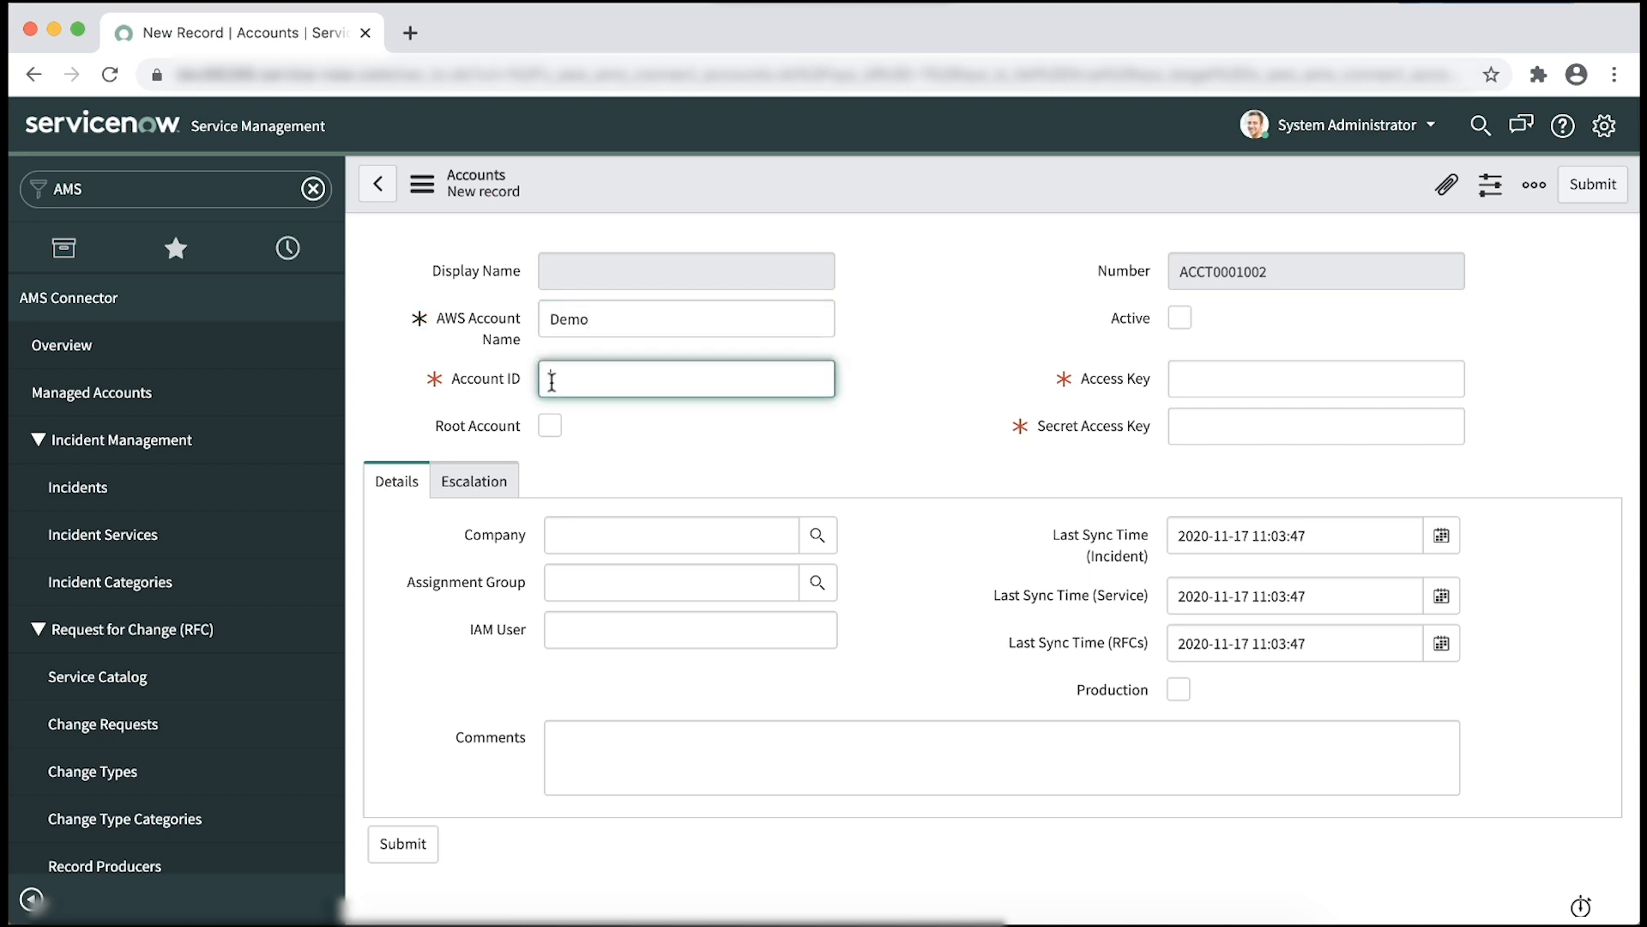
click(1314, 378)
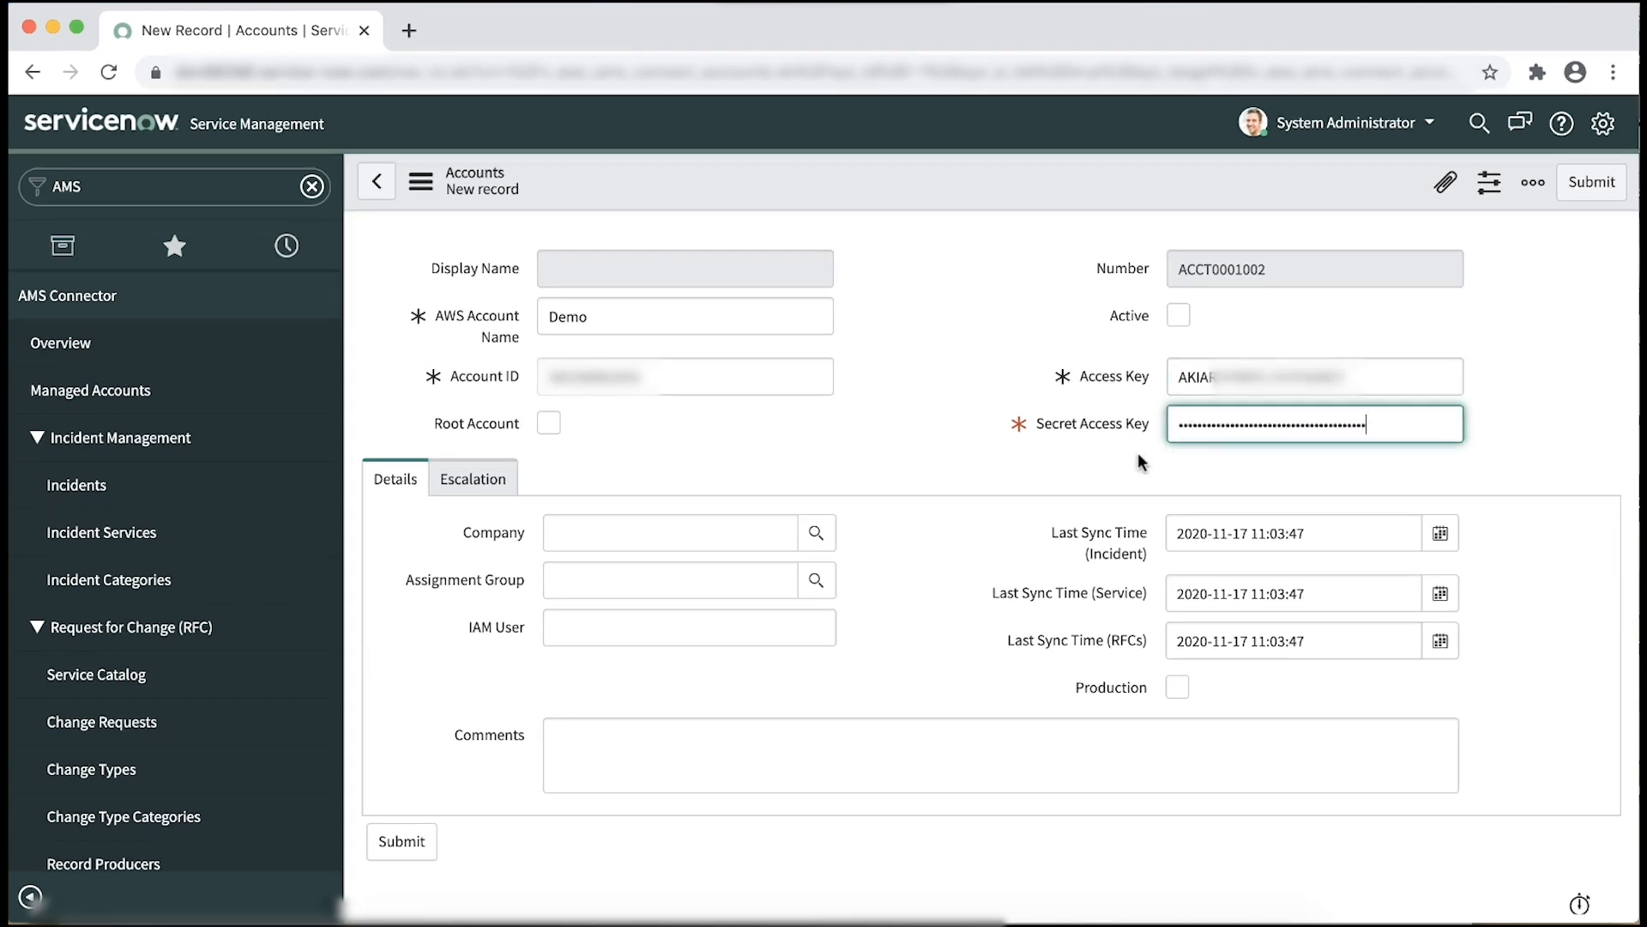
mouse_move(563, 412)
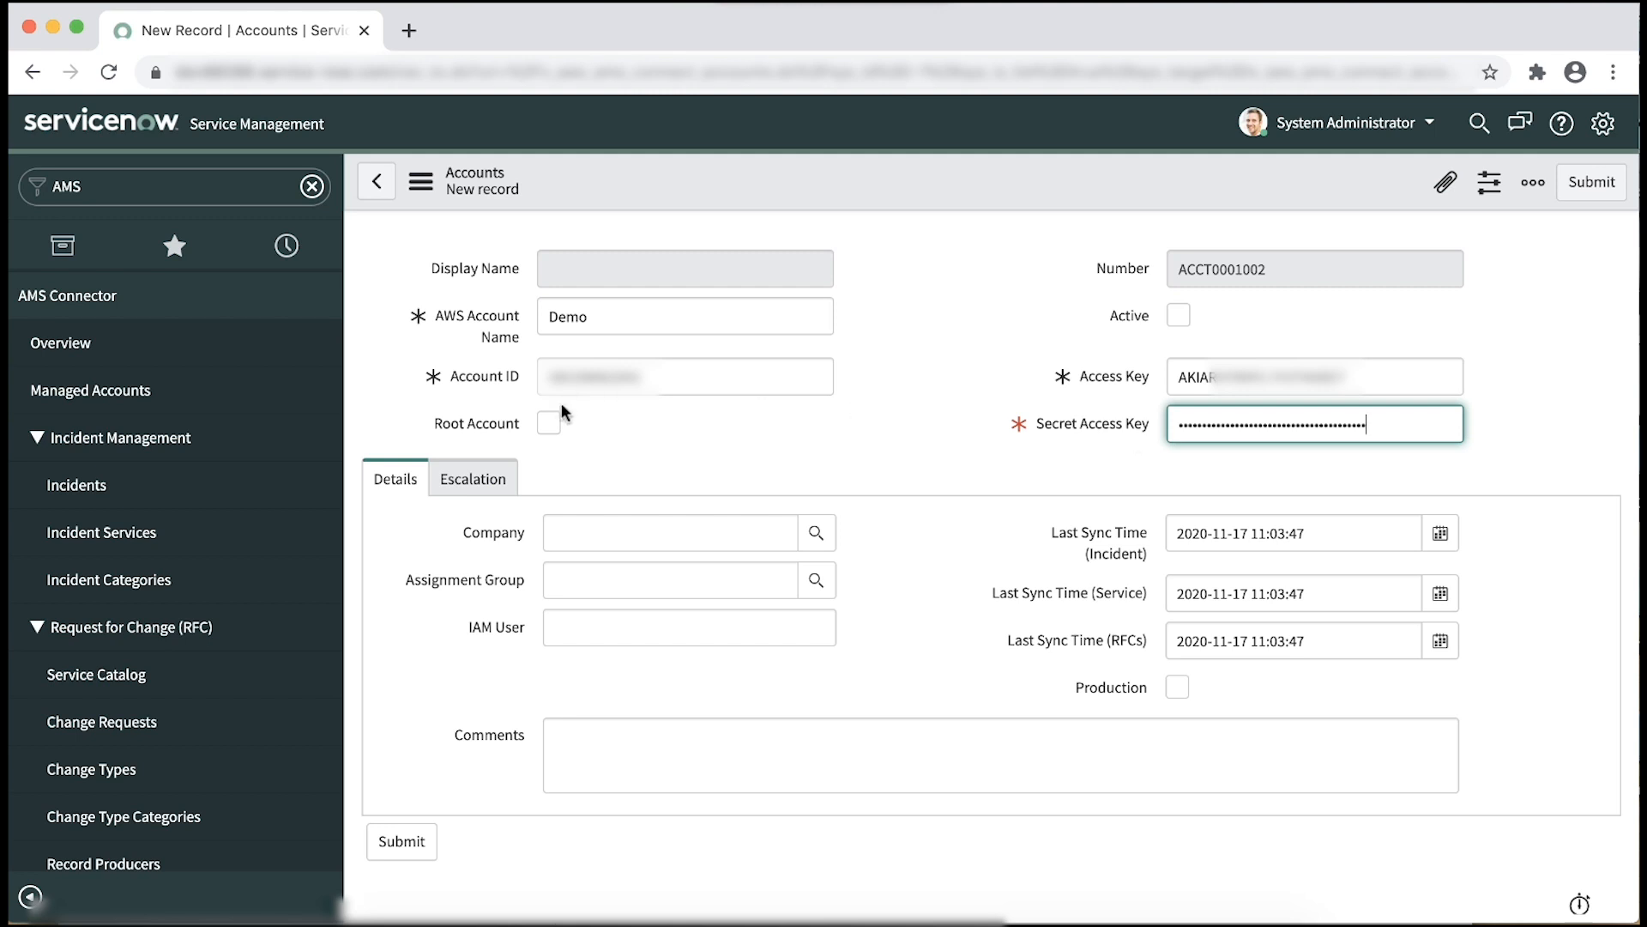
click(548, 423)
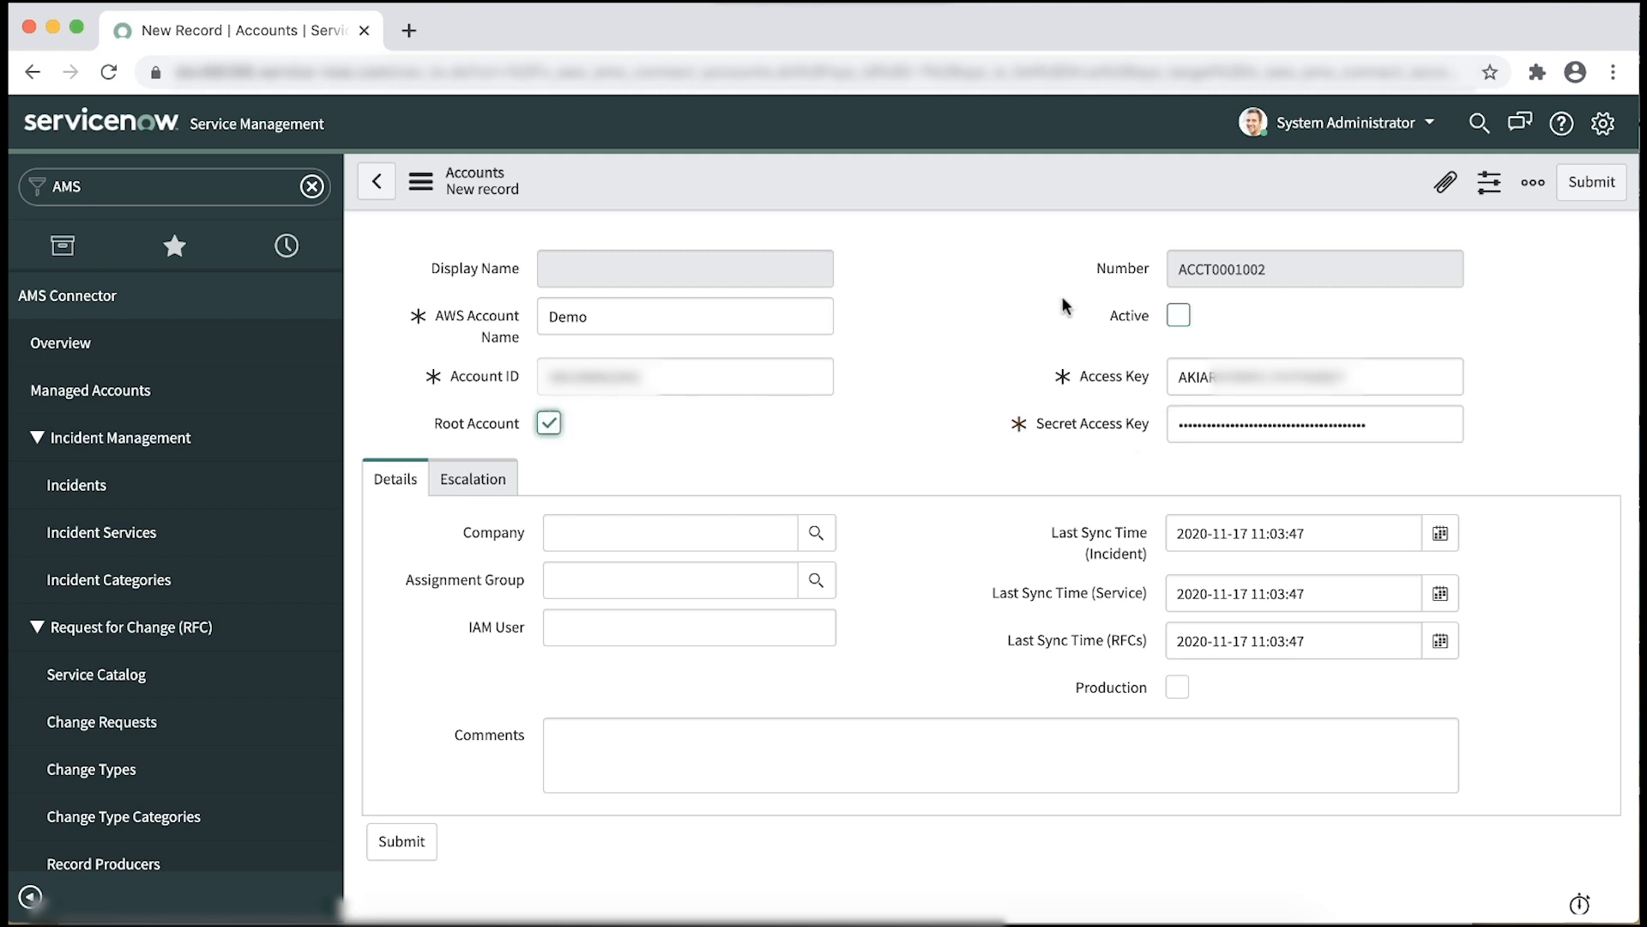
click(1176, 315)
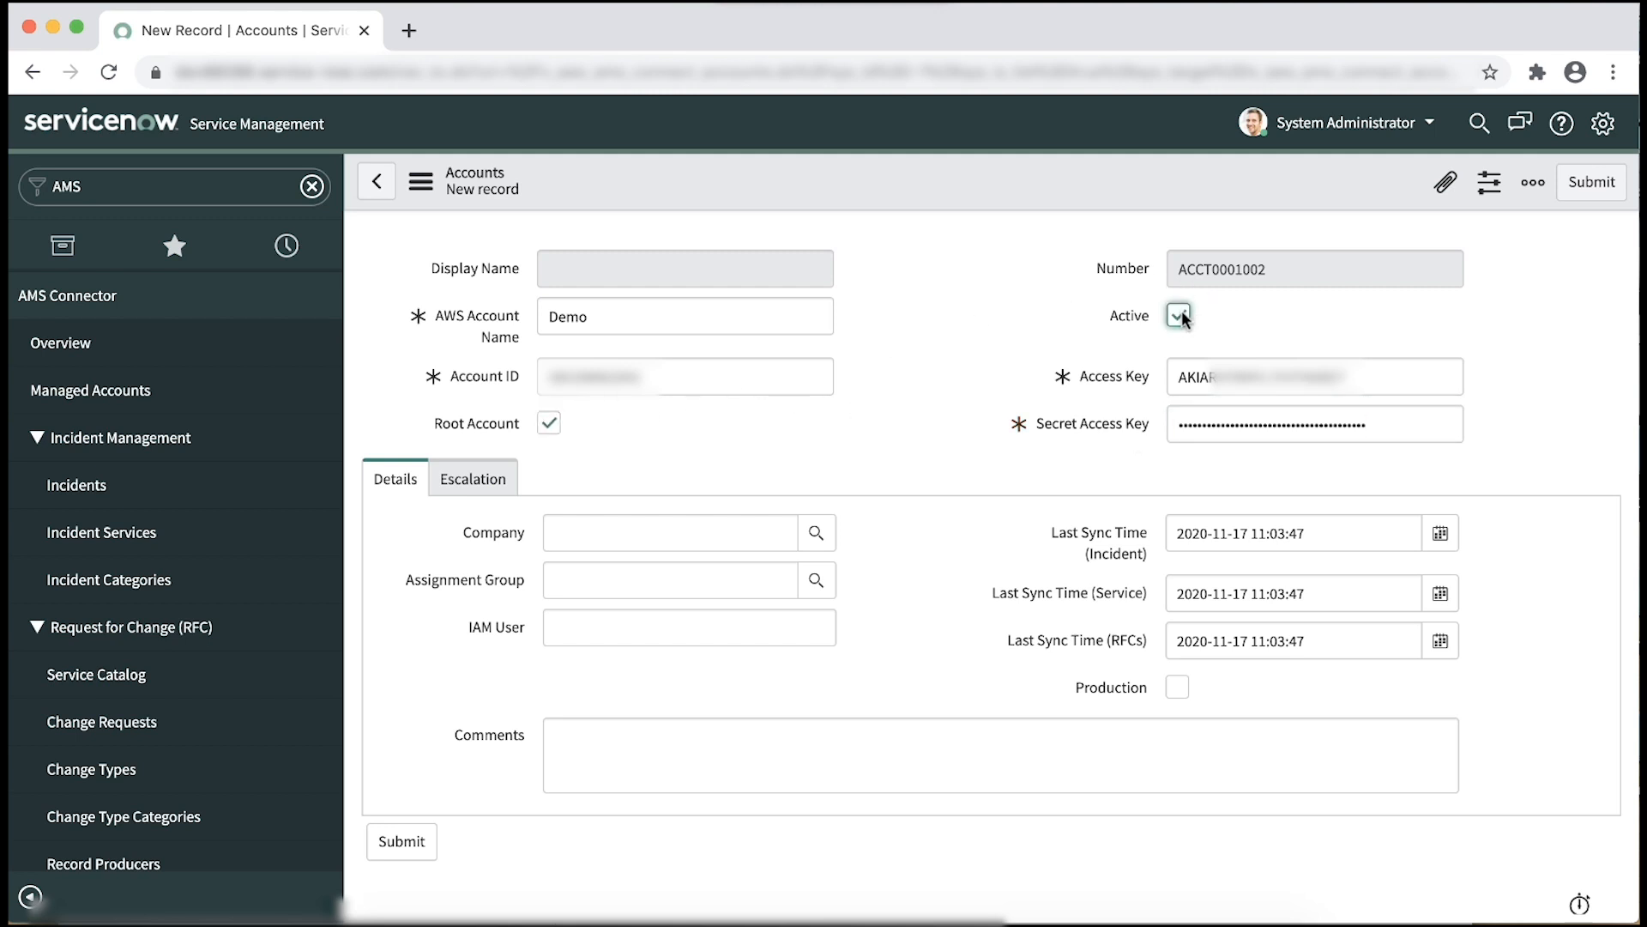
Look up AMS Support as the Demo account's assignment group and submit the record
click(670, 579)
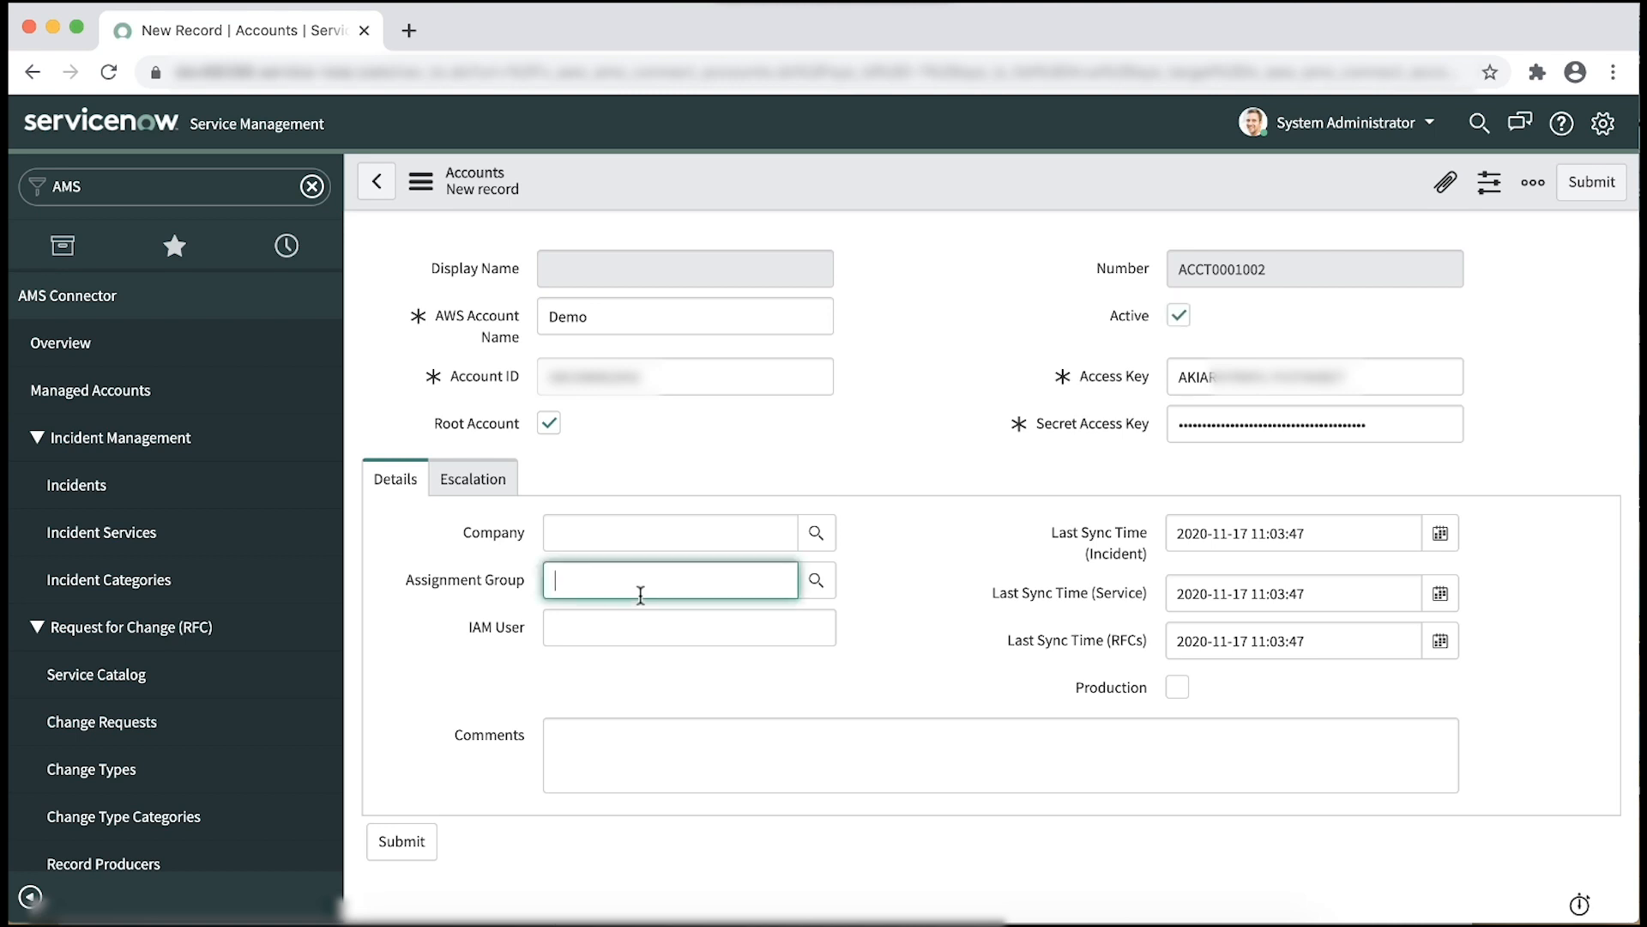
mouse_move(817, 580)
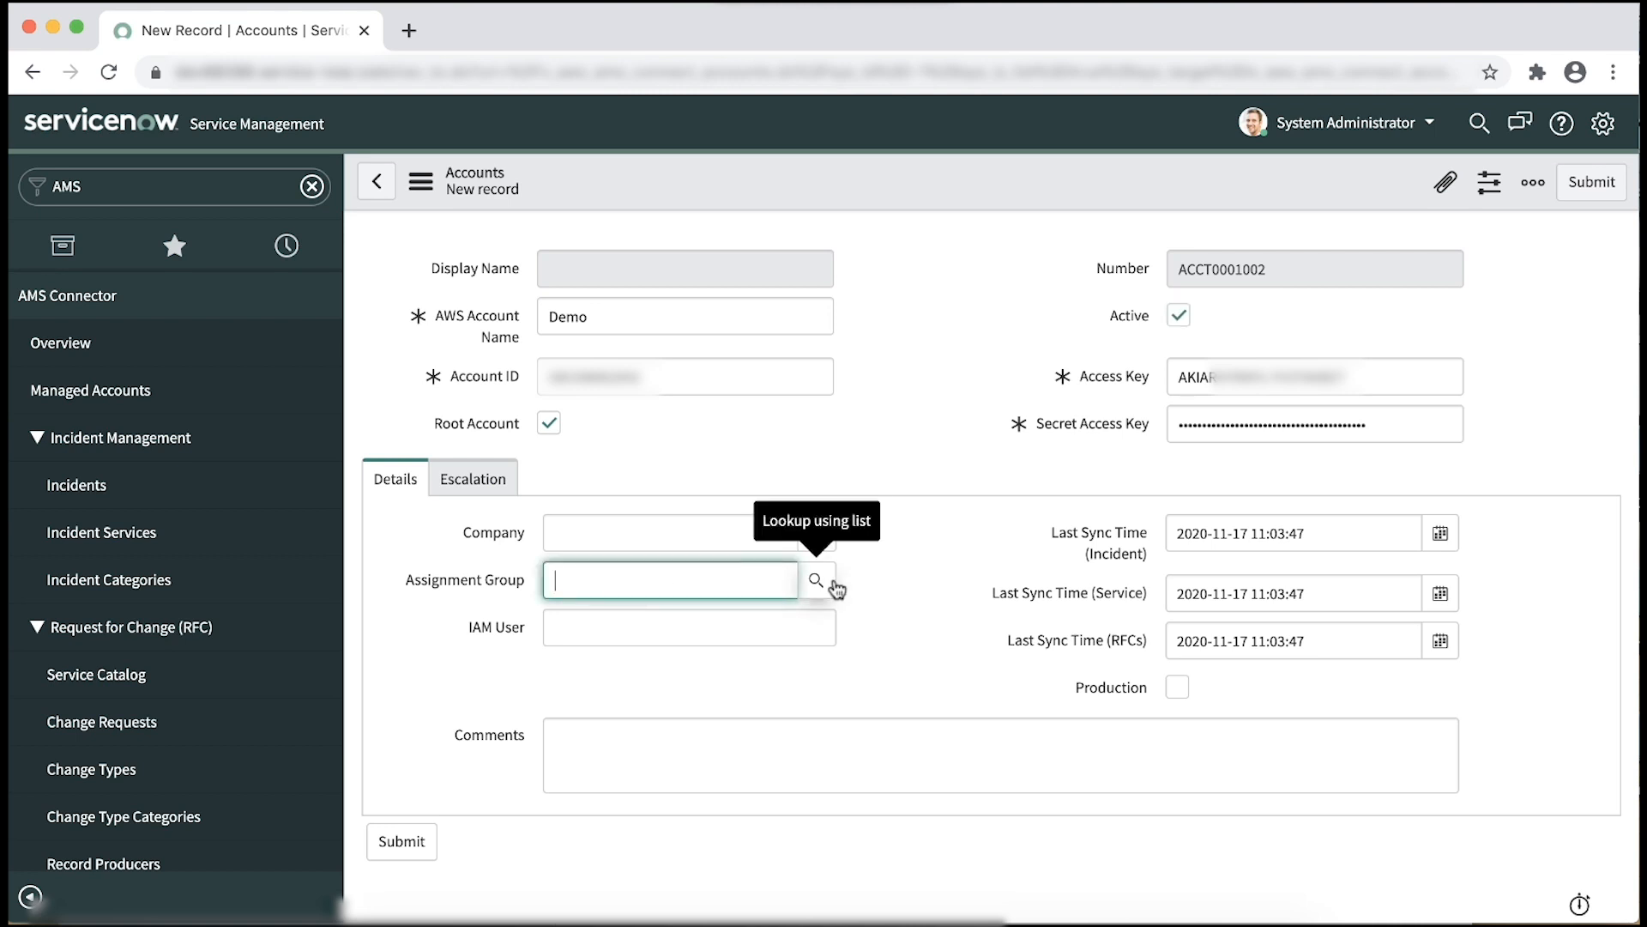
click(818, 580)
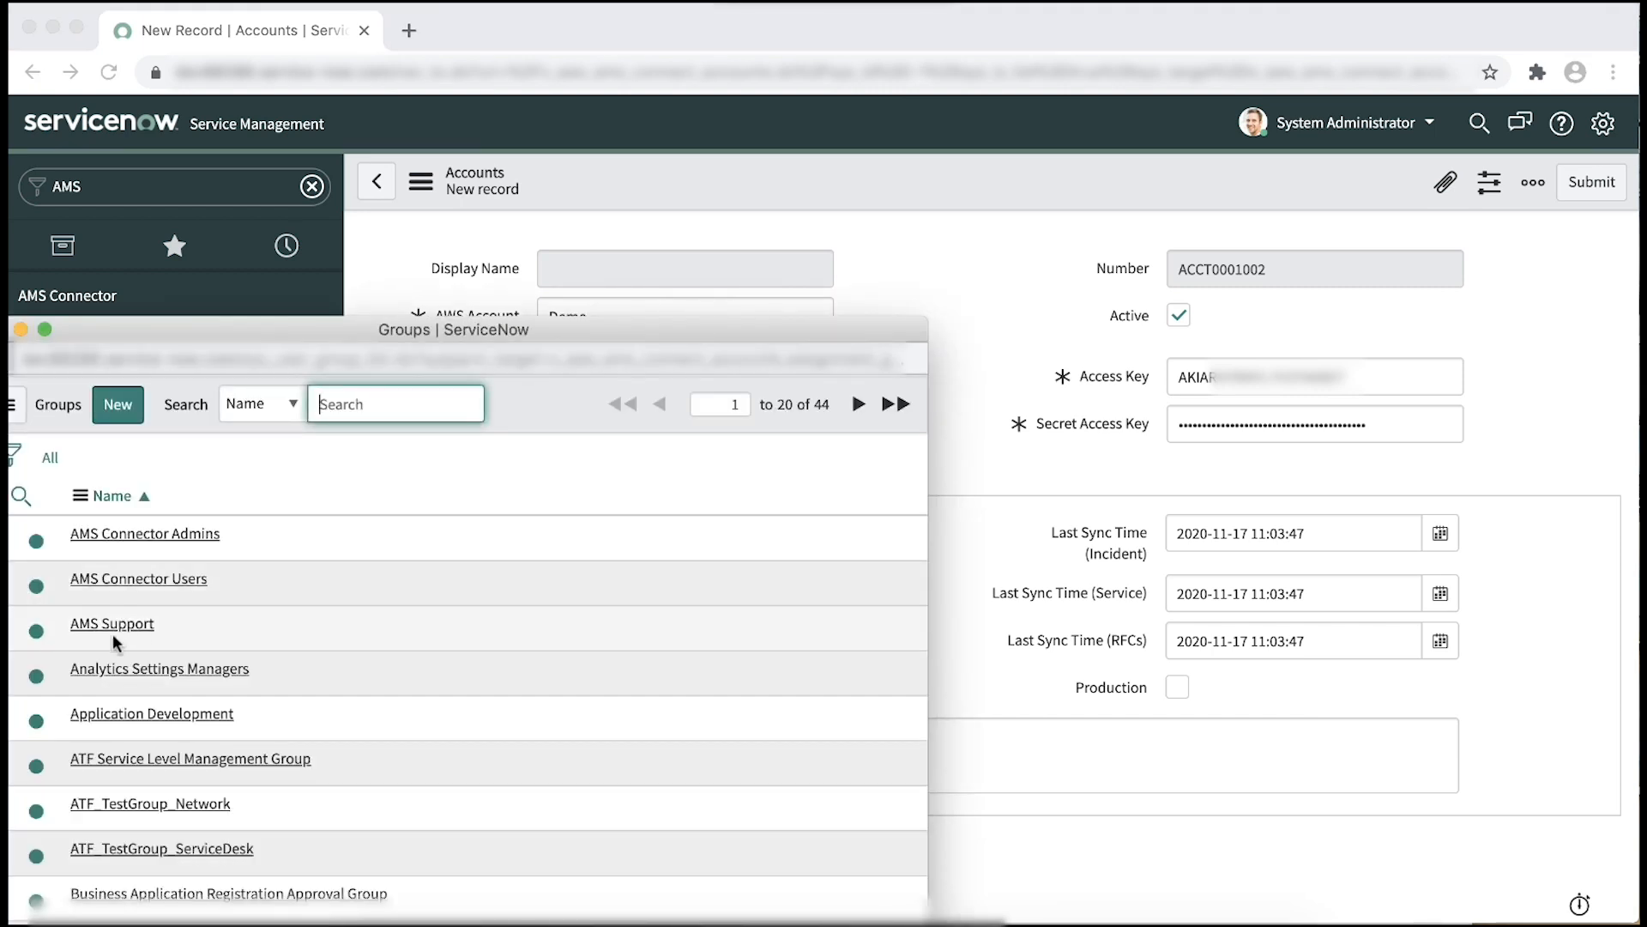
click(112, 623)
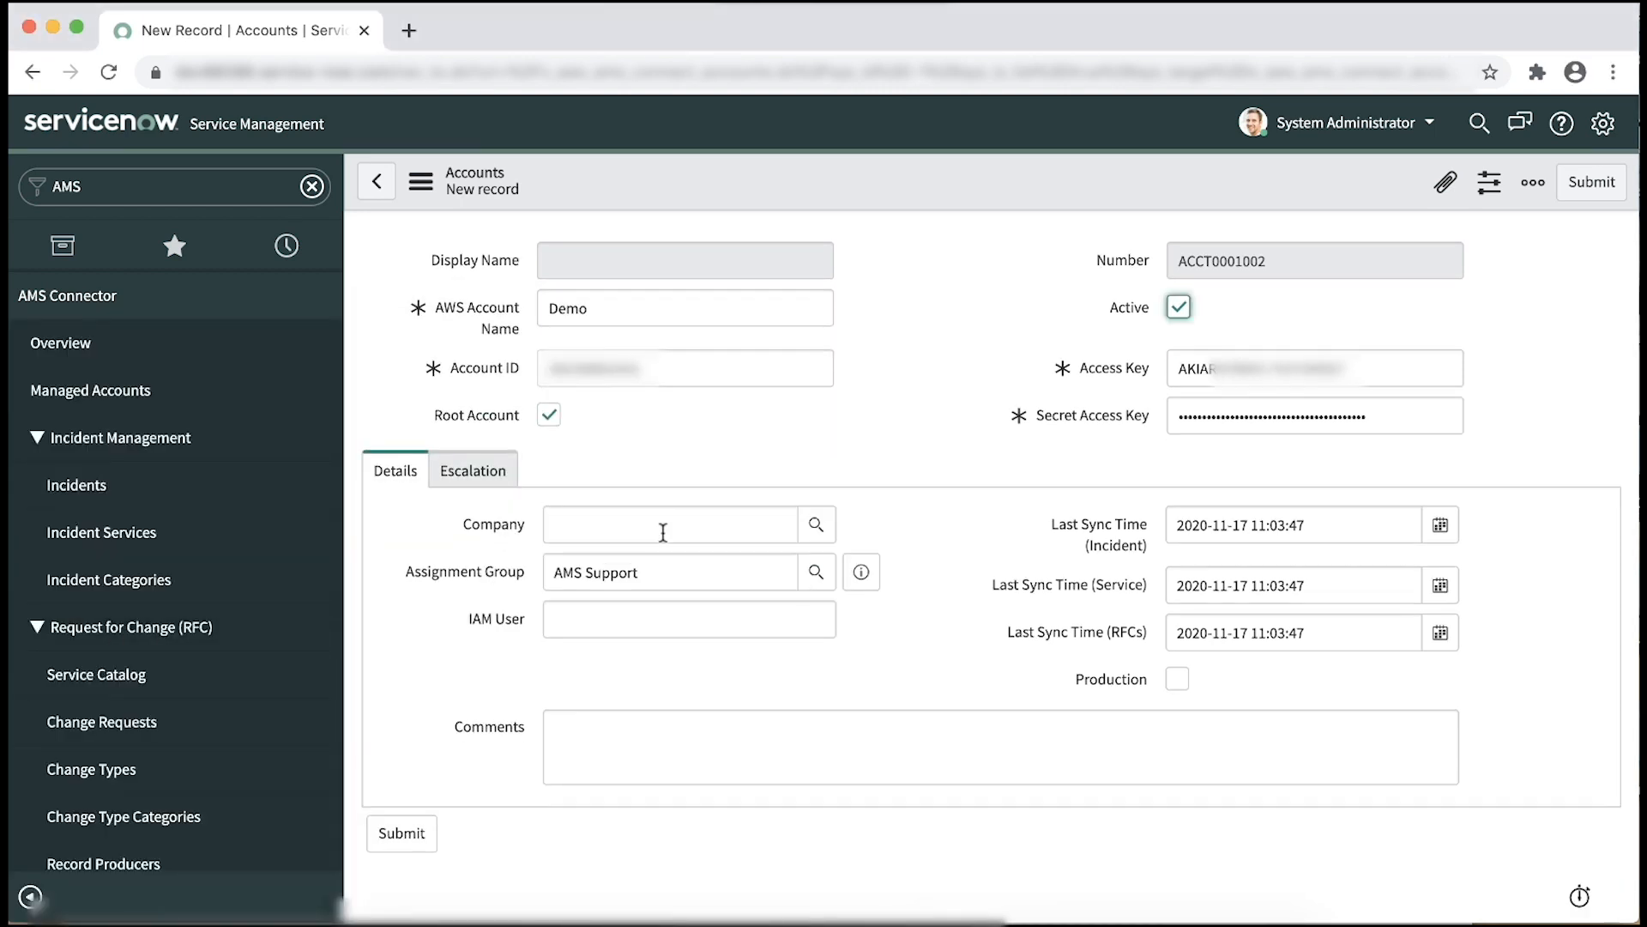
click(402, 833)
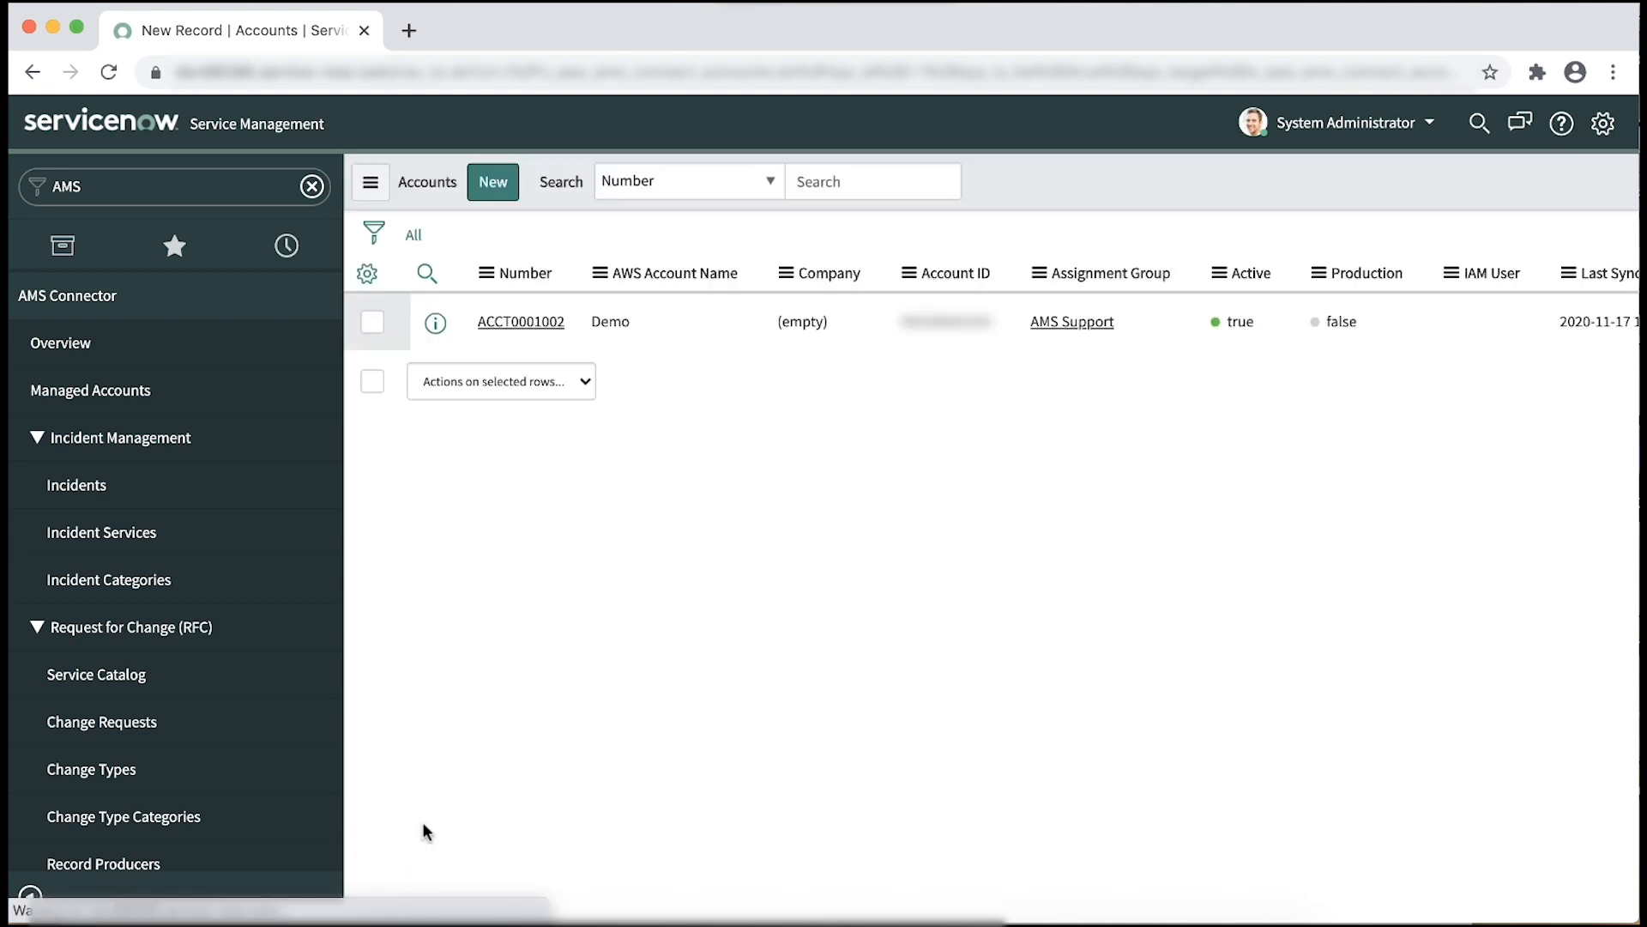
Edit the General card of AMS Guided Setup and choose Configure Logging for Successful Transactions
click(516, 272)
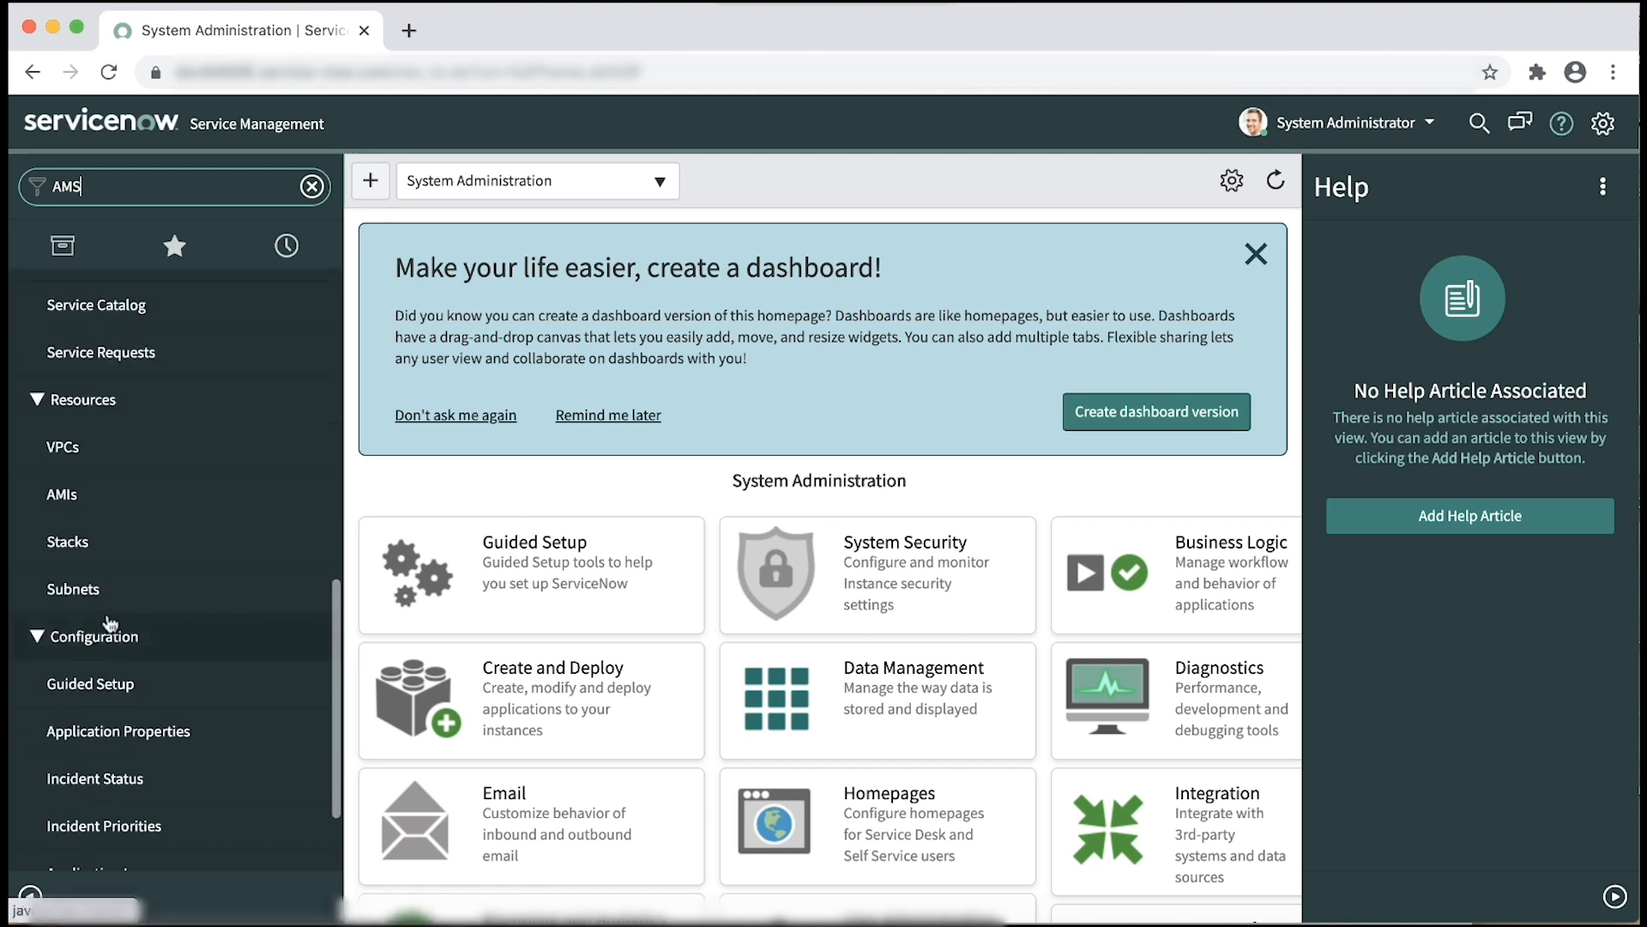
click(91, 683)
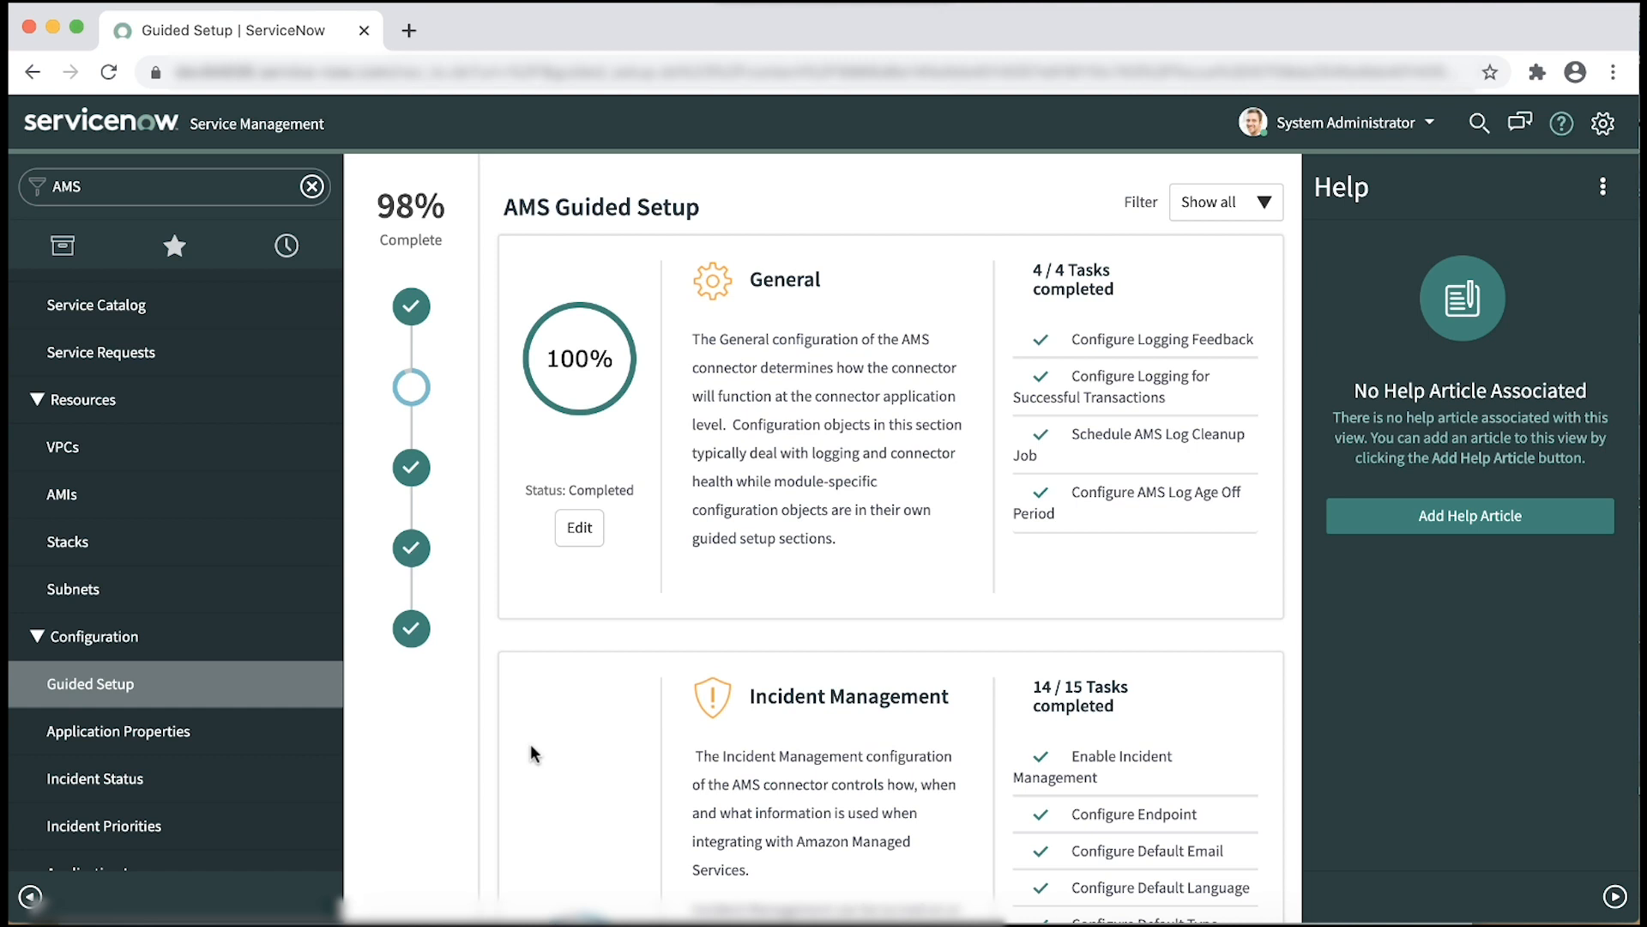
mouse_move(579, 529)
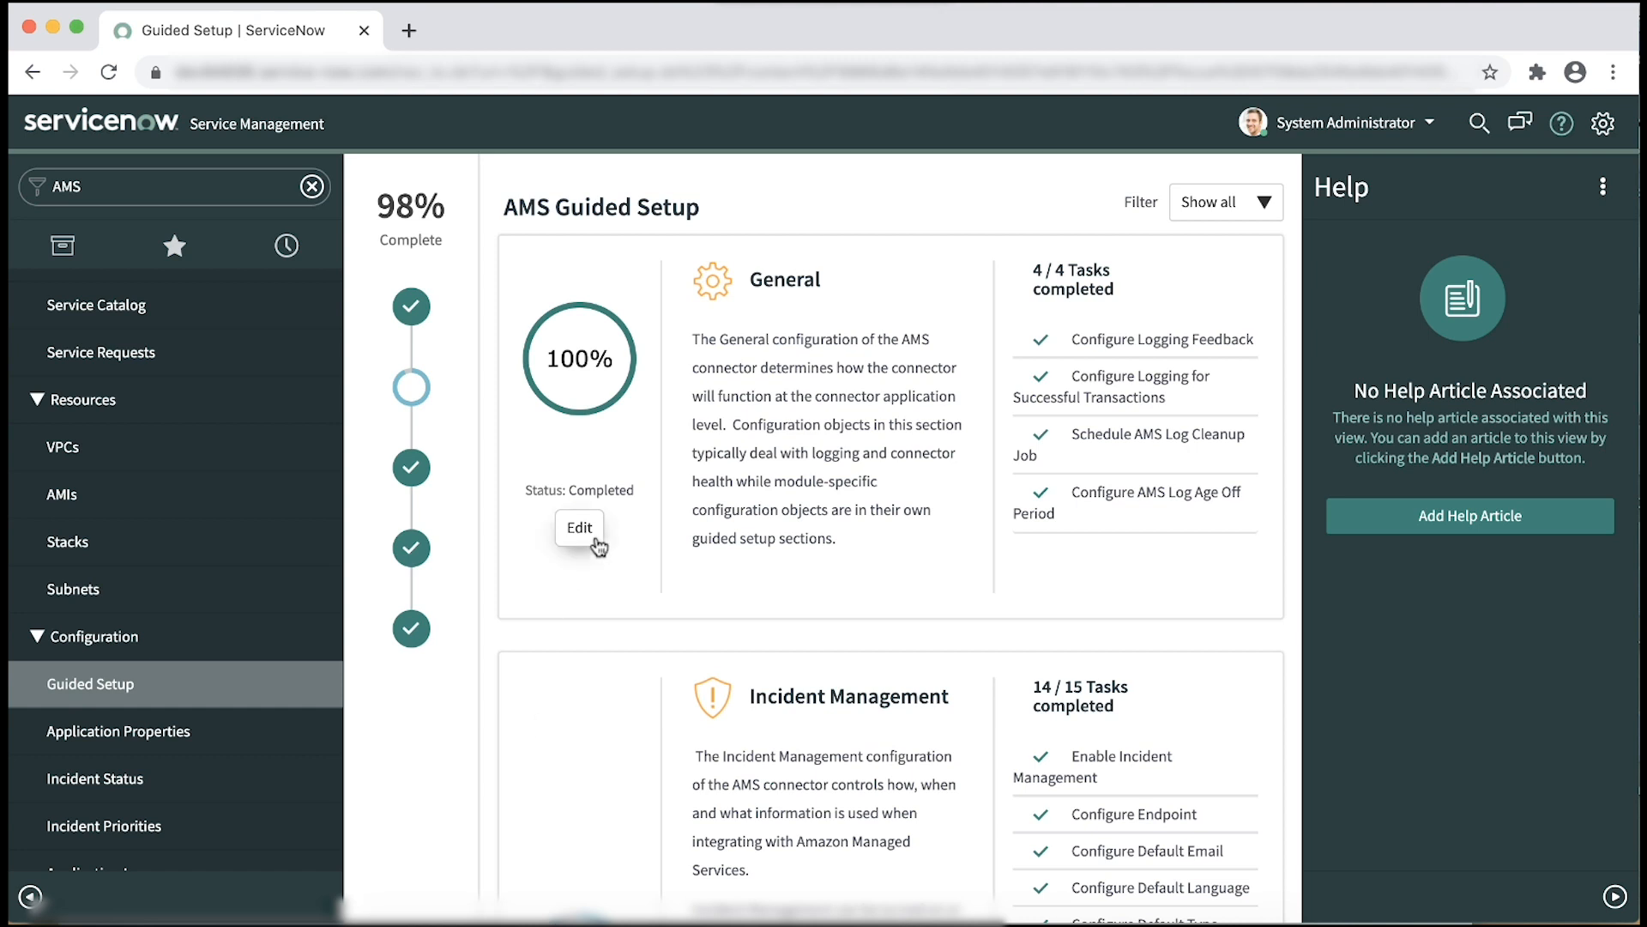
click(577, 528)
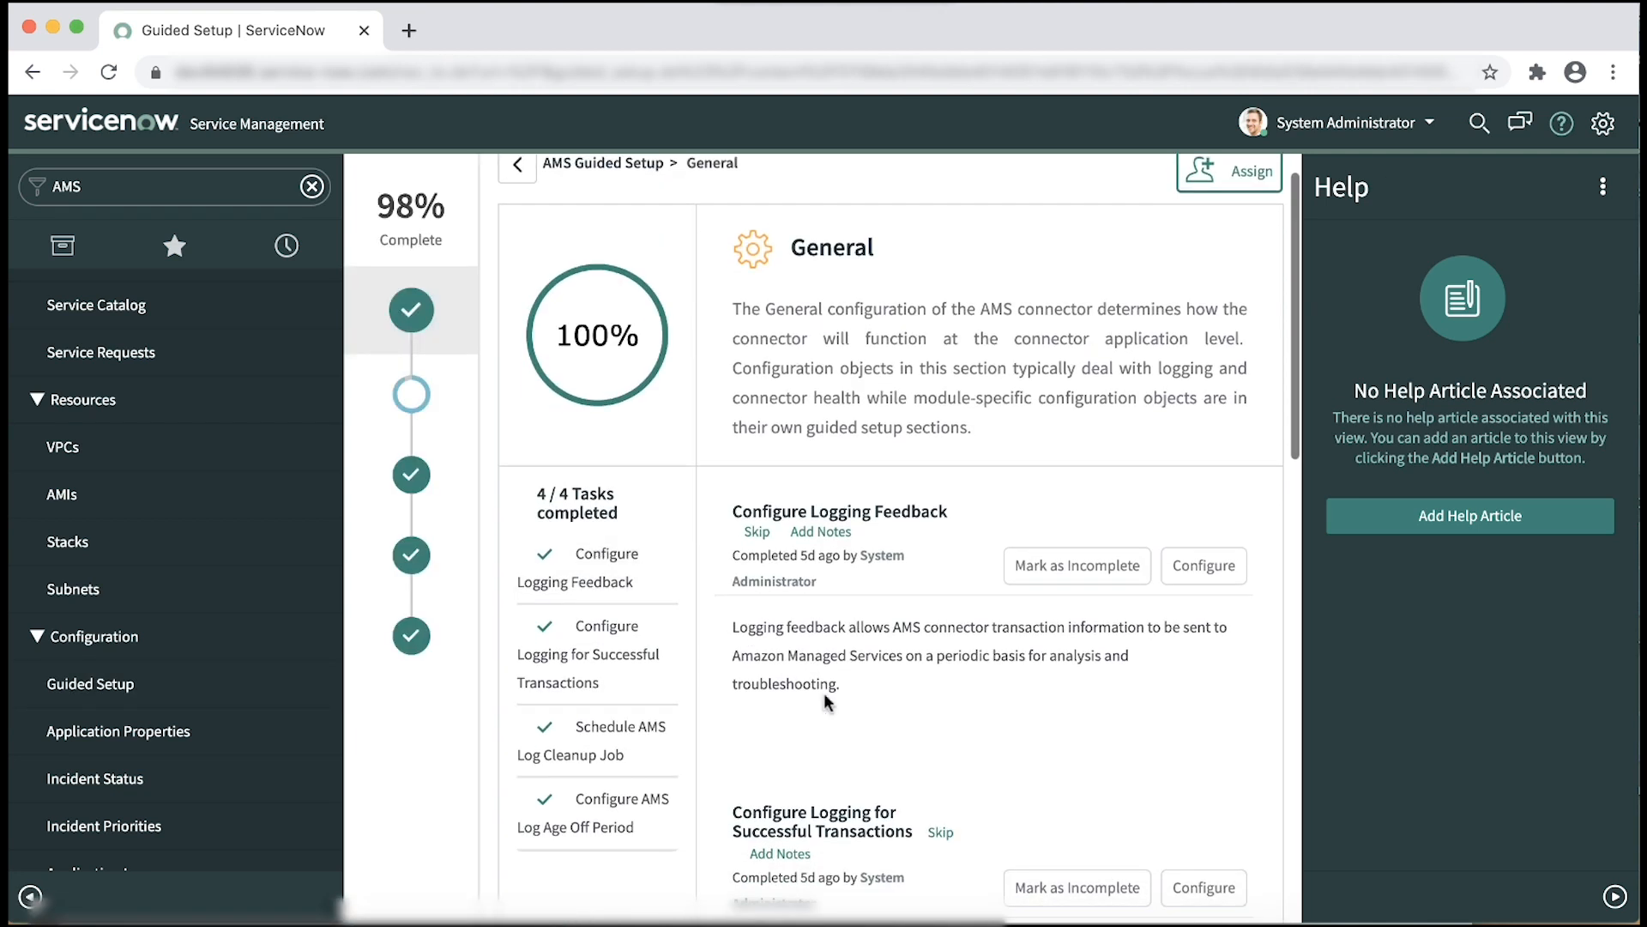
scroll(down, 3)
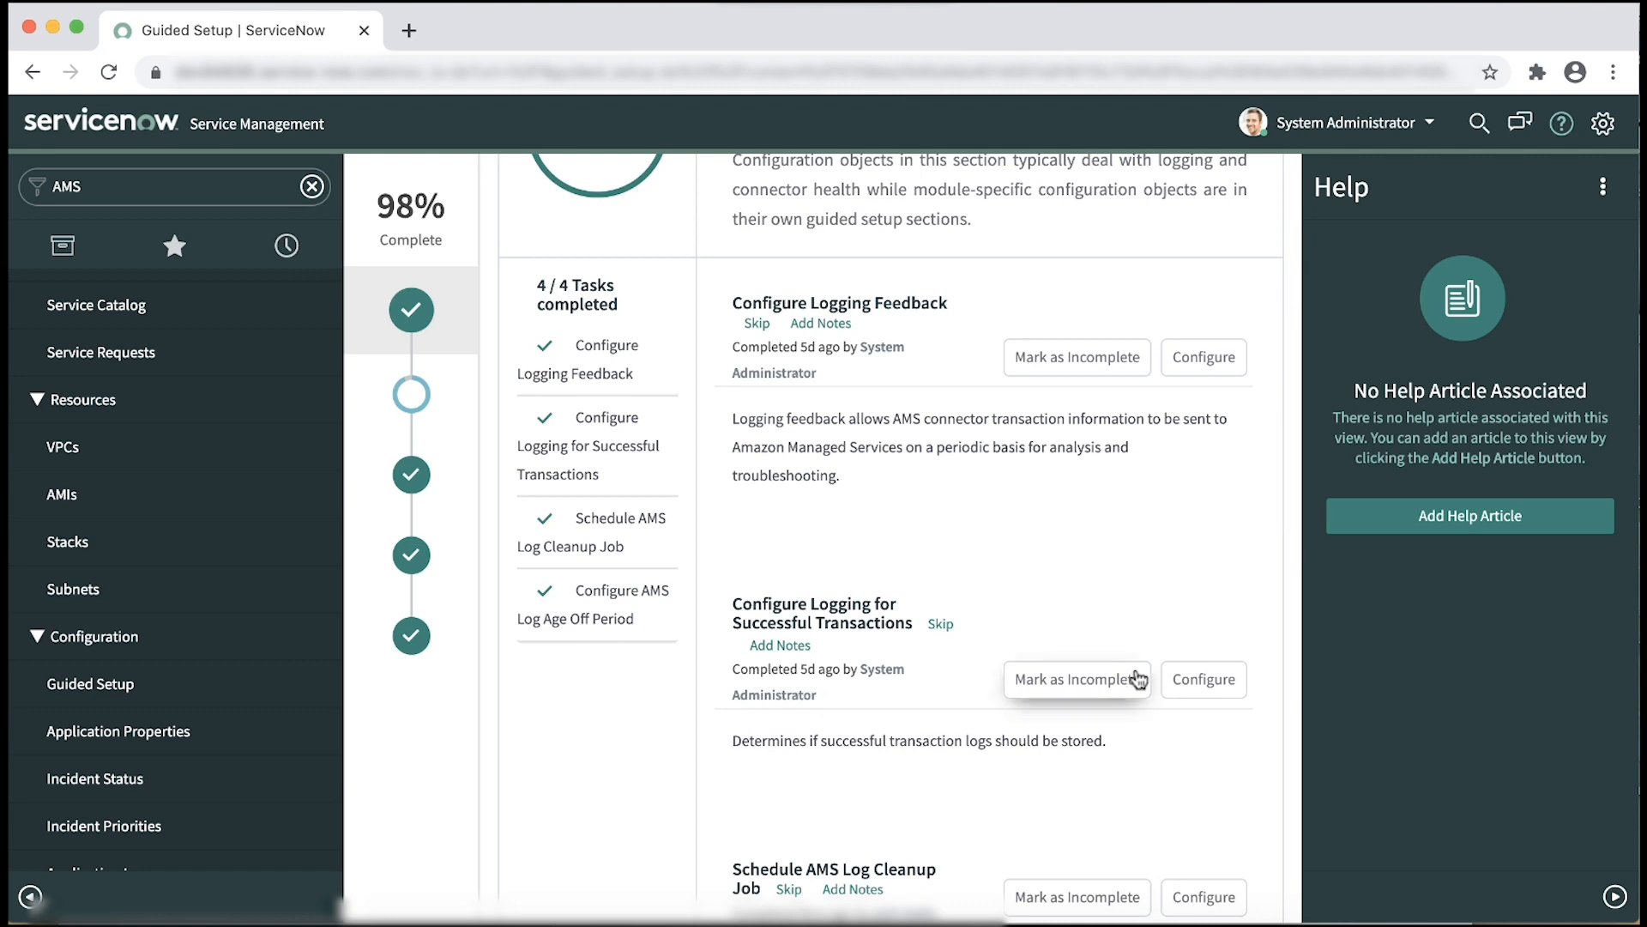
click(1203, 679)
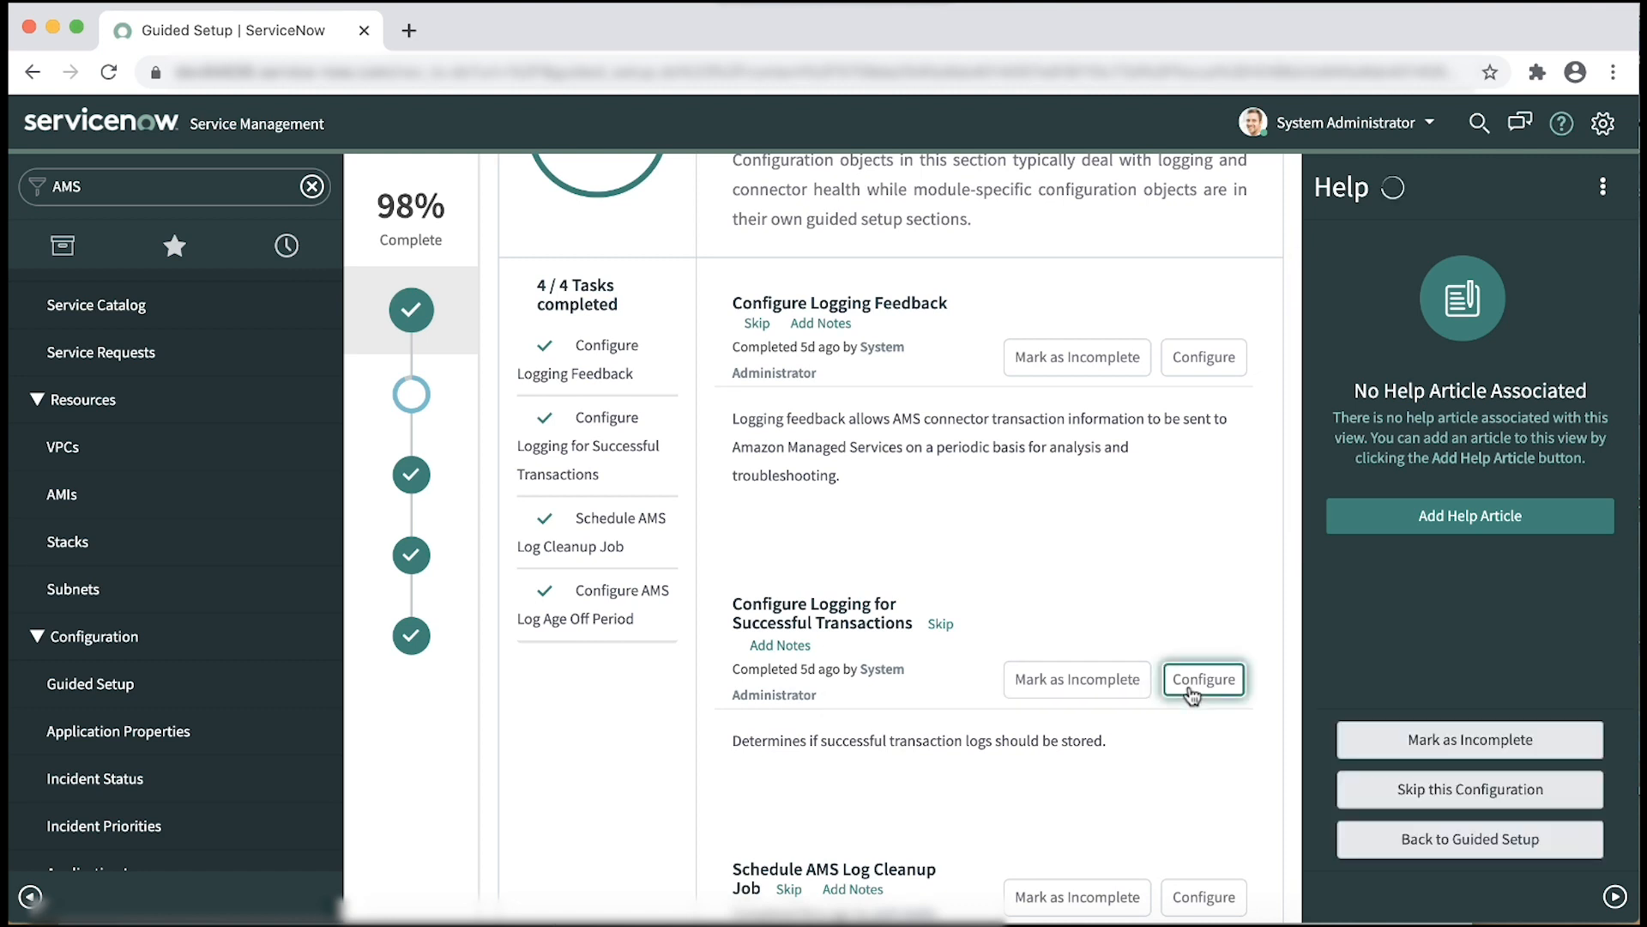
Open the x_aws_ams_connect.logging.log_successful system property, currently set to false
click(1203, 680)
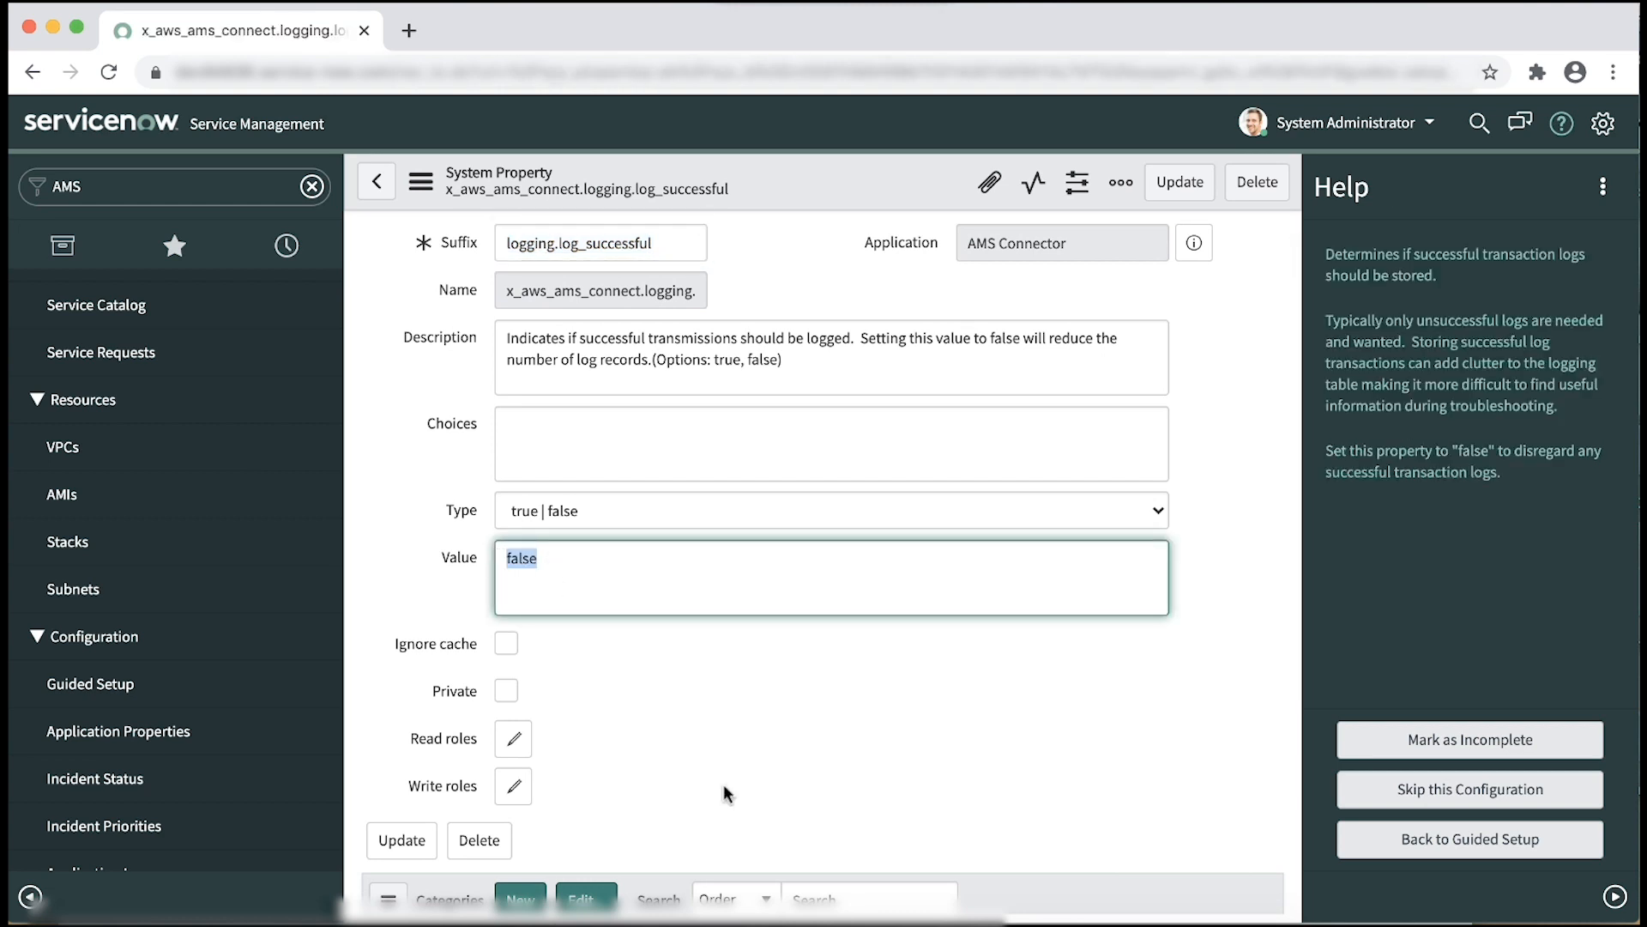
mouse_move(375, 182)
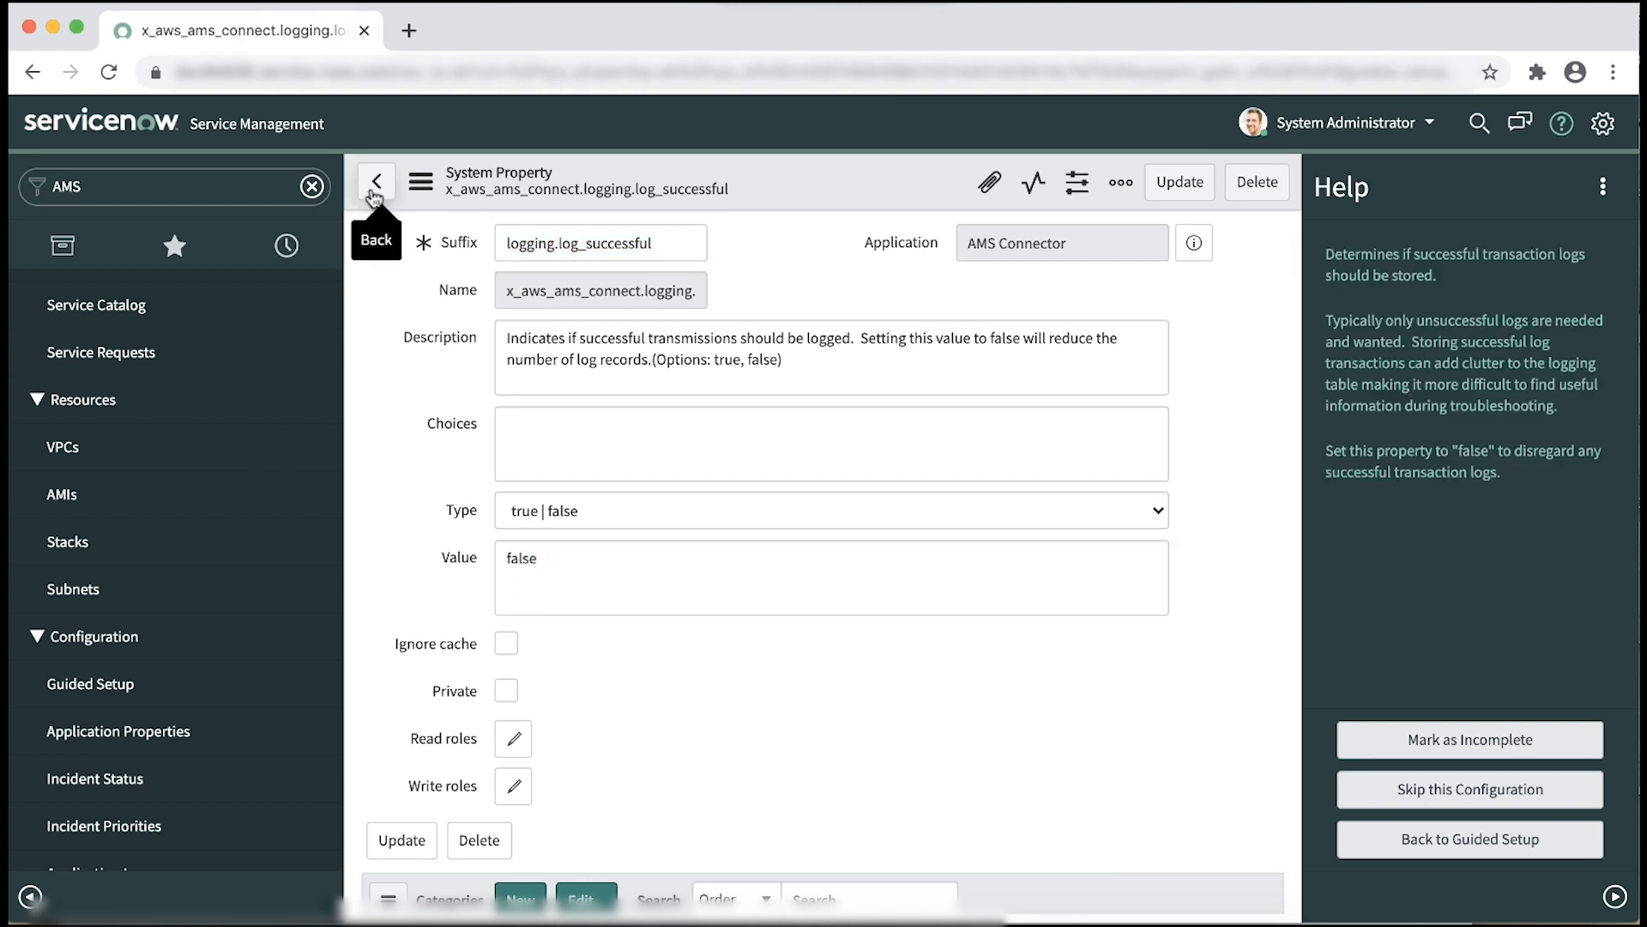
Return to Guided Setup and review Incident Management, Request for Change, Request Management and SKMS Resources
click(375, 181)
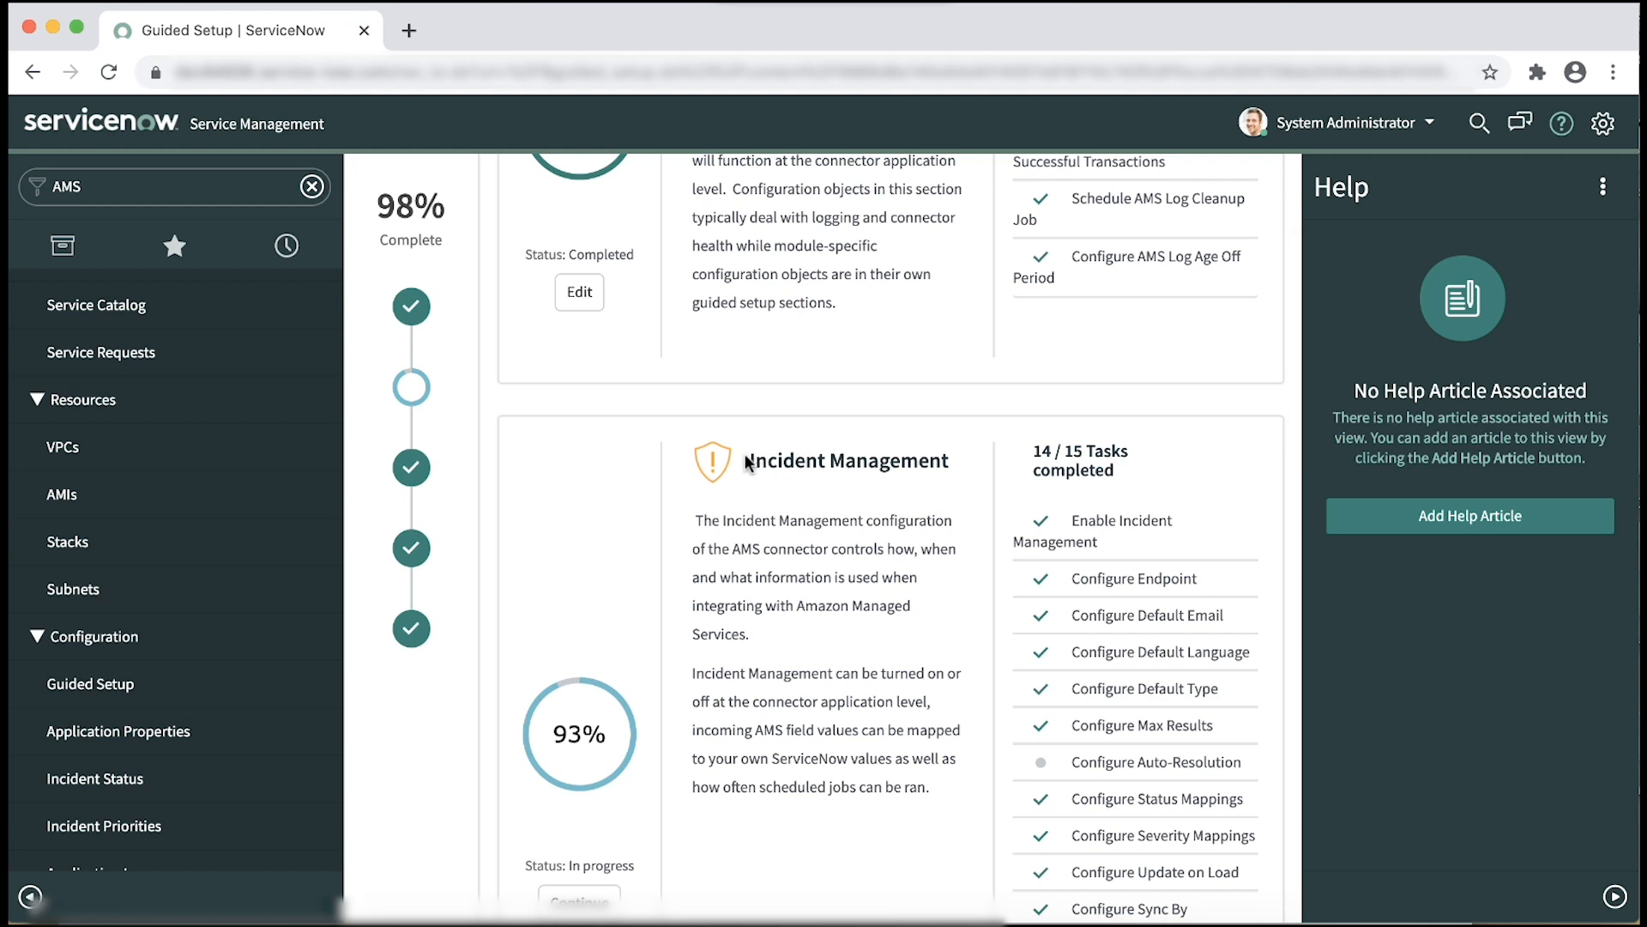
double_click(847, 460)
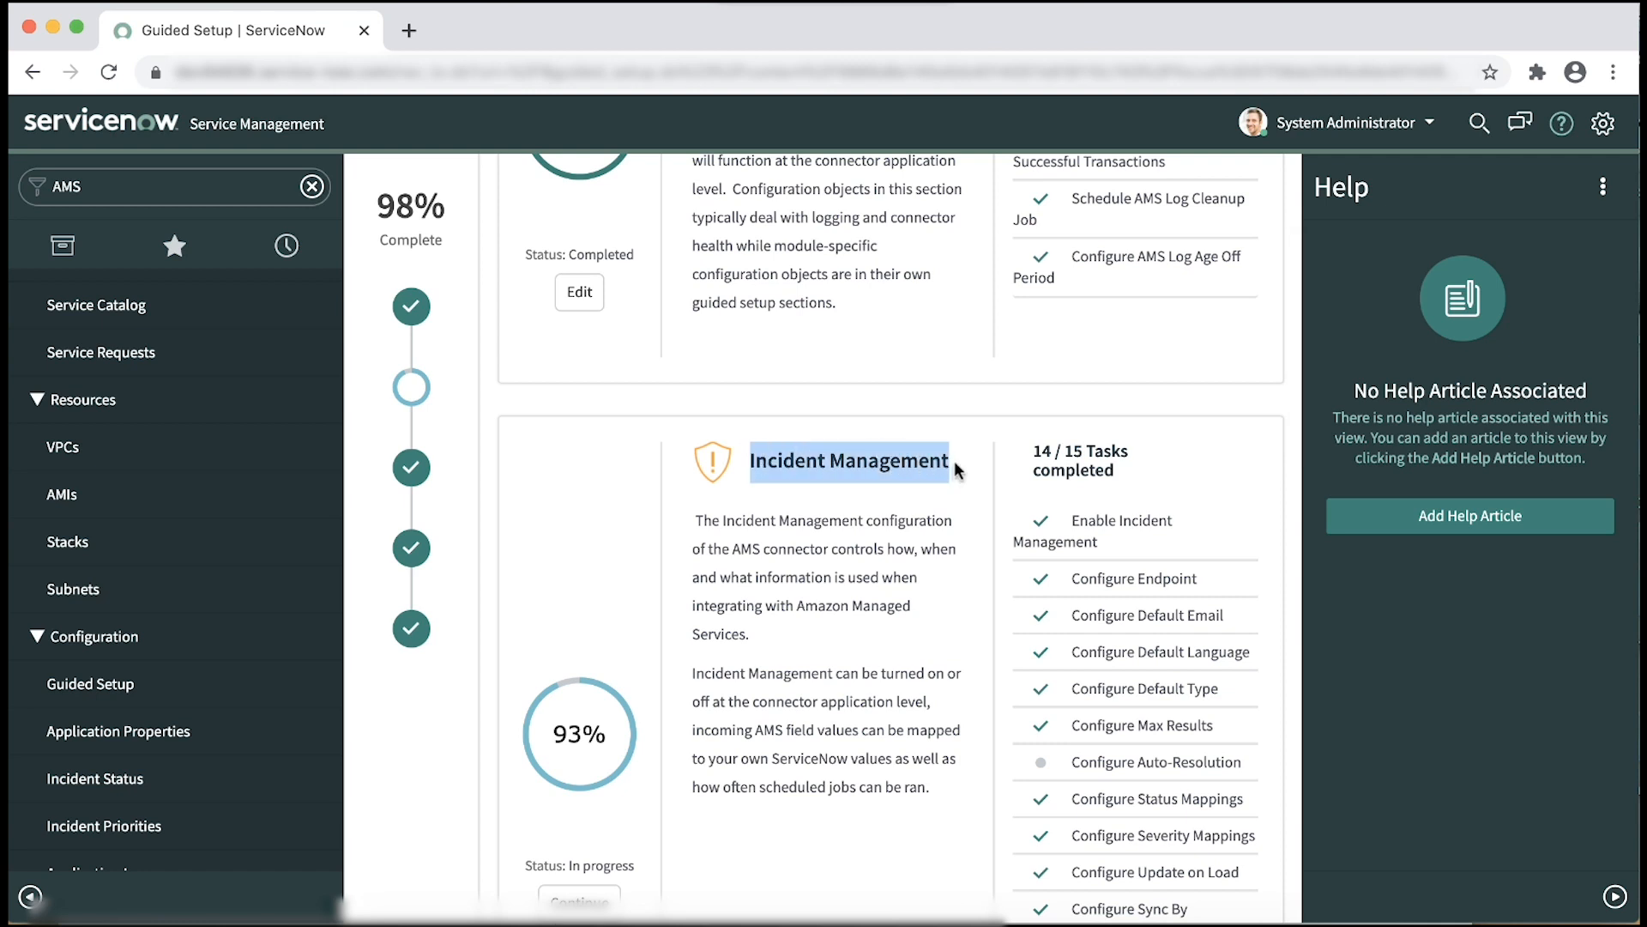
mouse_move(965, 474)
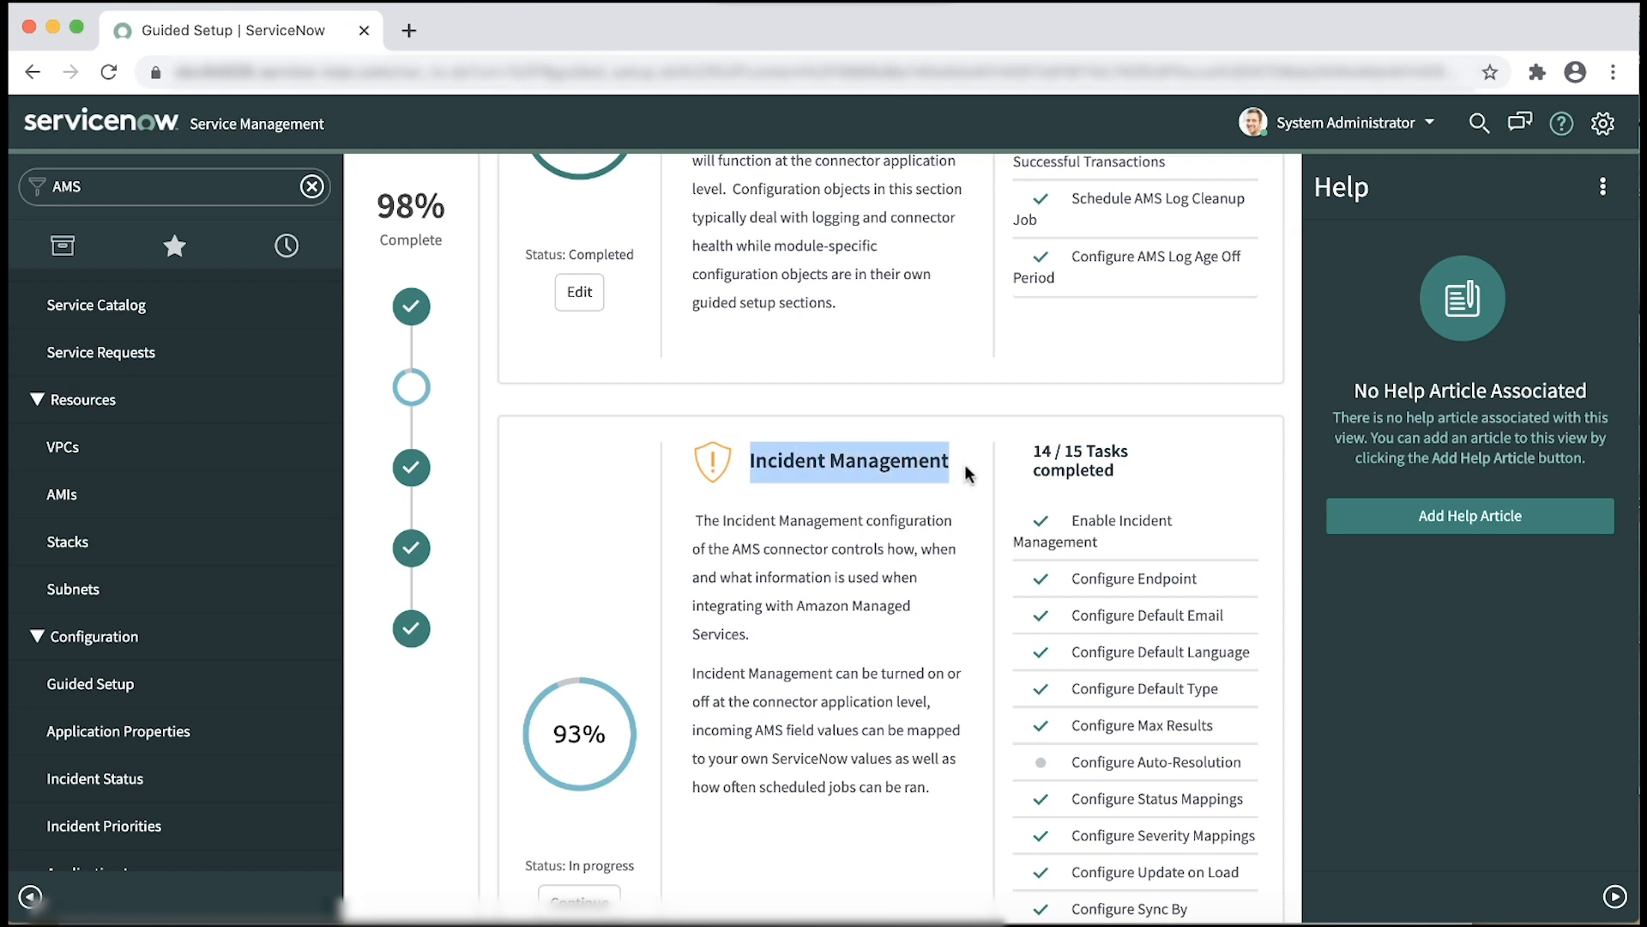
scroll(down, 3)
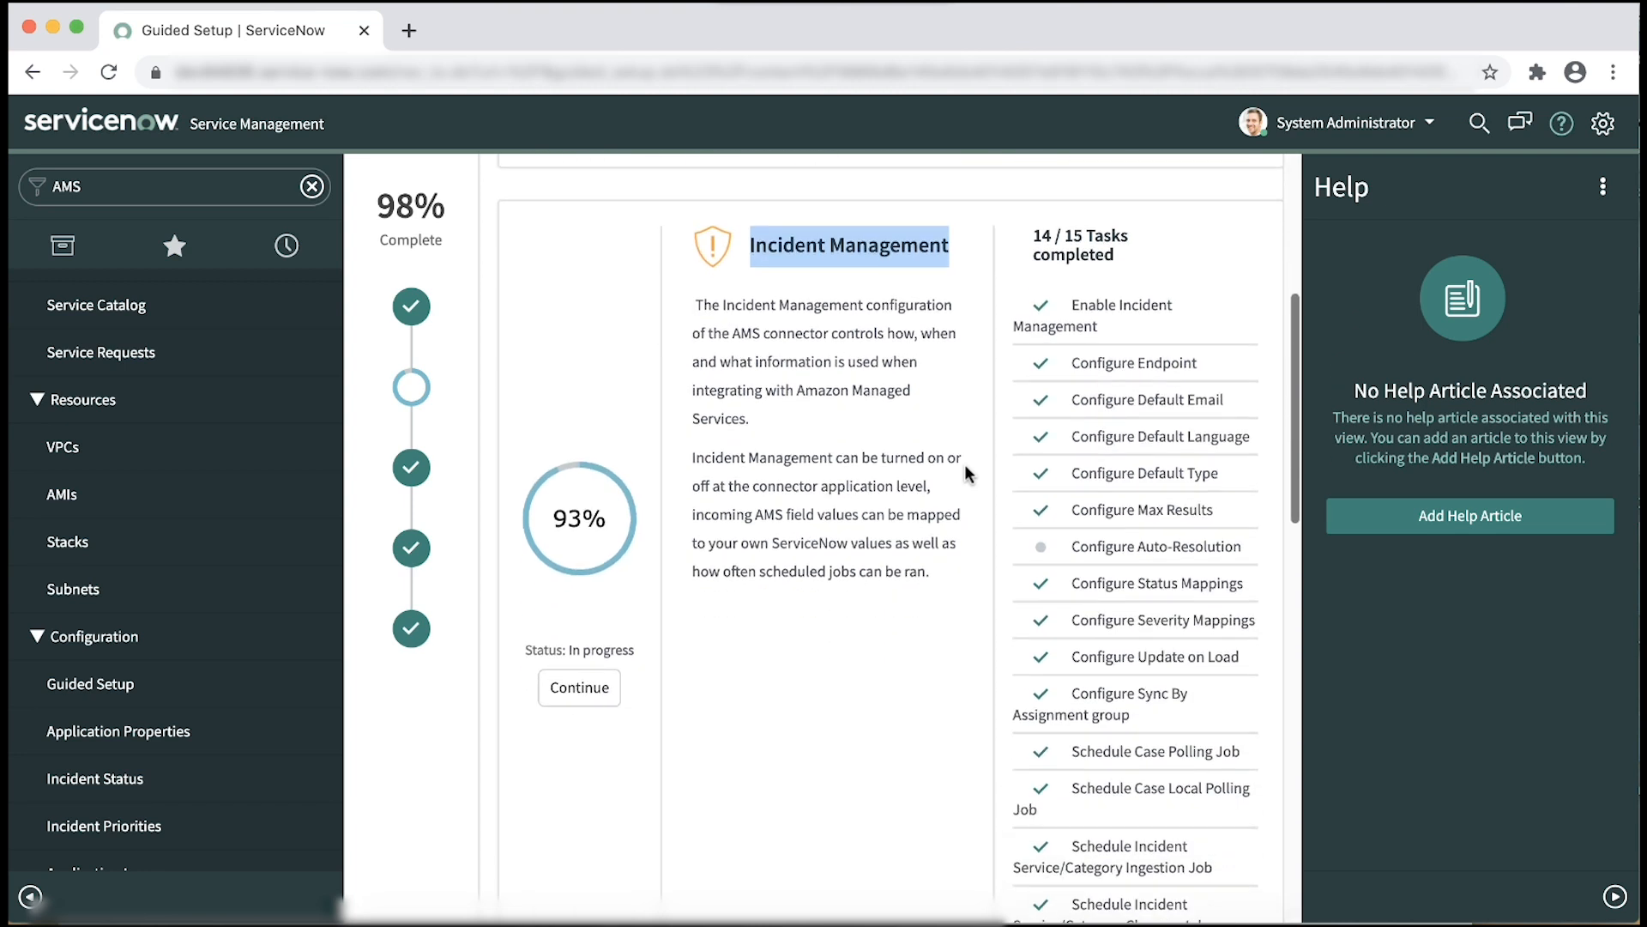
scroll(down, 3)
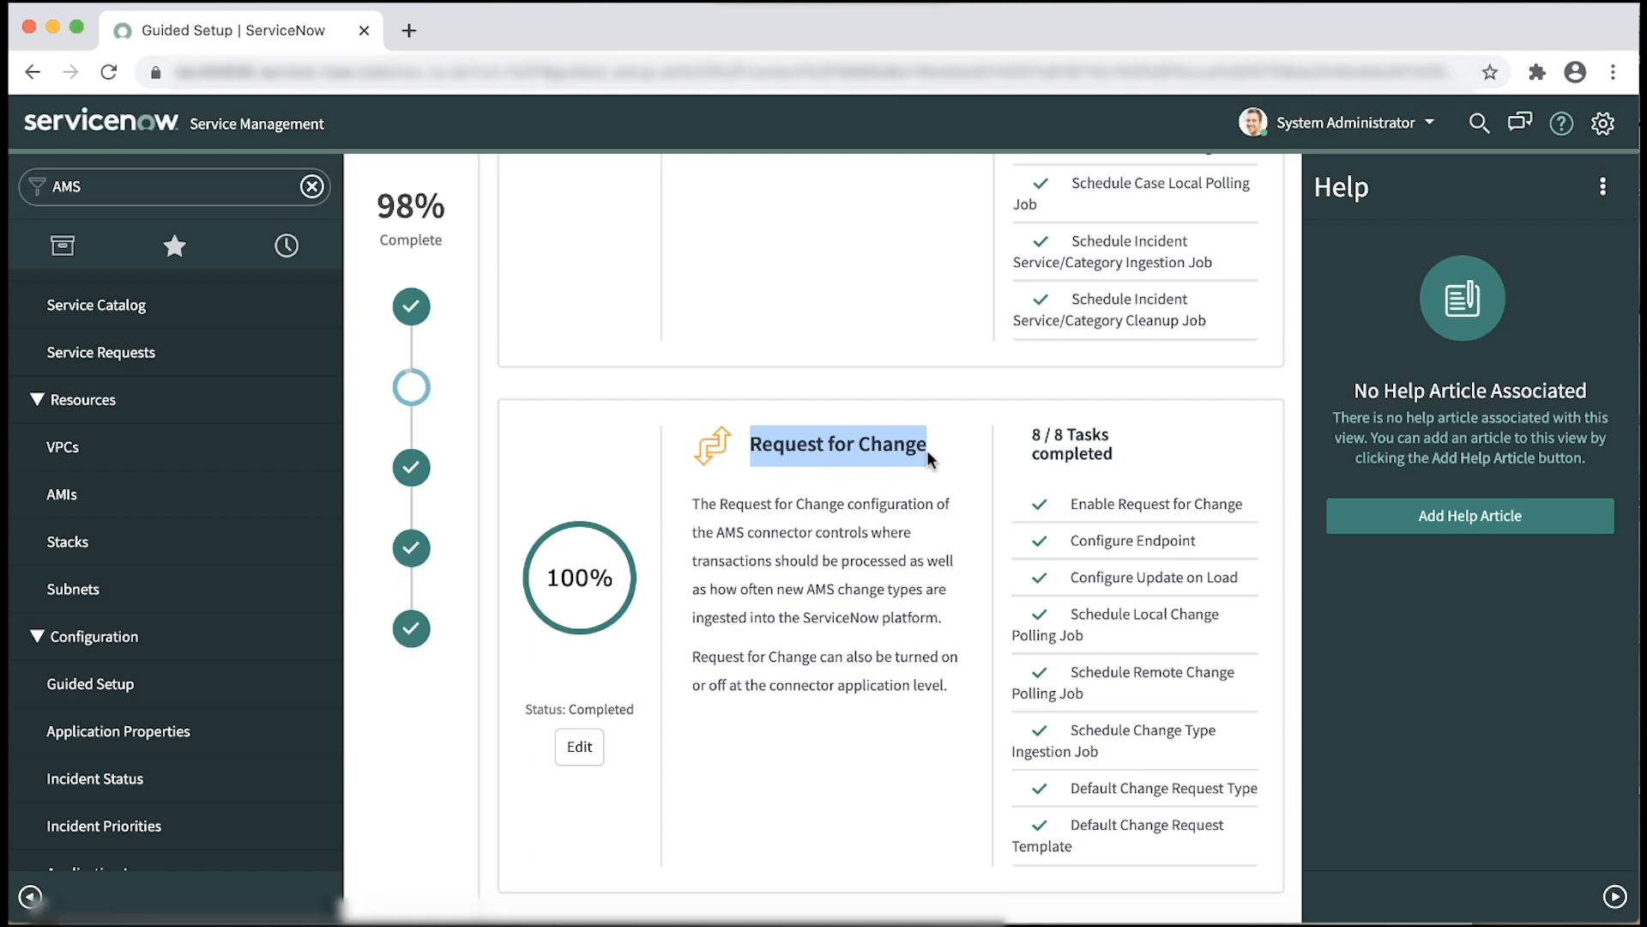
scroll(down, 3)
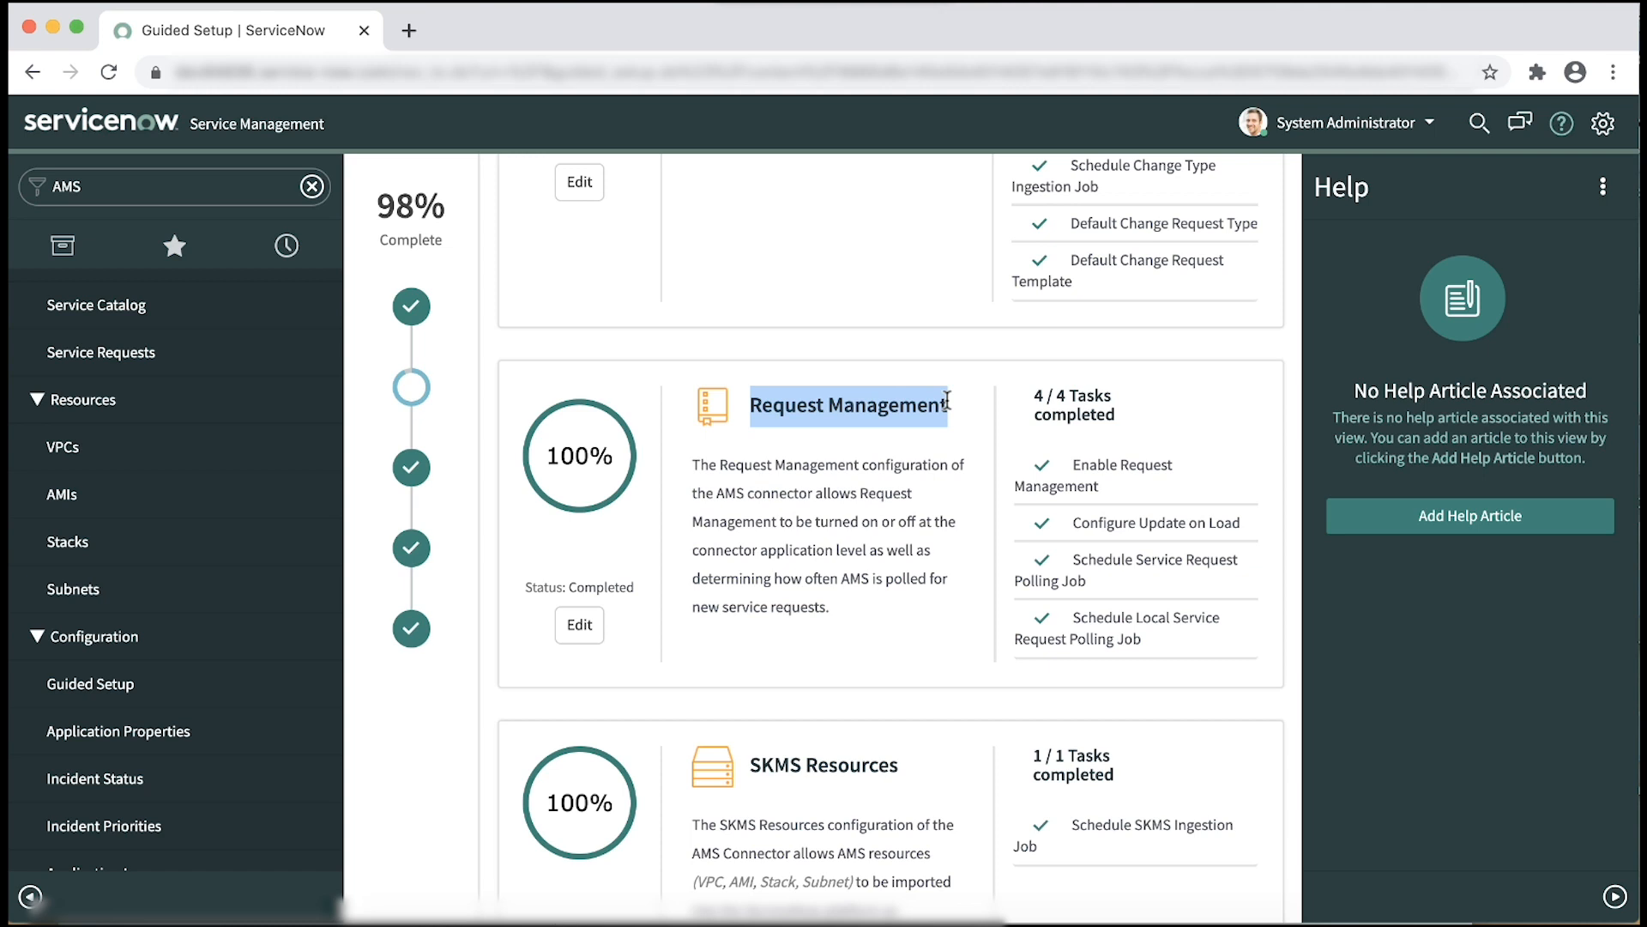
scroll(down, 3)
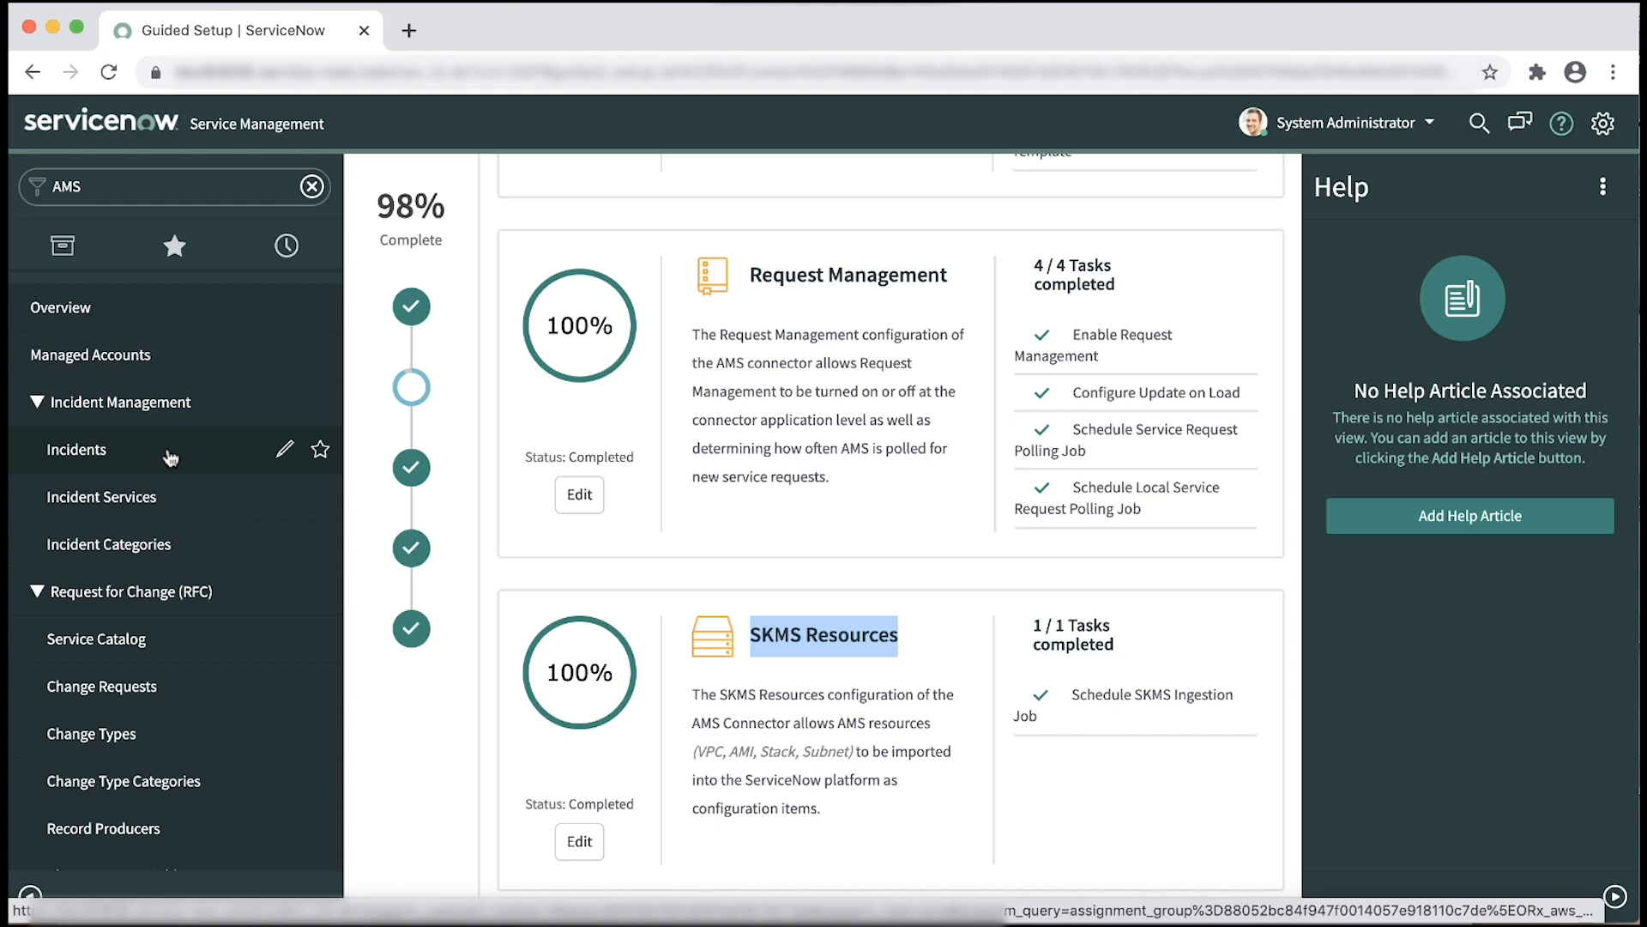
Open Incident Management > Incidents in the AMS view, listing 10 incidents
click(75, 449)
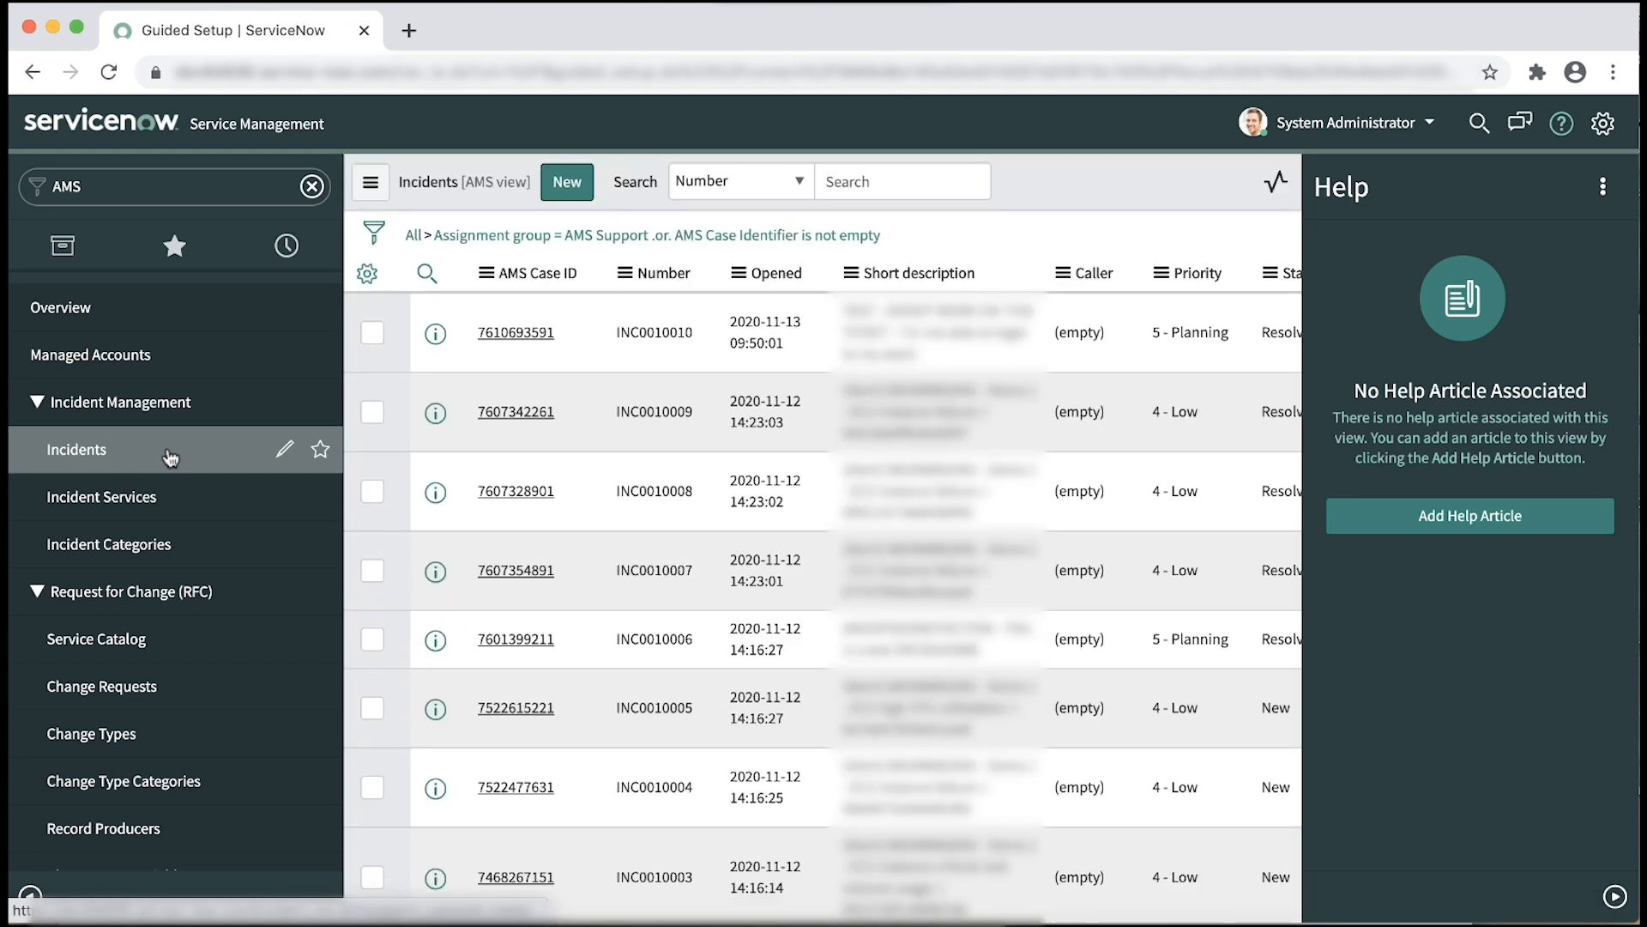
click(76, 450)
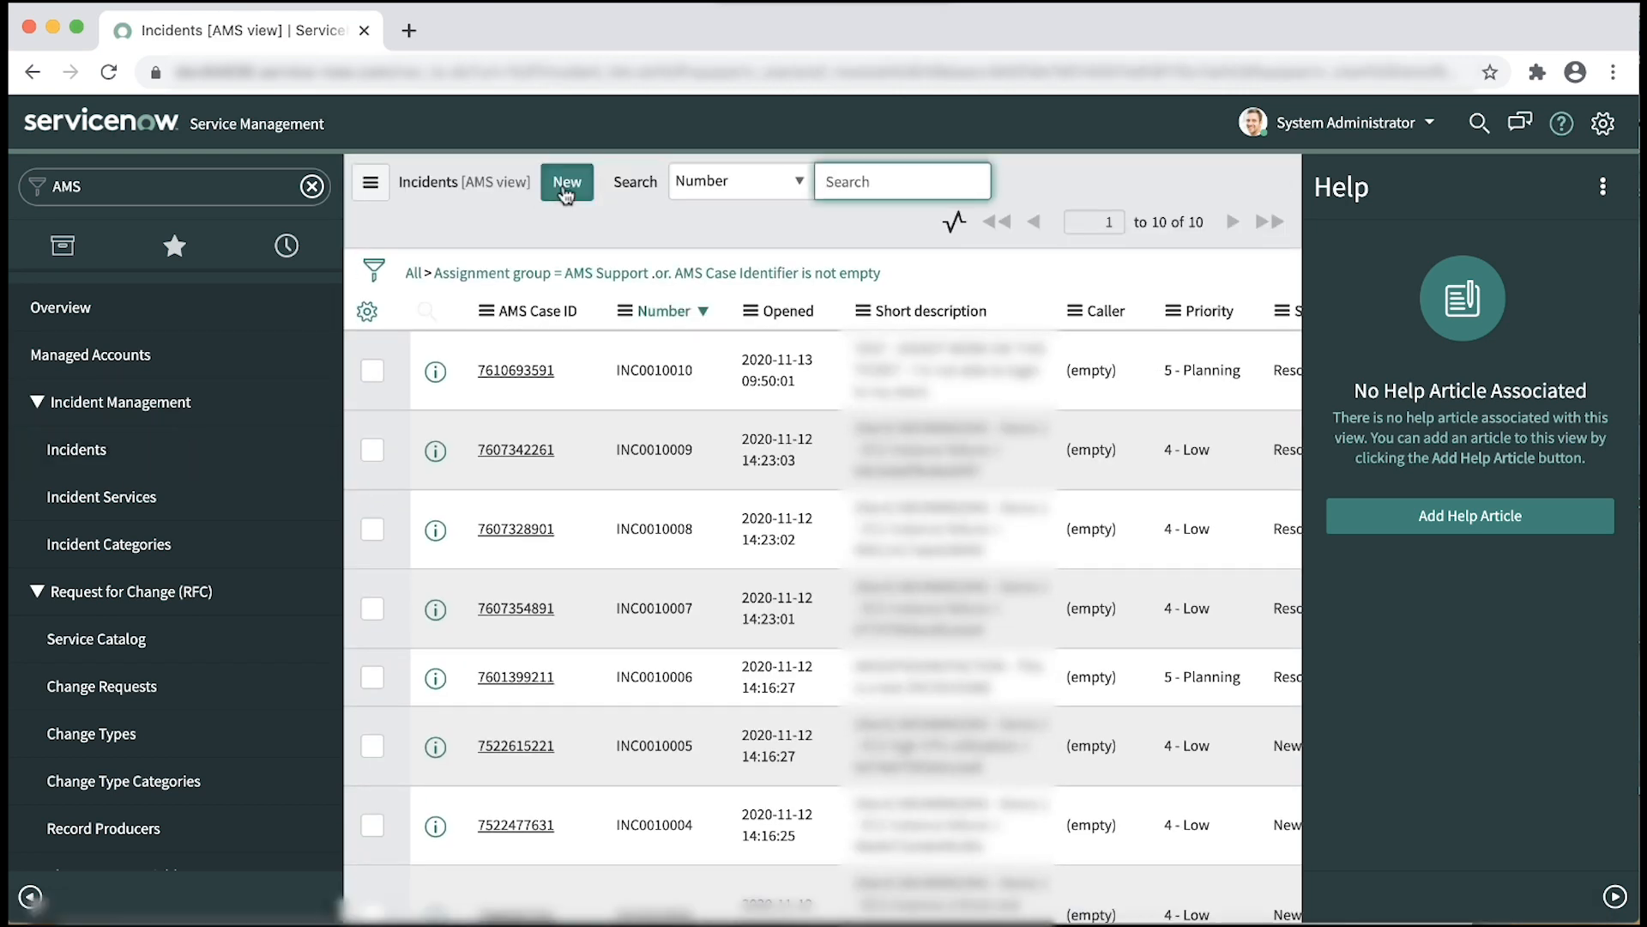
Submit a Medium-priority AMS incident for AMS Support, described 'AMSTestOPSNOACTIONRequired'
click(565, 182)
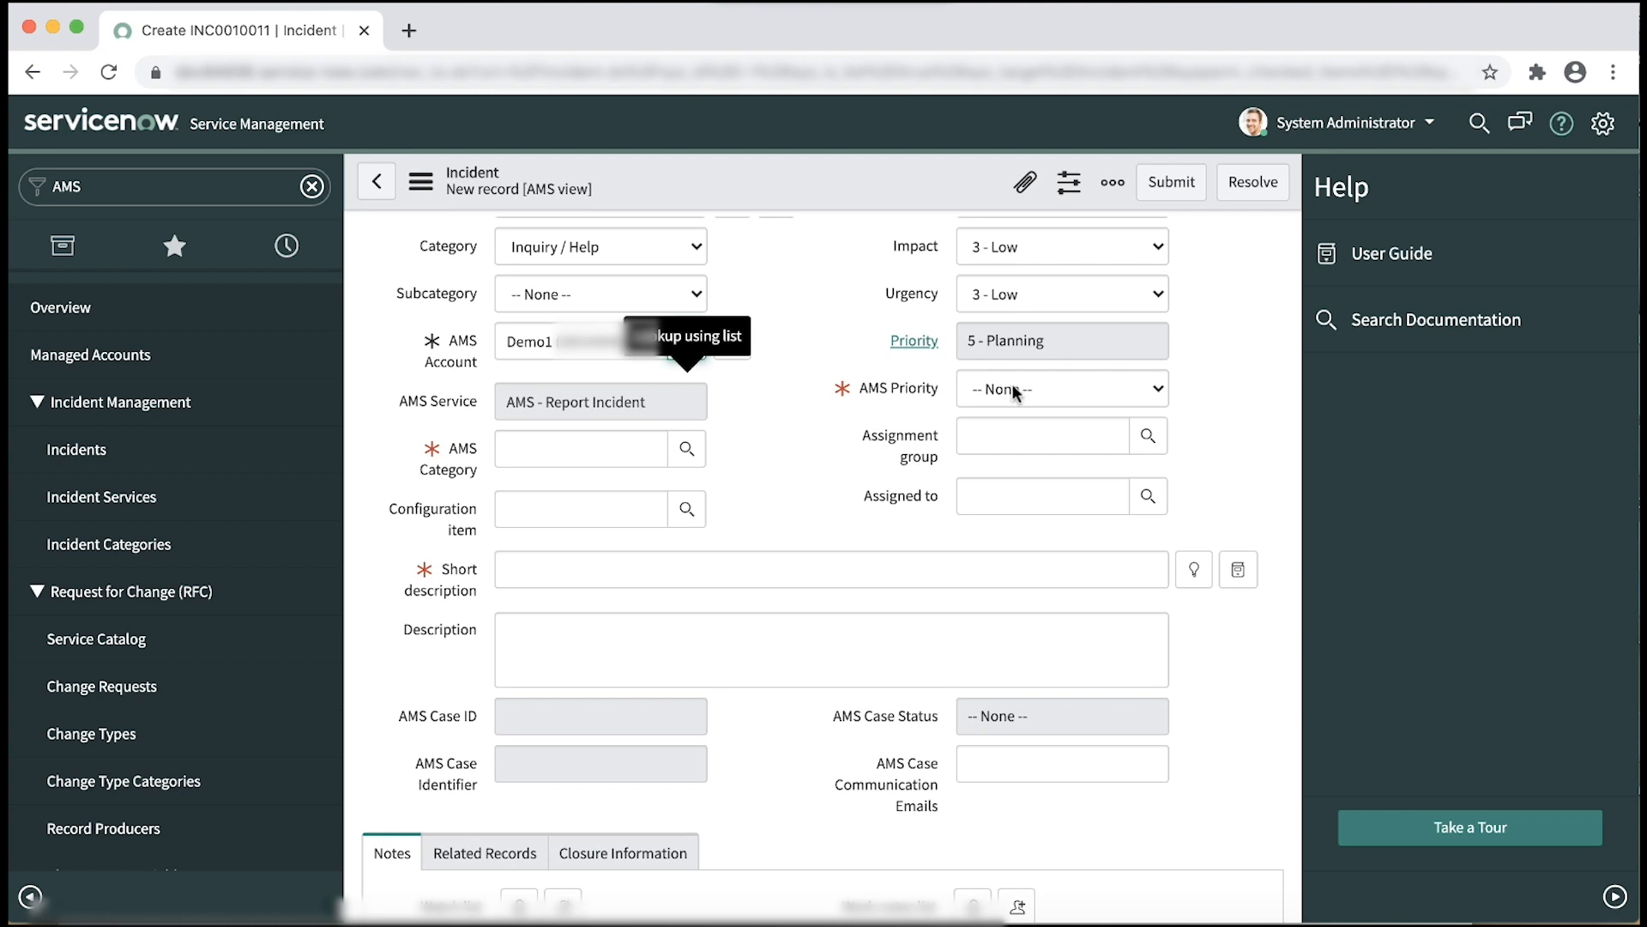
click(1059, 388)
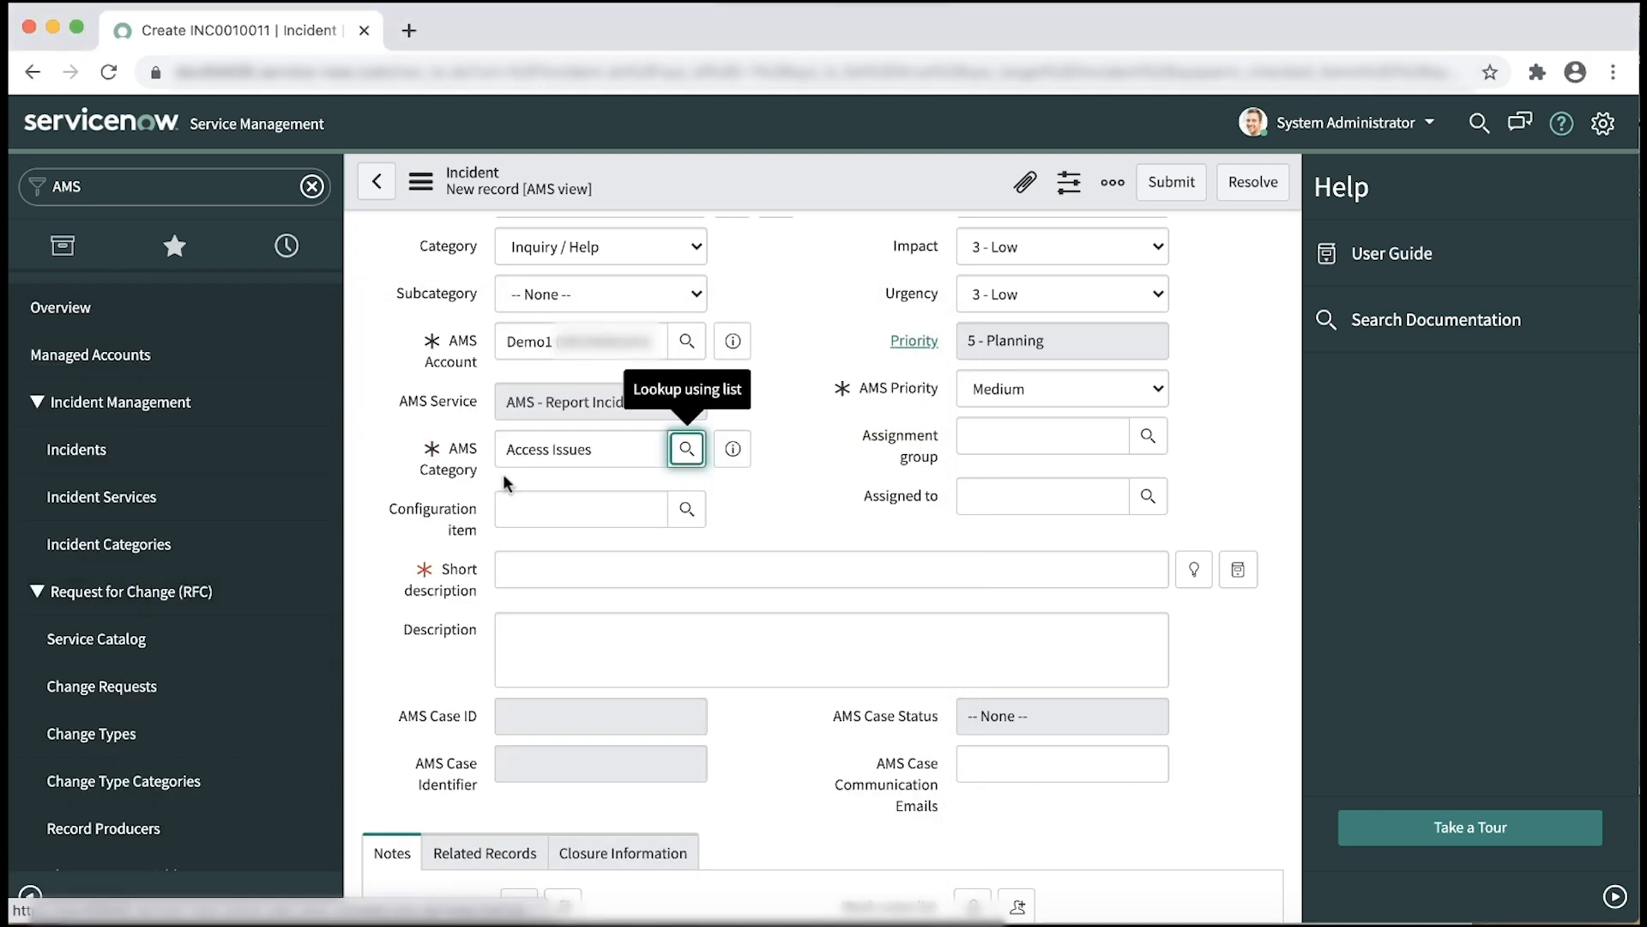
click(687, 449)
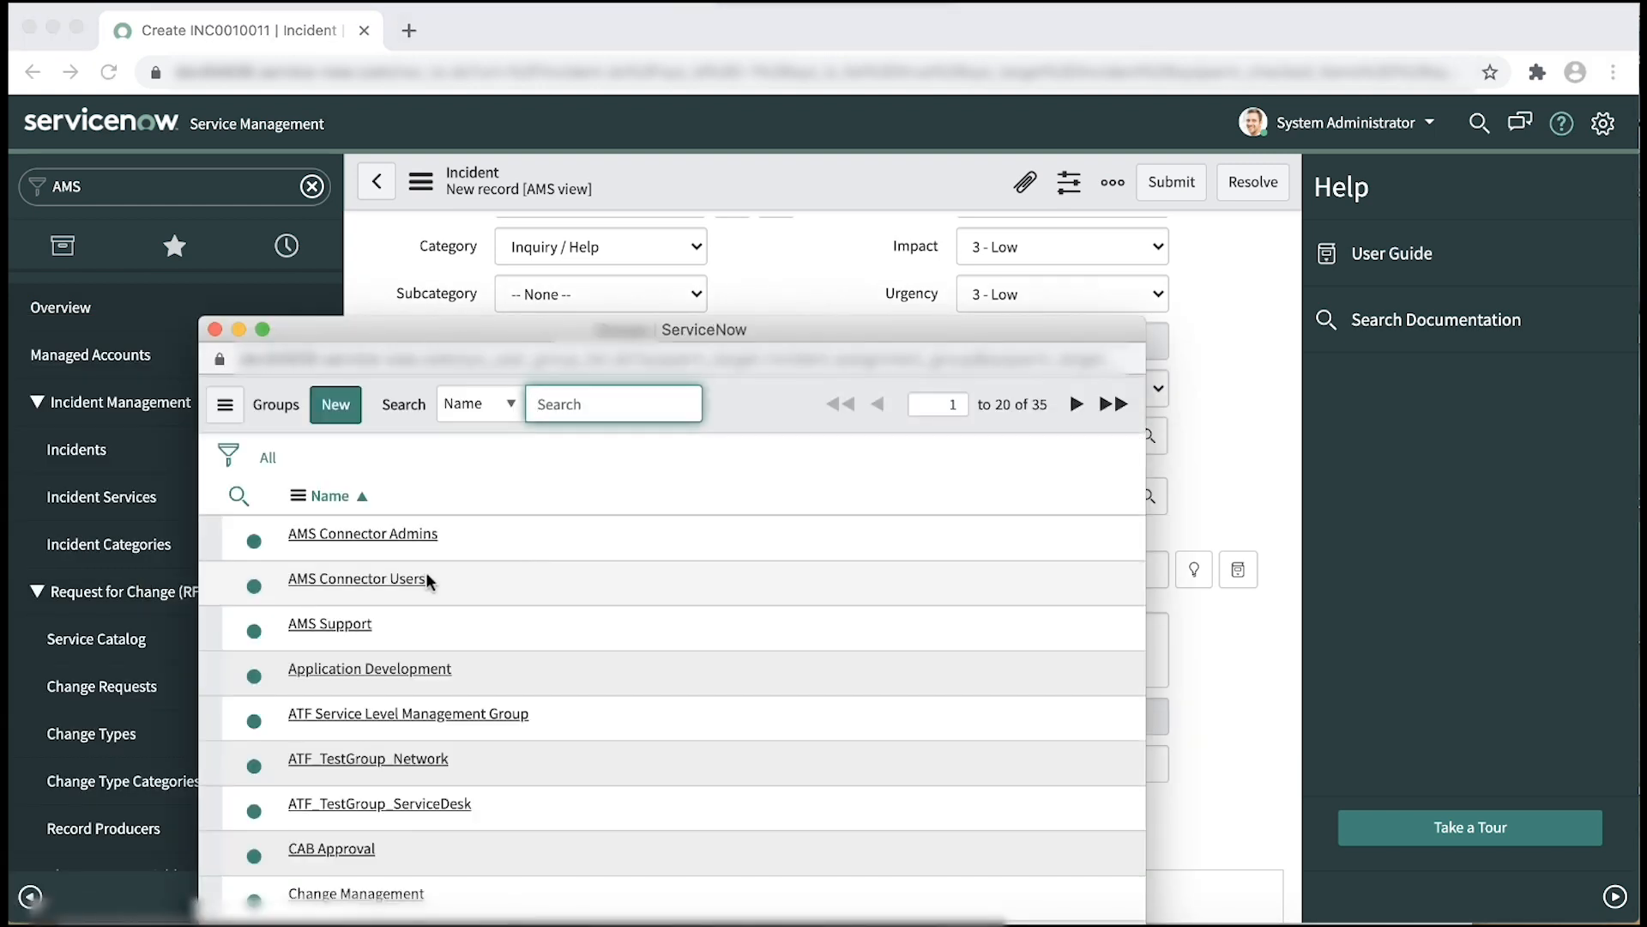
click(328, 623)
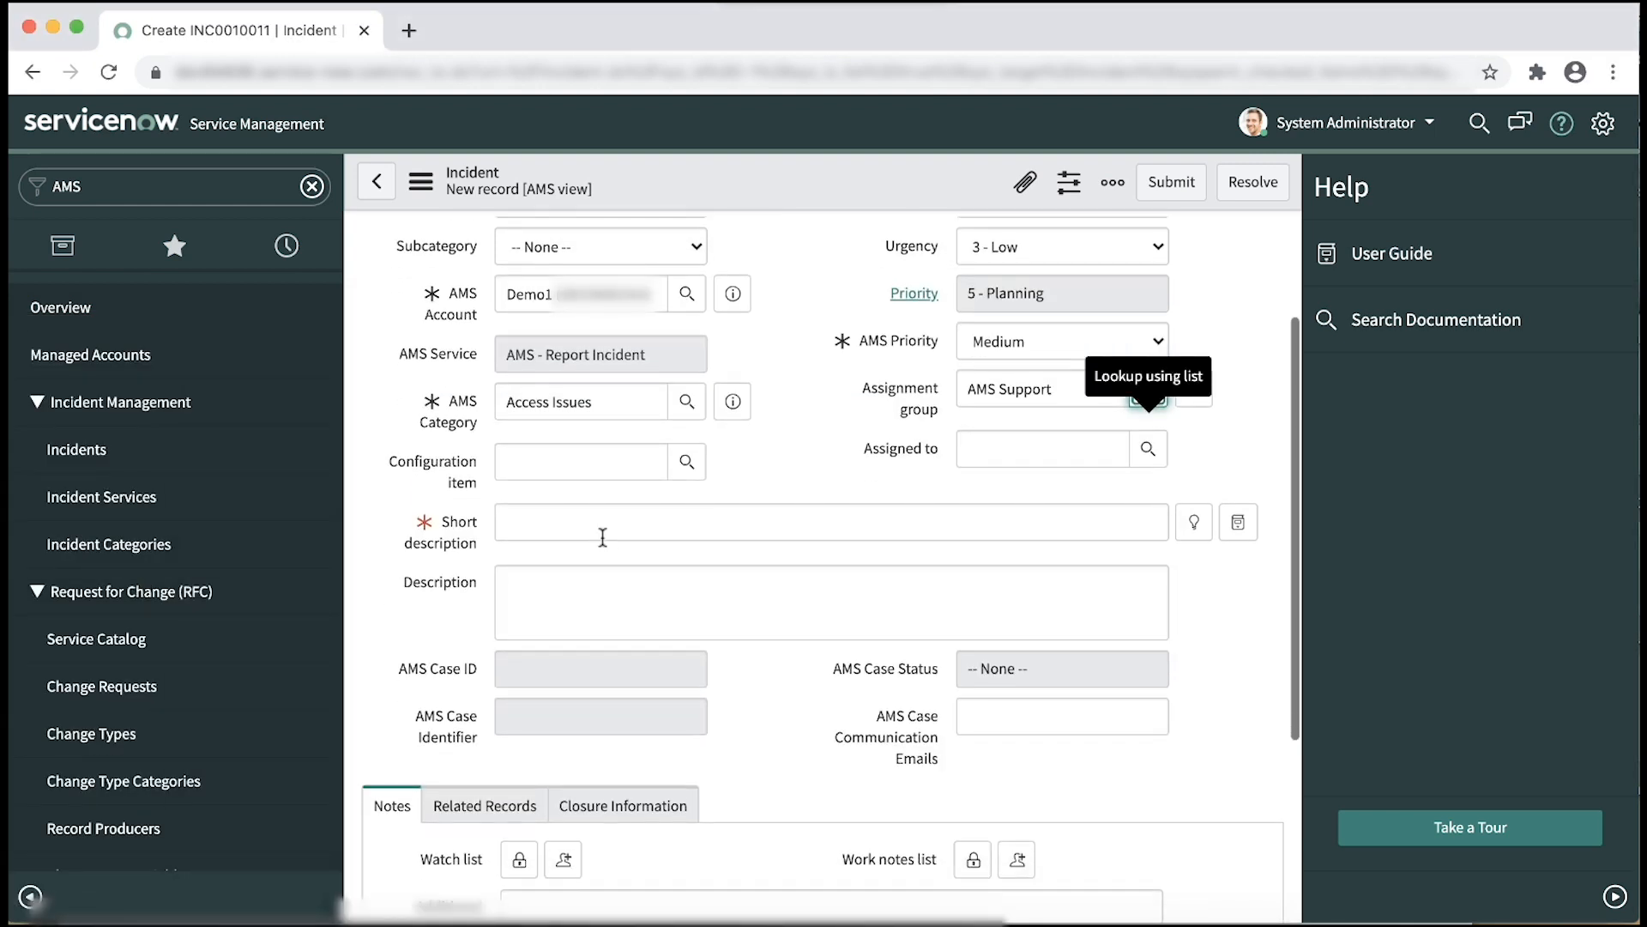
text(AMSTestOPSNOACTIONRequired)
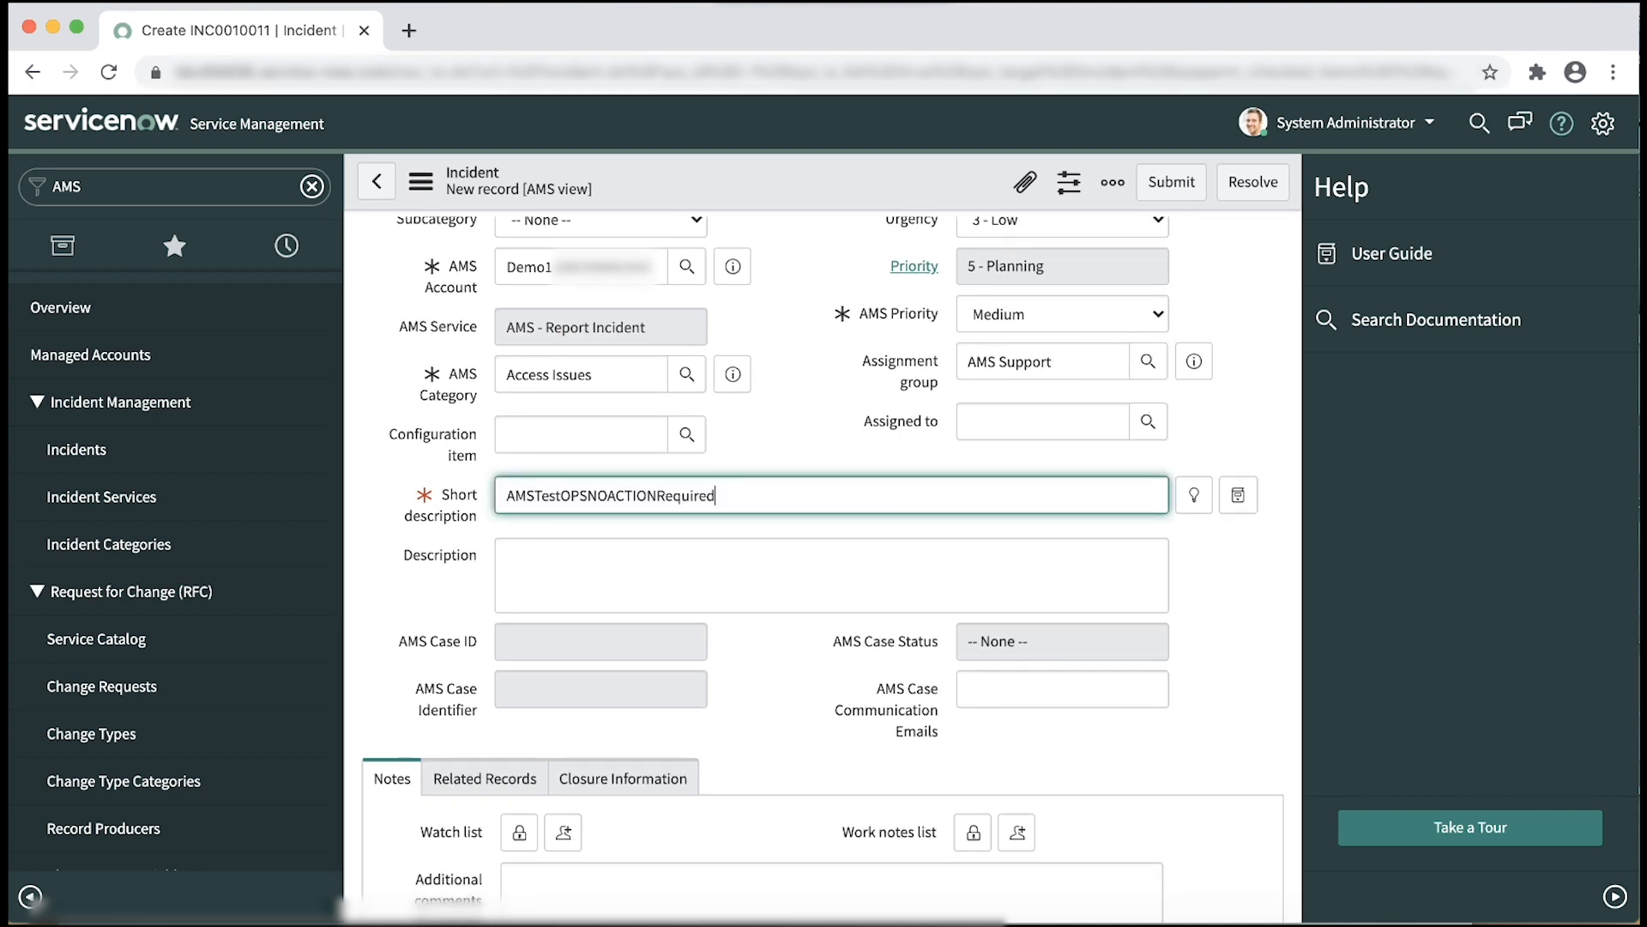
scroll(down, 3)
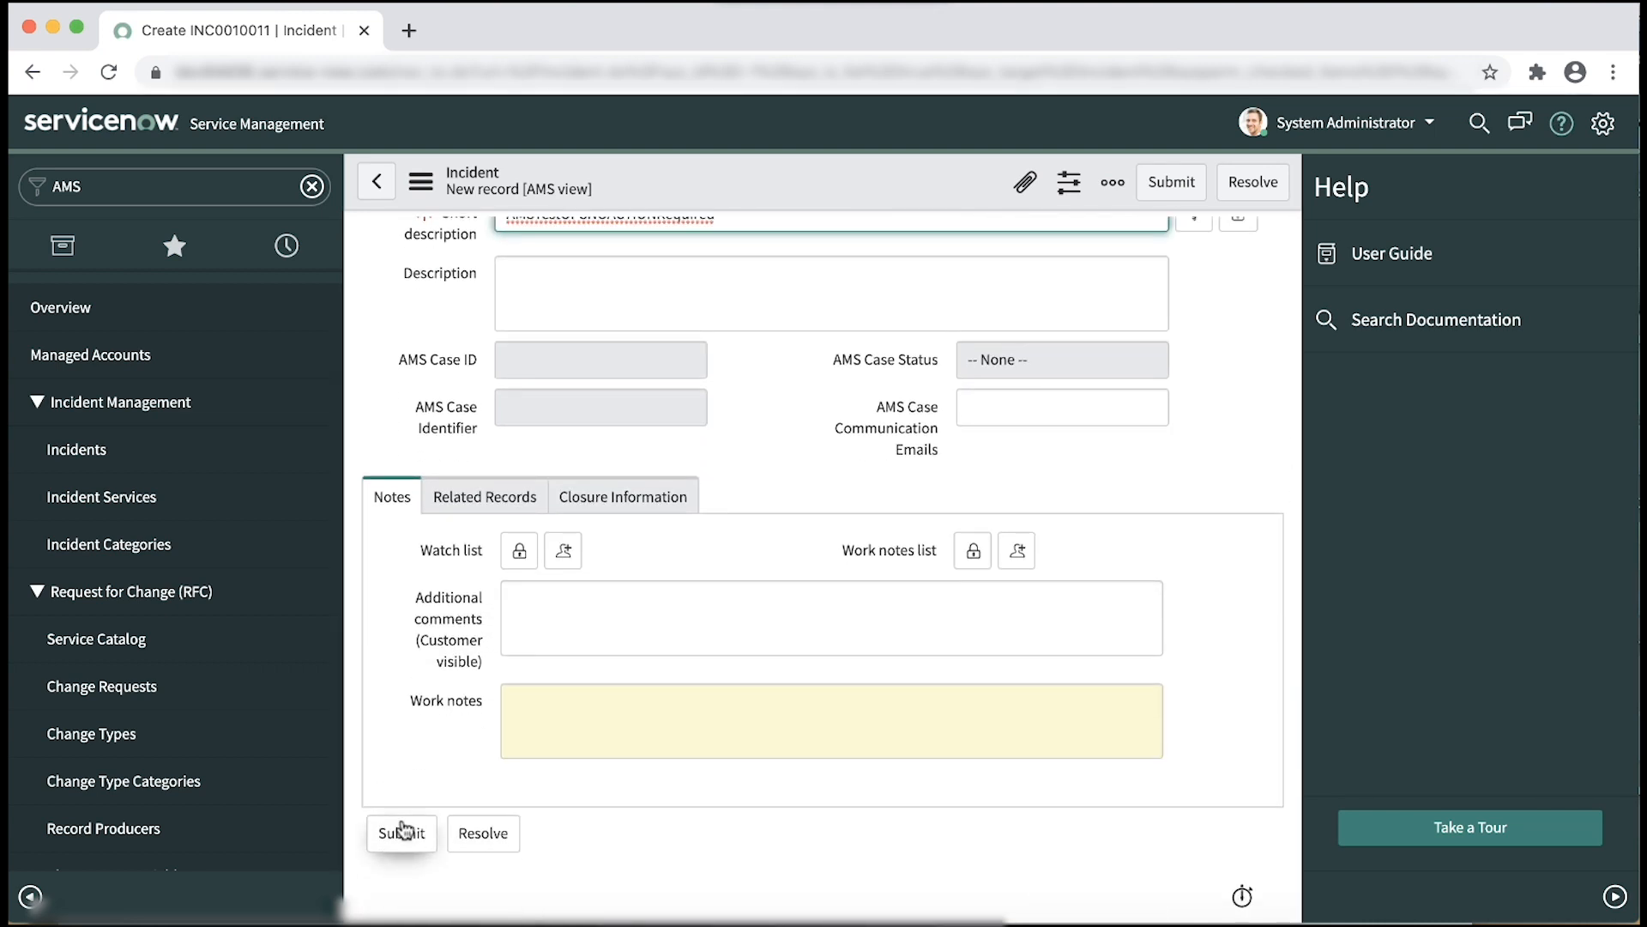
click(402, 833)
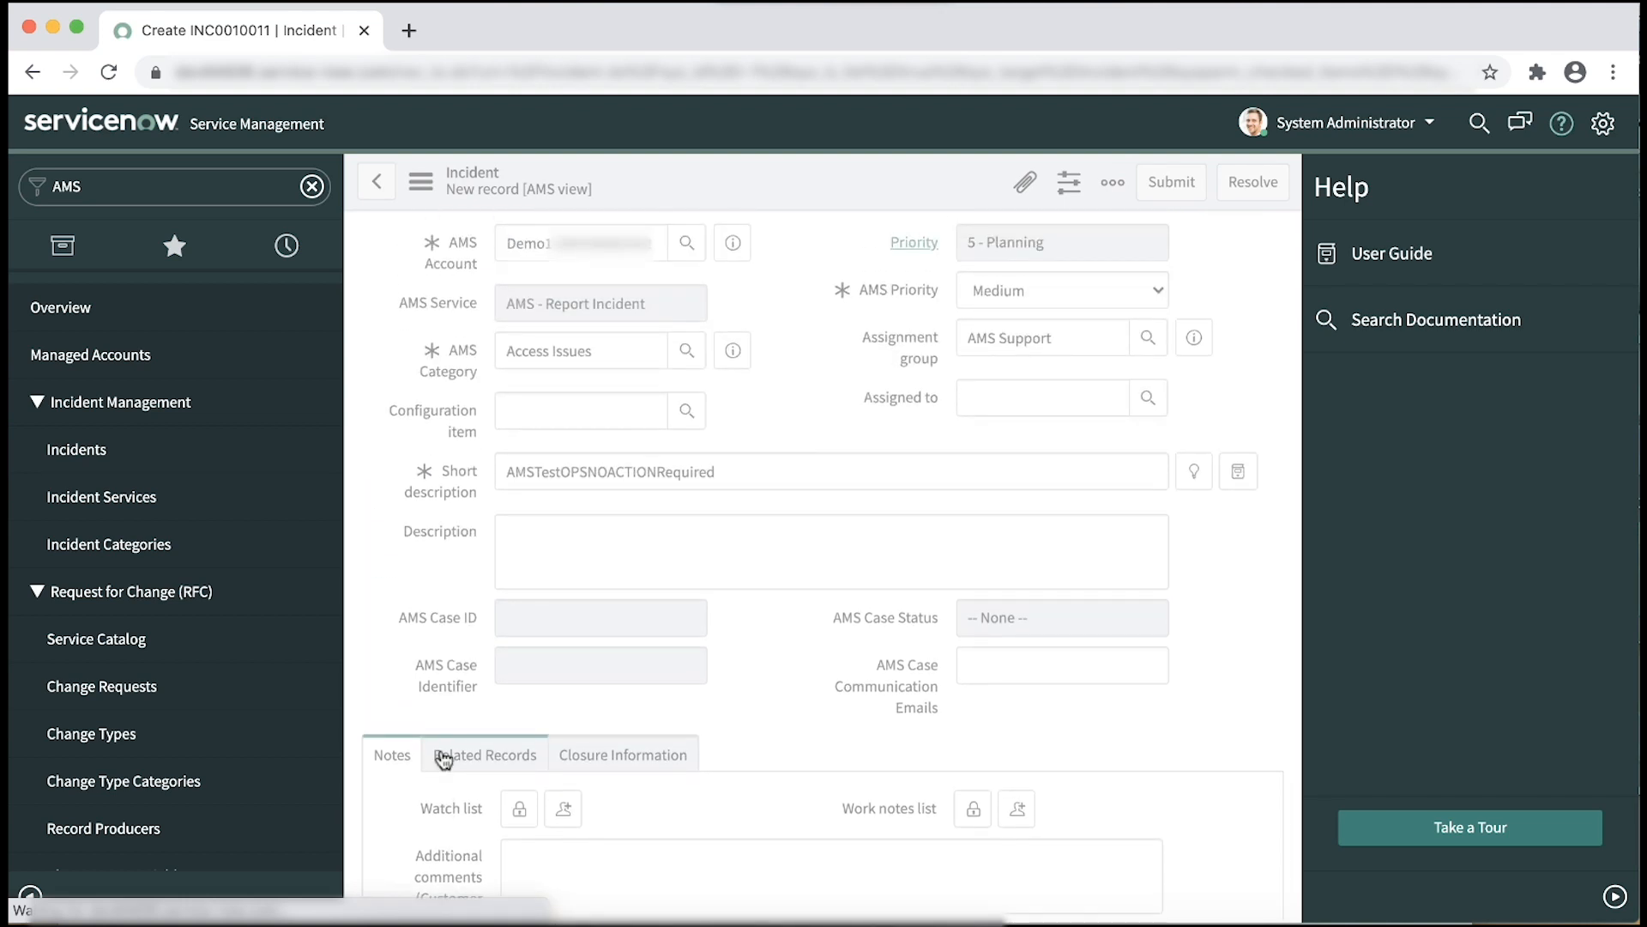
click(376, 181)
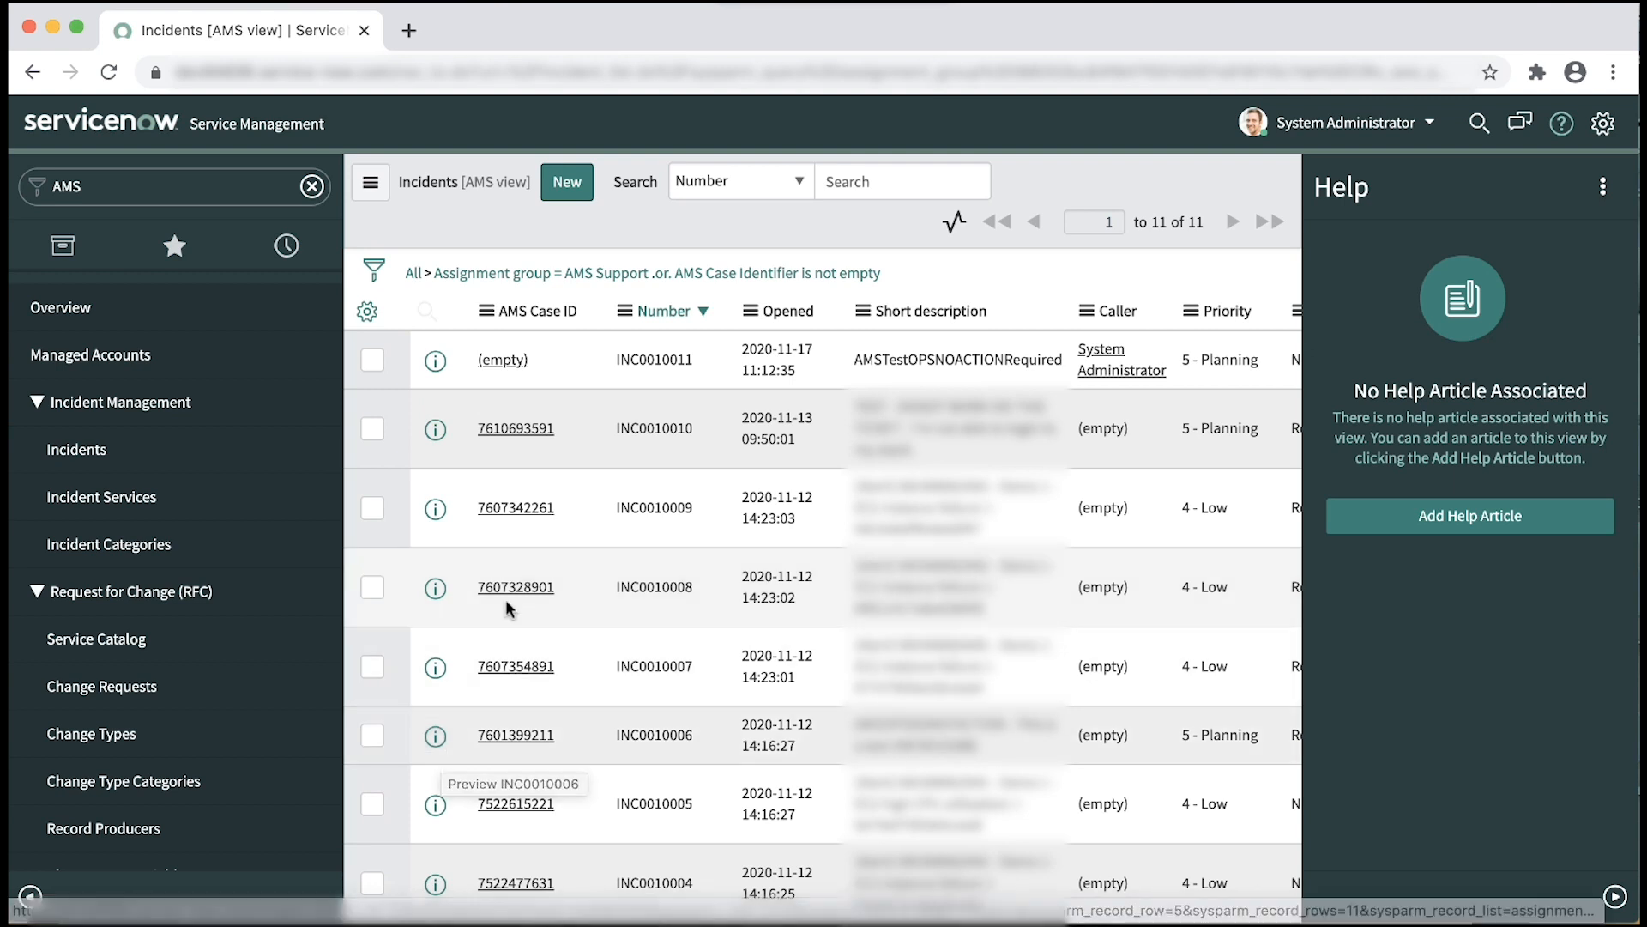
mouse_move(515, 344)
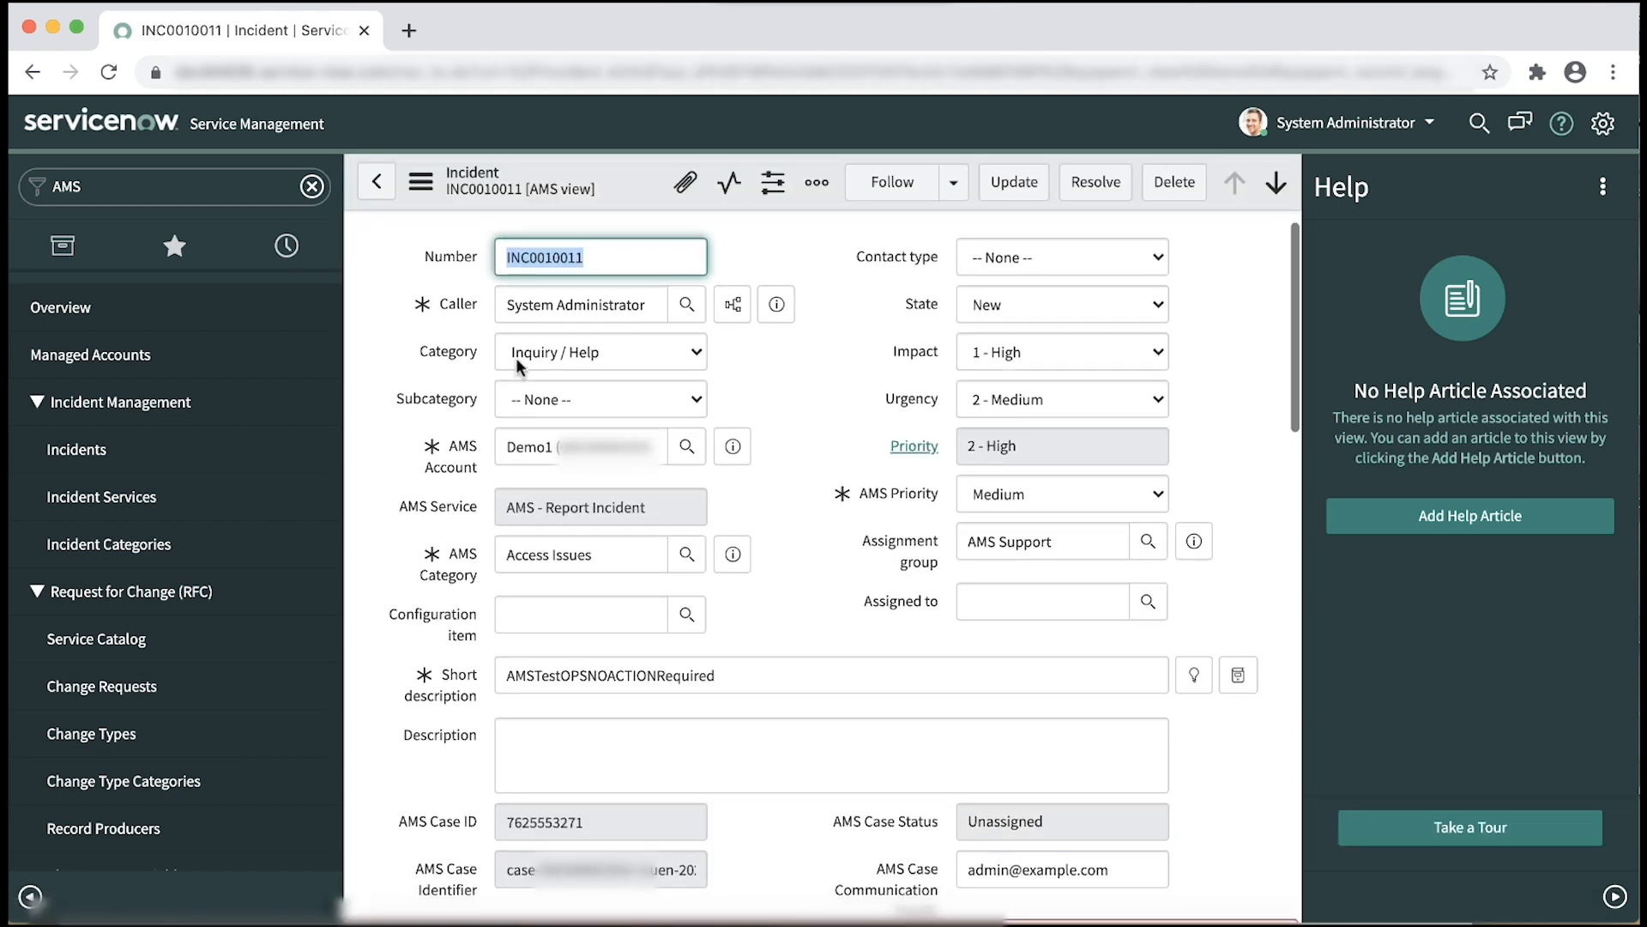
mouse_move(375, 181)
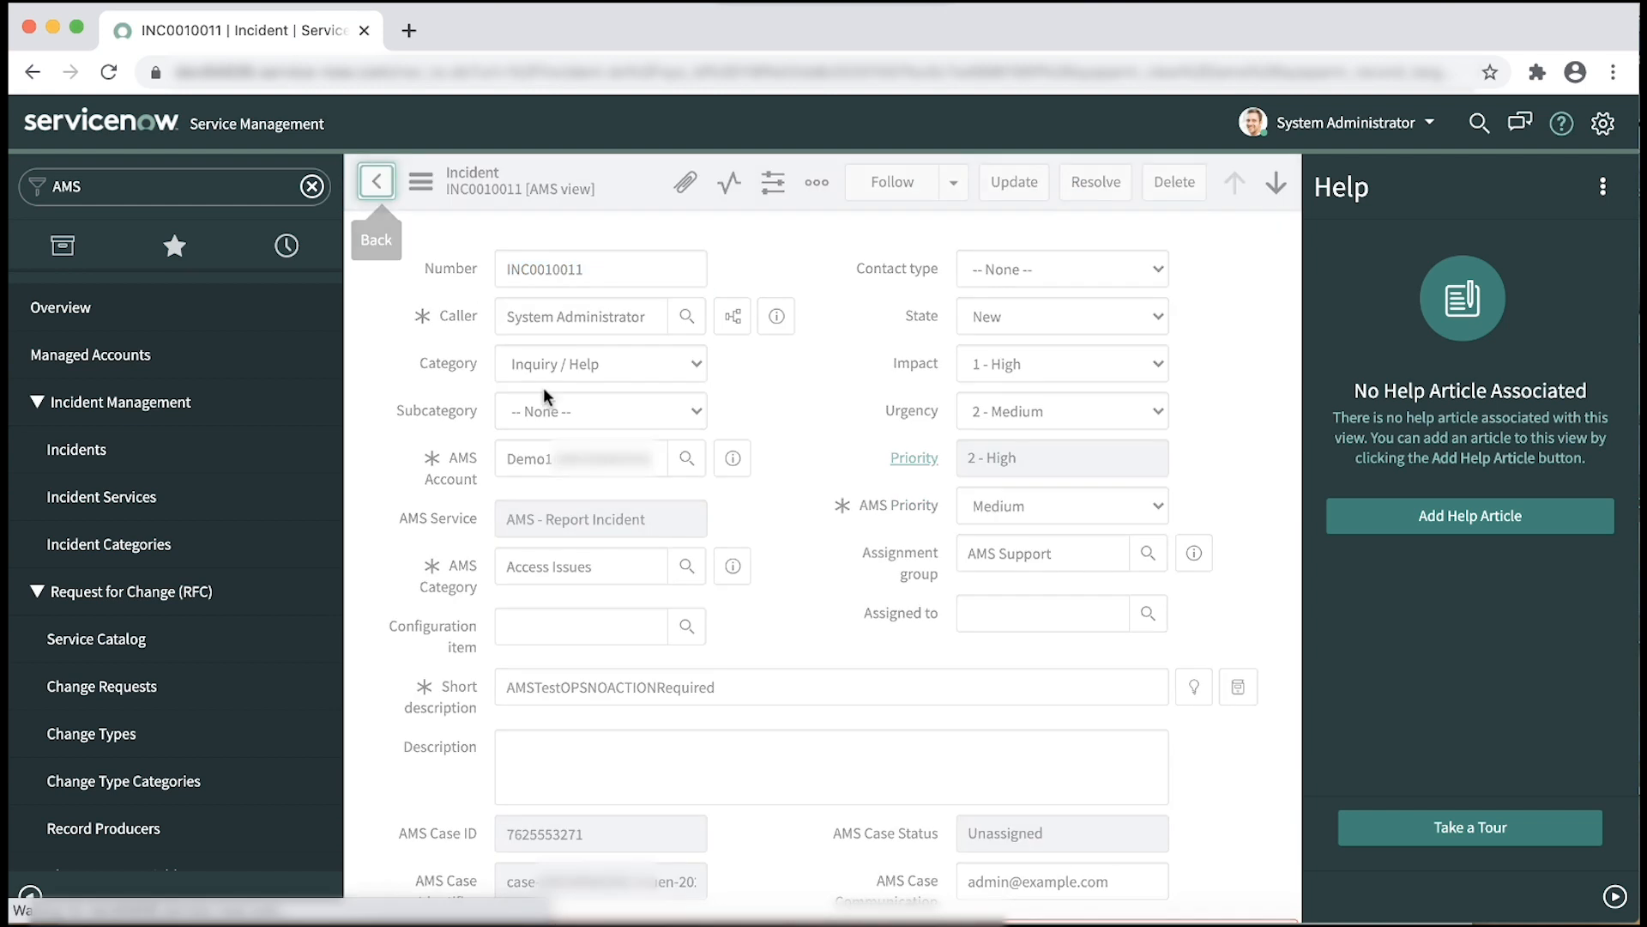
click(375, 181)
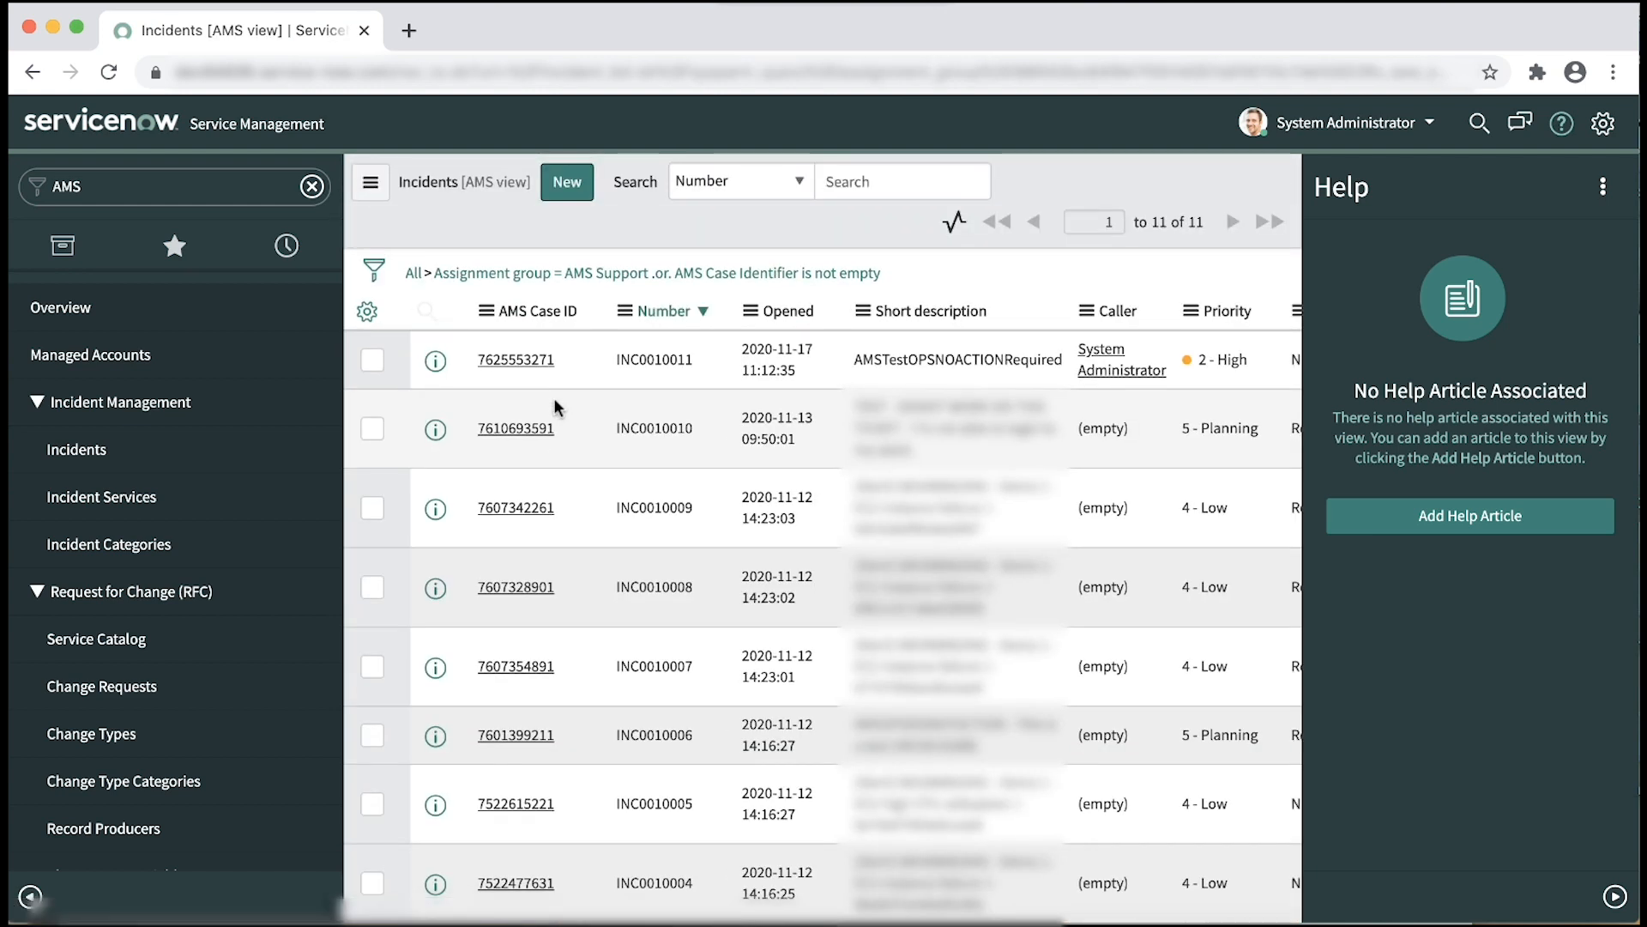